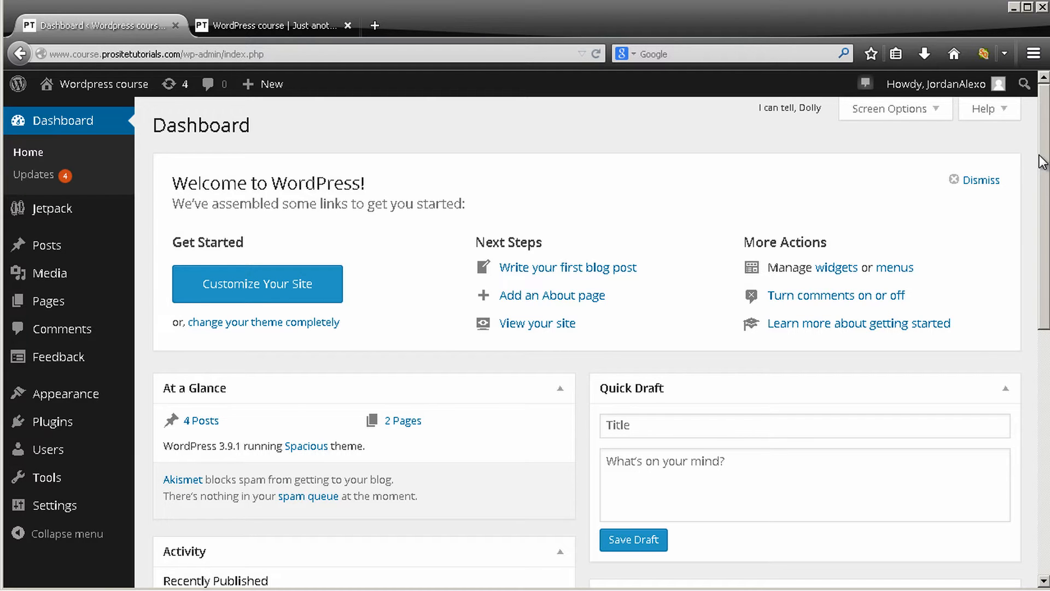
mouse_move(713, 107)
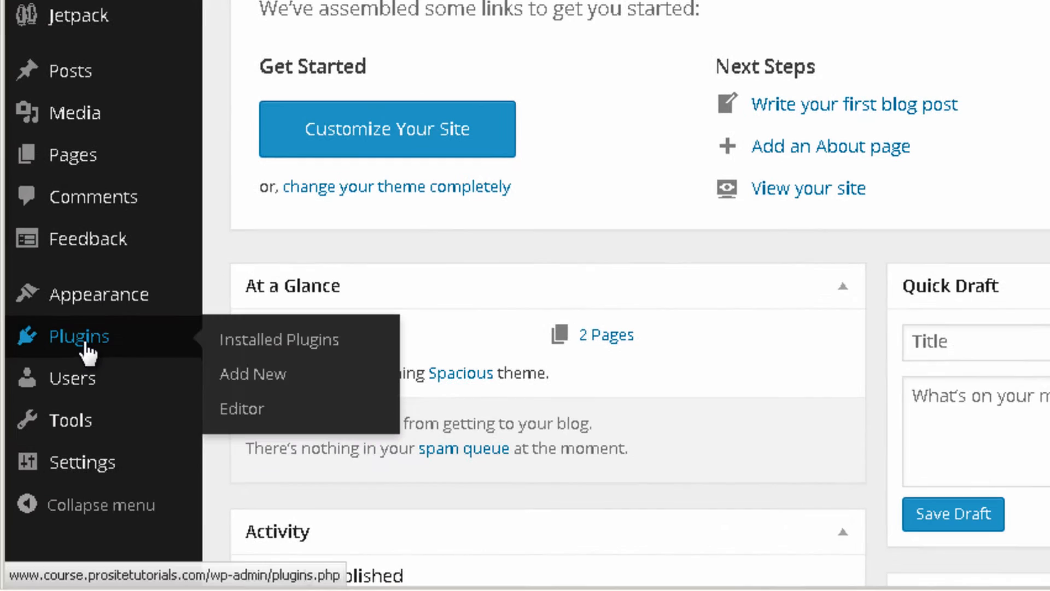
mouse_move(253, 374)
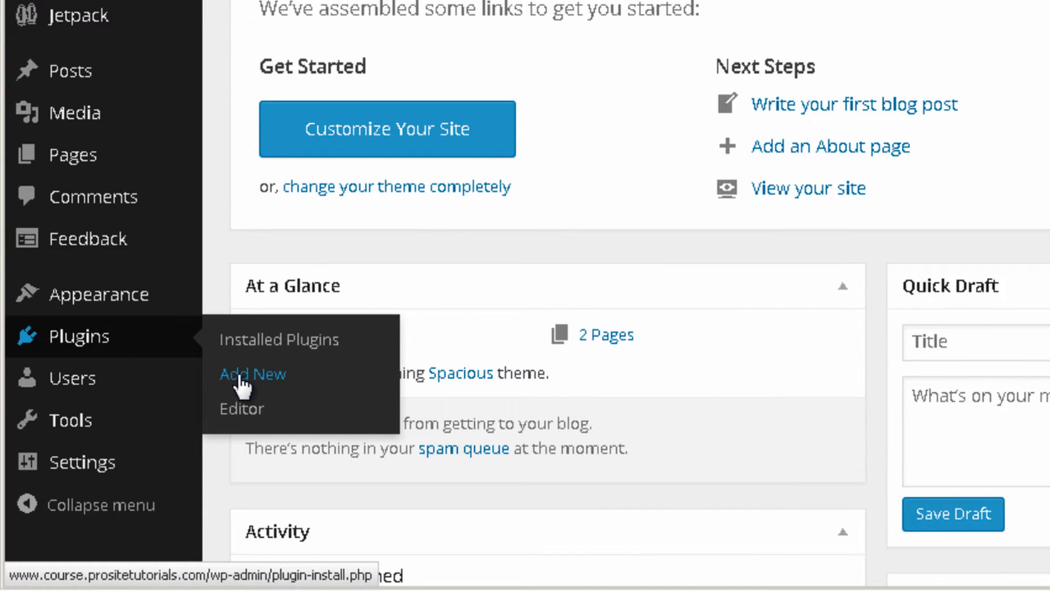
On the Add New plugins page, enter 'wp policies' as the search term
left_click(252, 373)
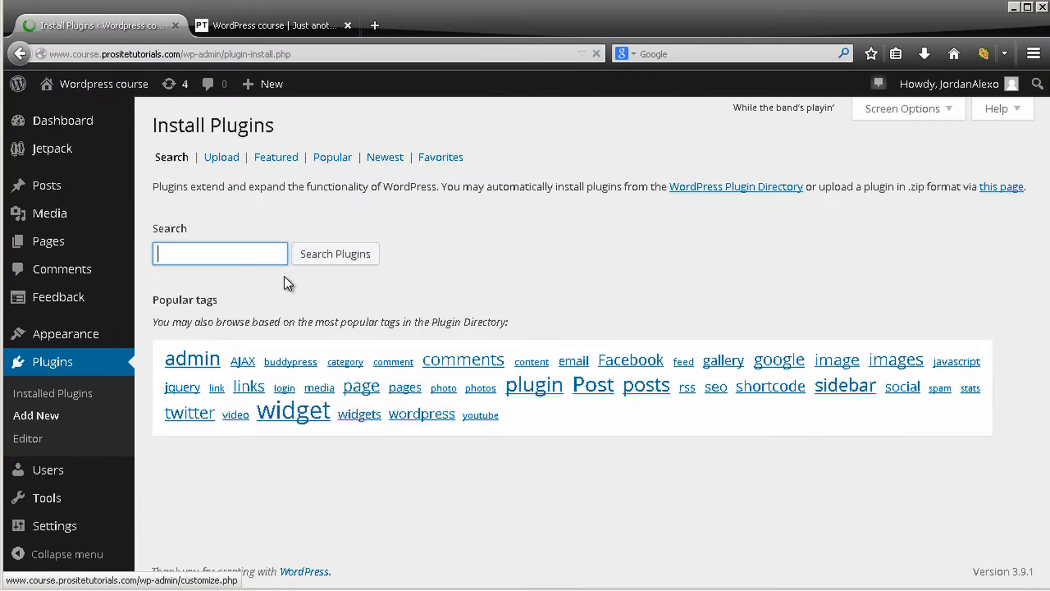
type("wp policies")
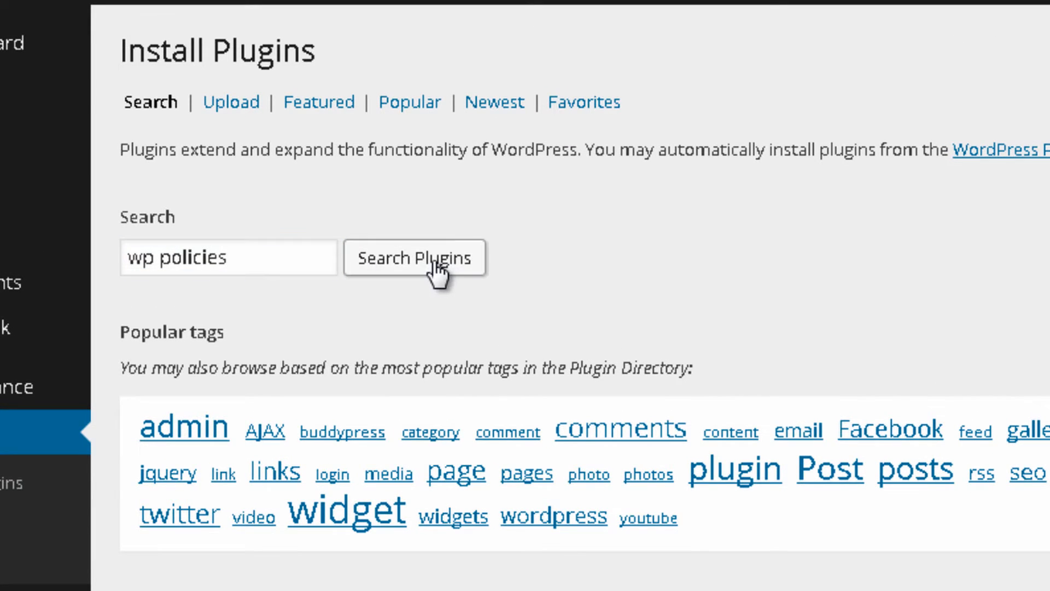
mouse_move(460, 328)
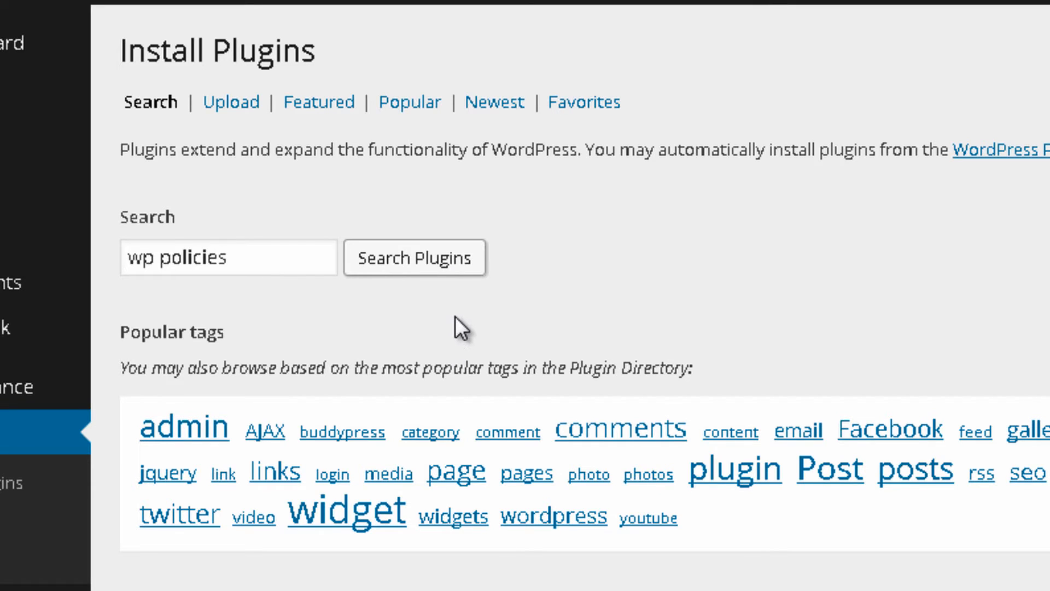
mouse_move(438, 328)
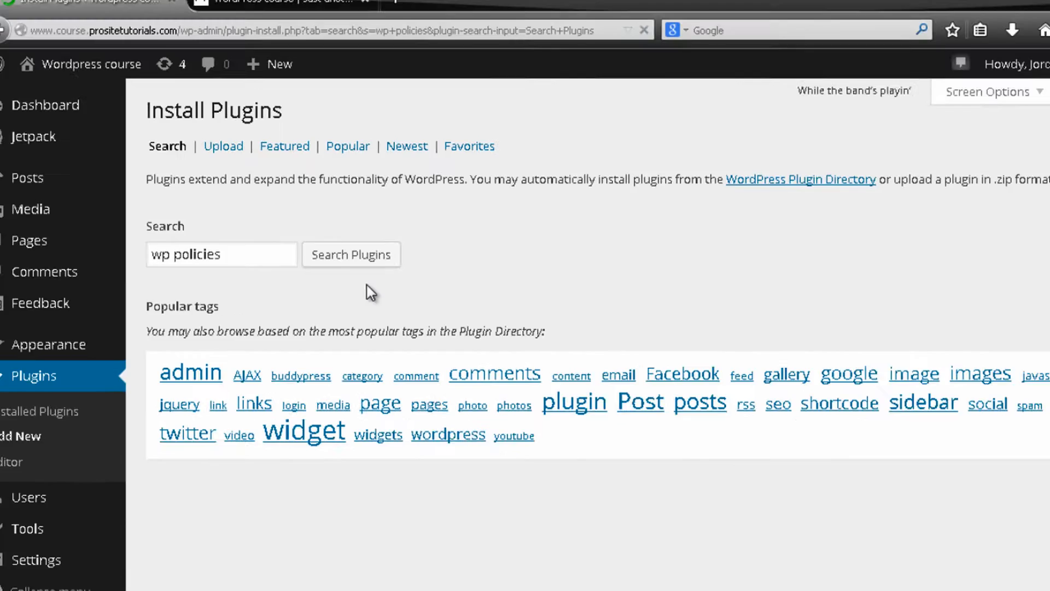
Install the WP Policies 1.0 plugin from the search results and activate it
left_click(351, 255)
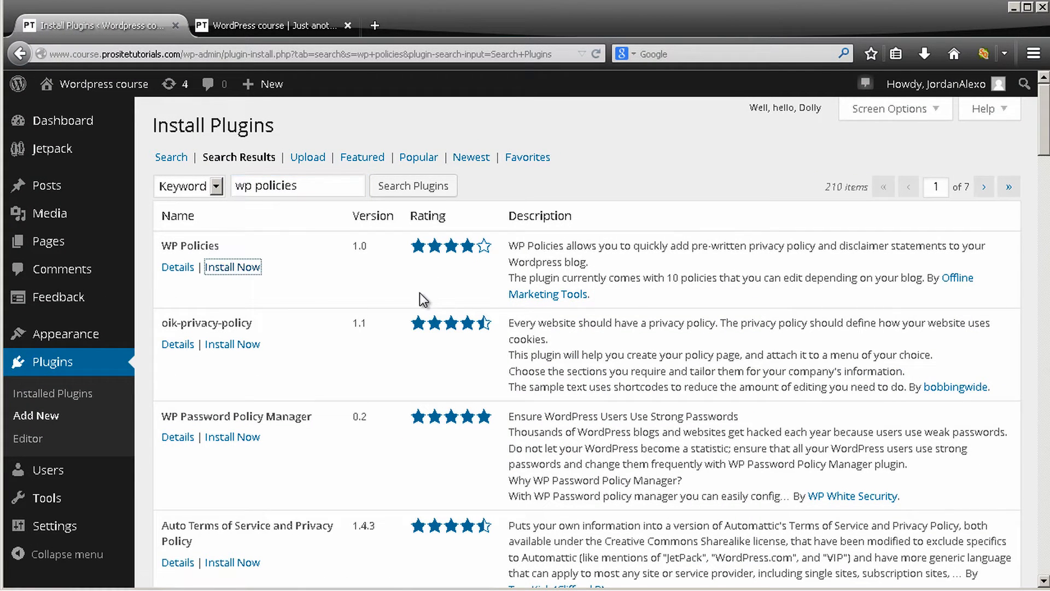
left_click(957, 277)
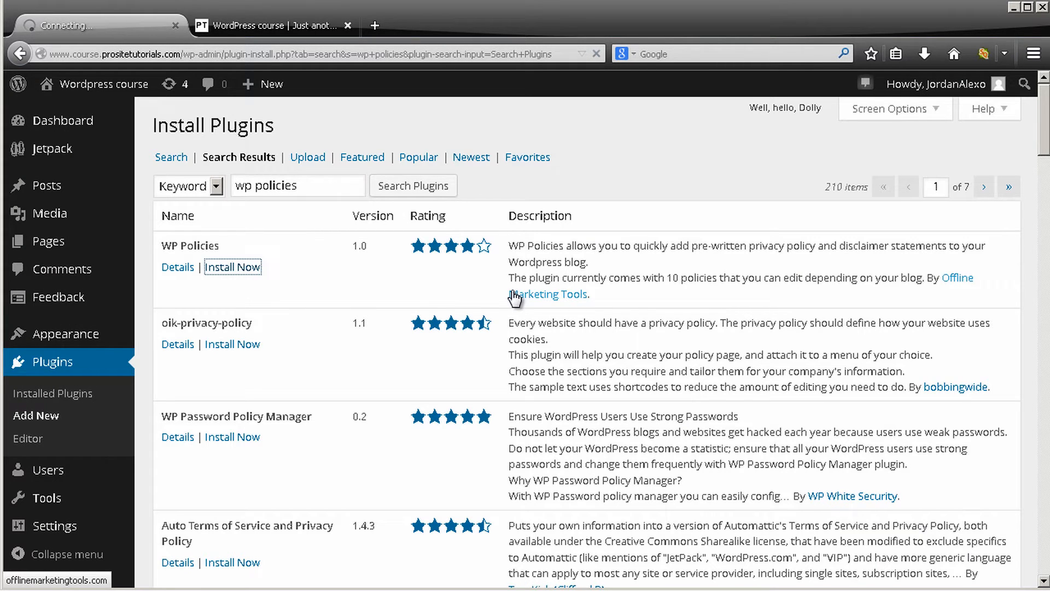
left_click(232, 266)
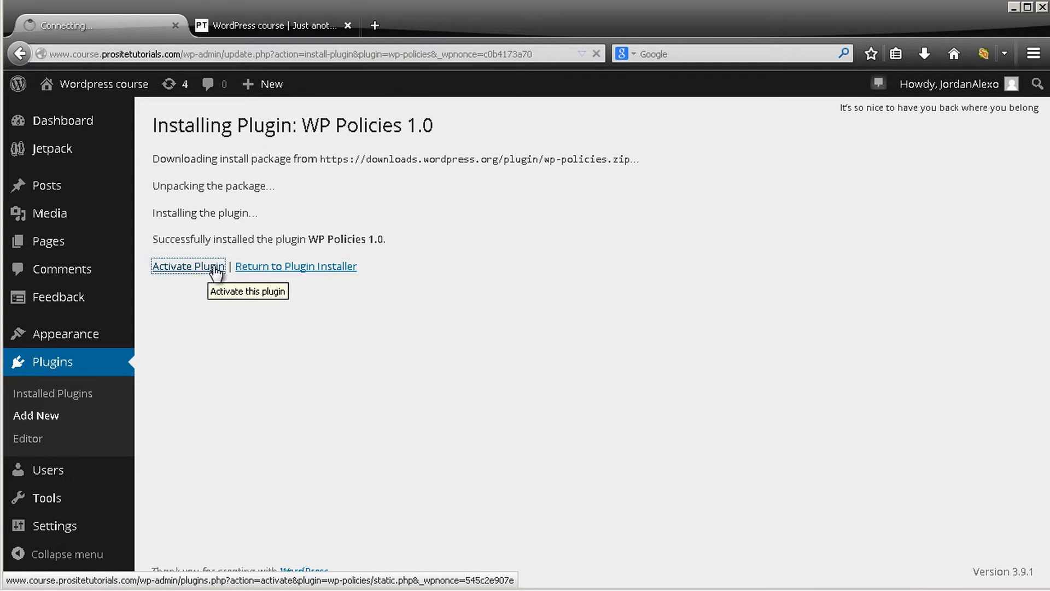
left_click(187, 266)
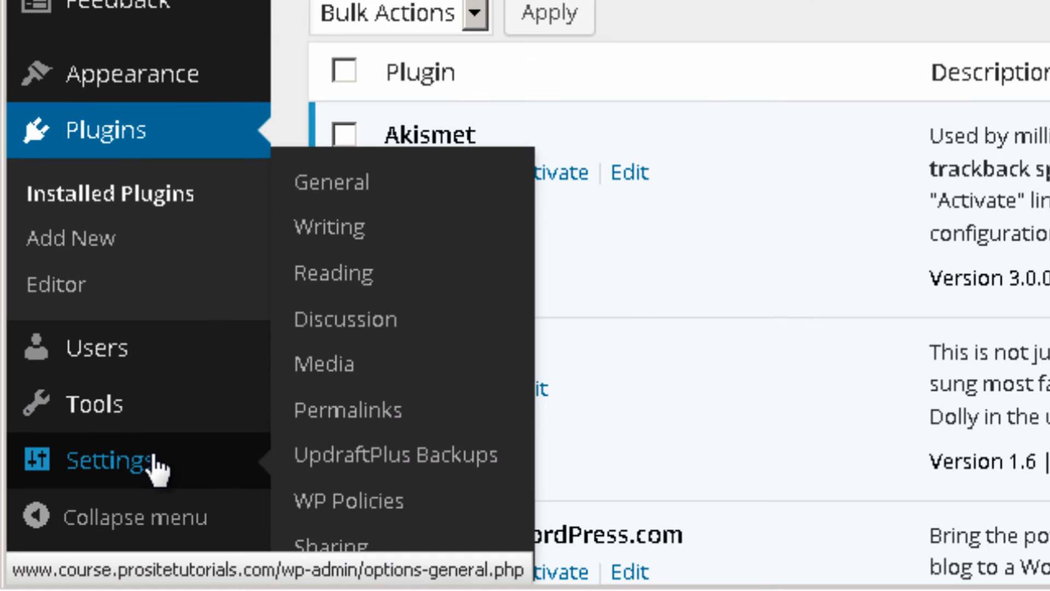
mouse_move(348, 500)
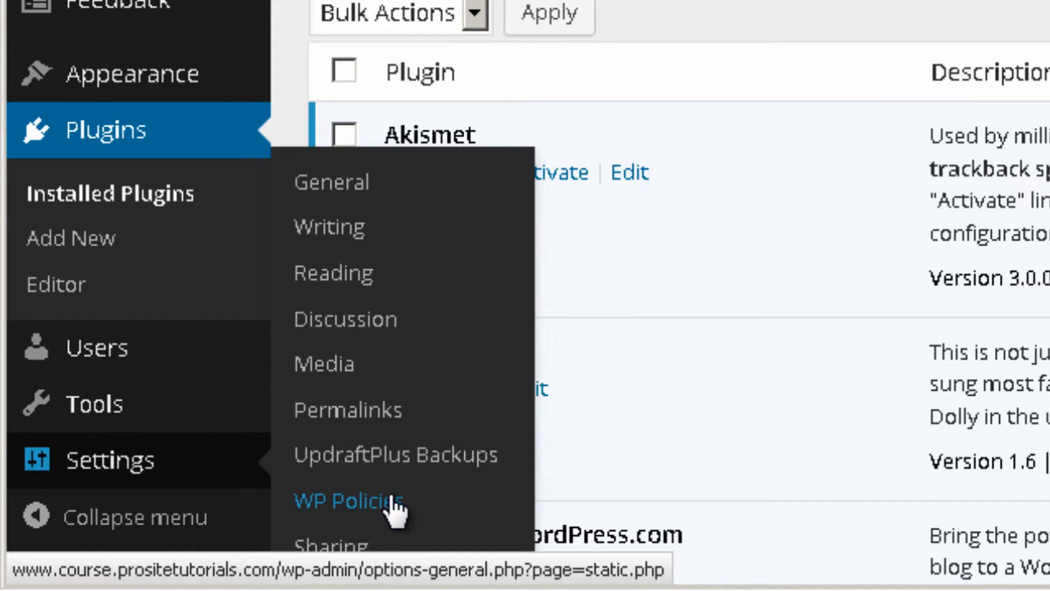
mouse_move(385, 509)
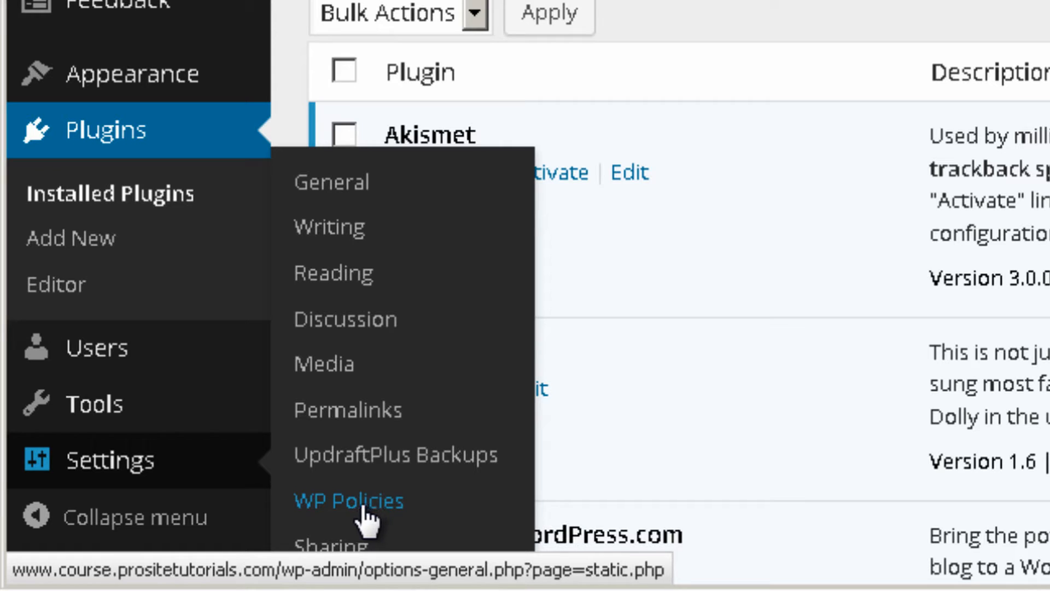
left_click(349, 501)
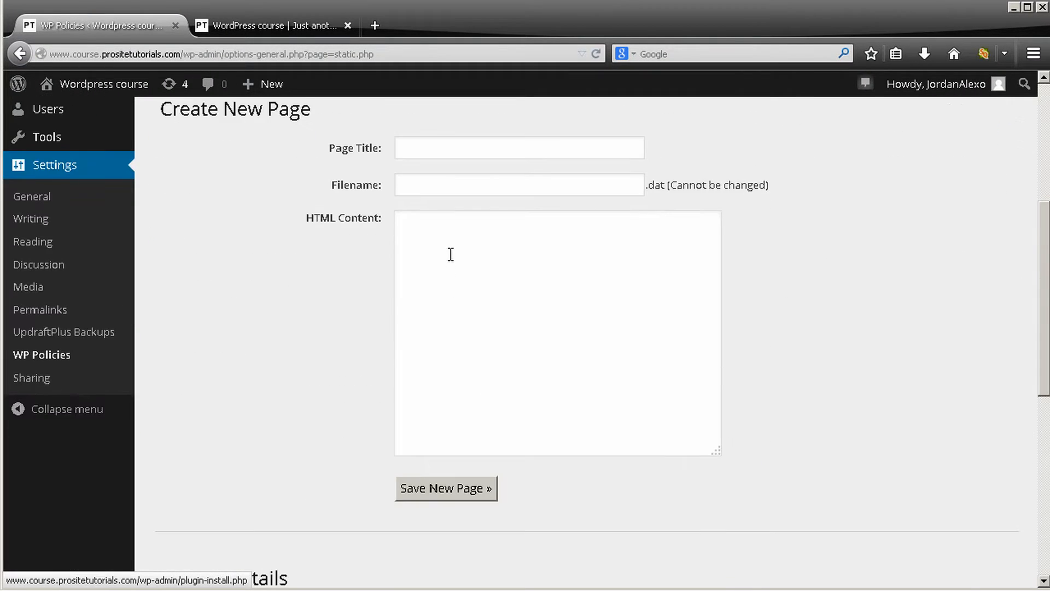
scroll("down", 3)
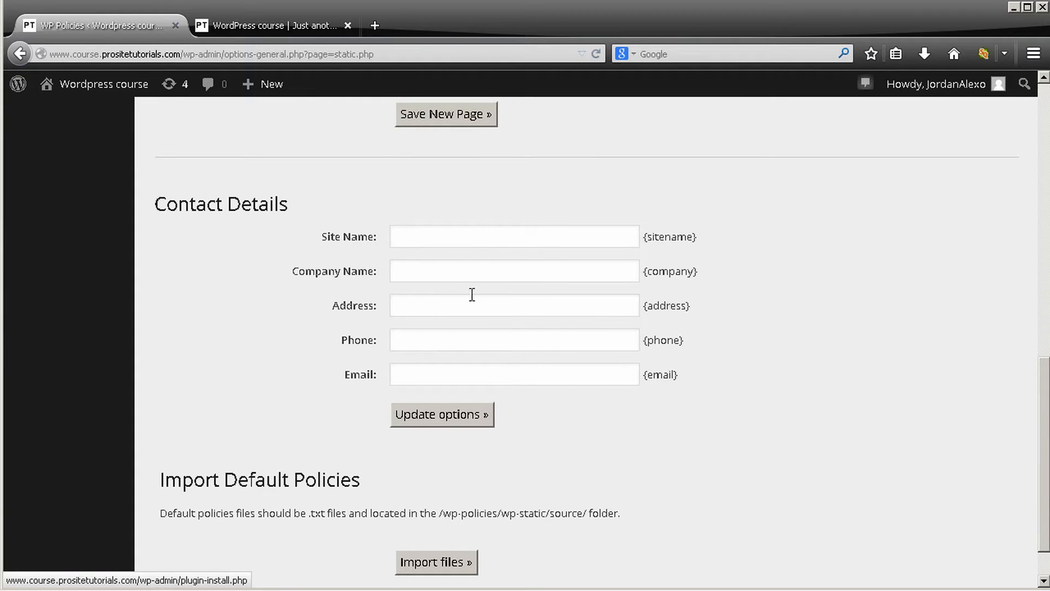
mouse_move(451, 235)
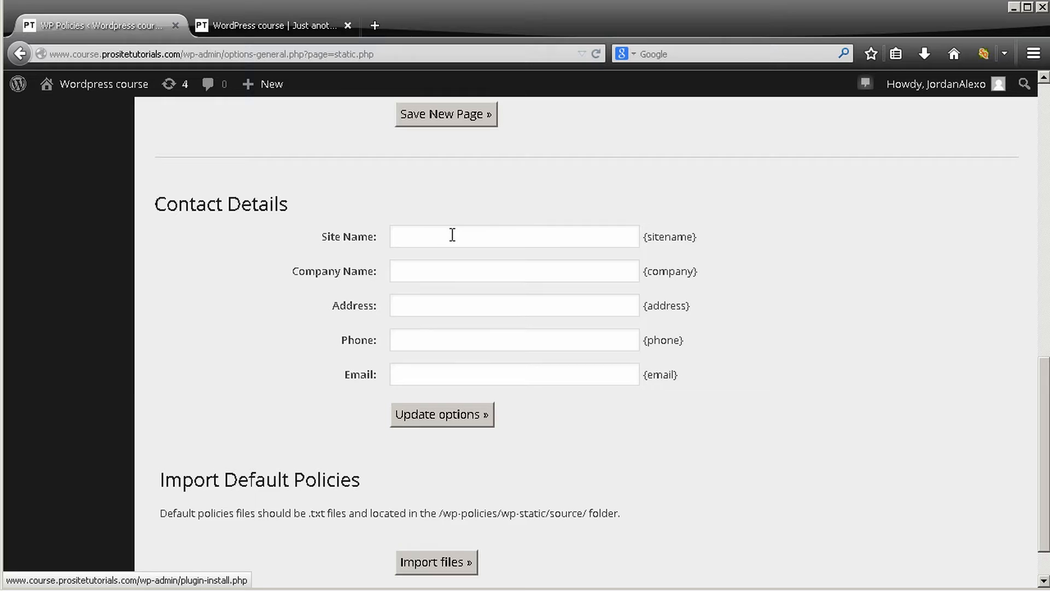
type("Prositetutorials Cour")
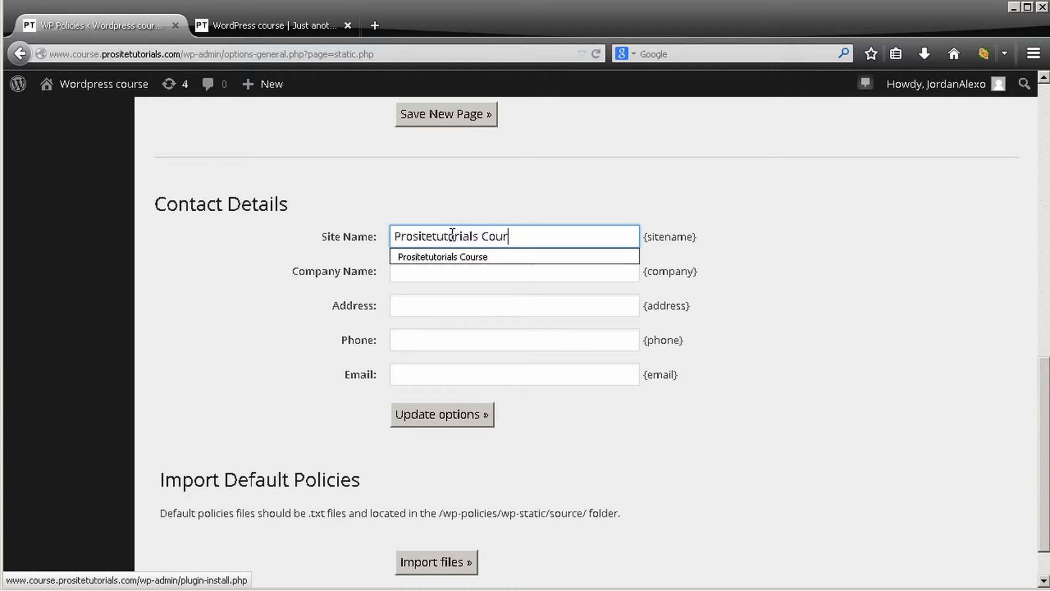
left_click(513, 271)
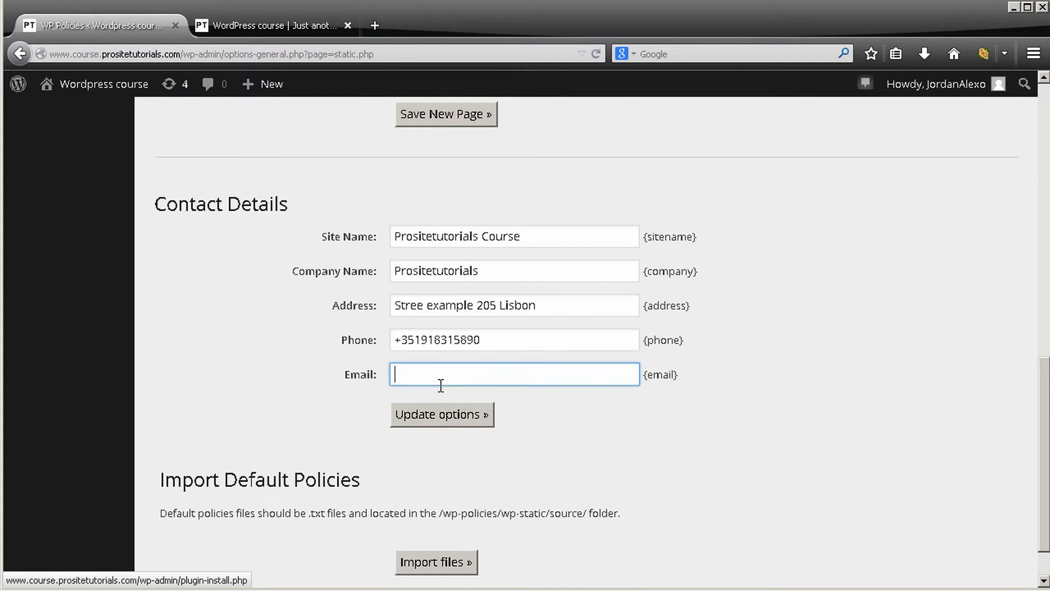
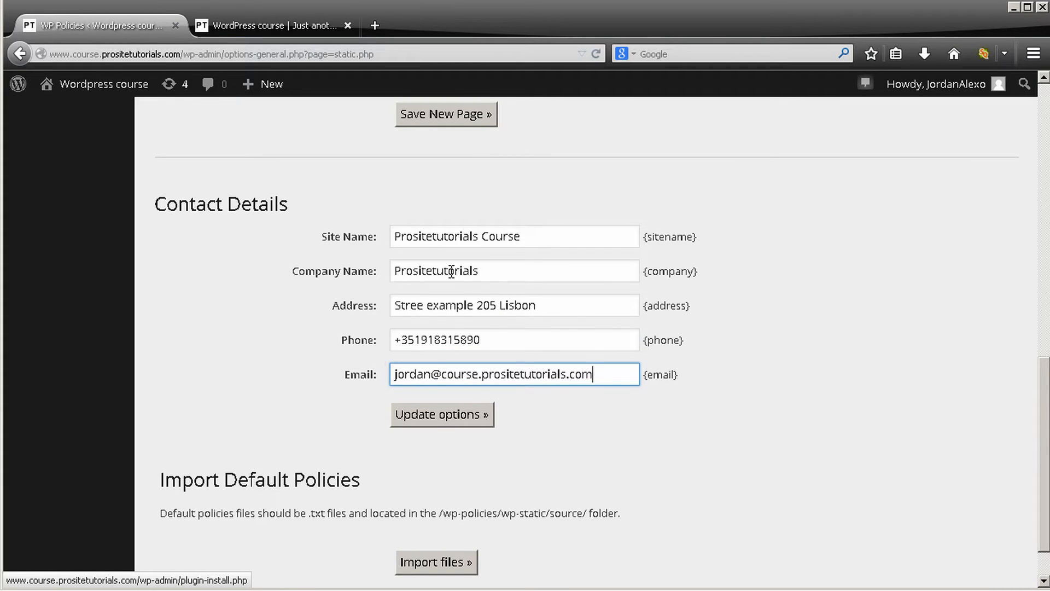
left_click(441, 414)
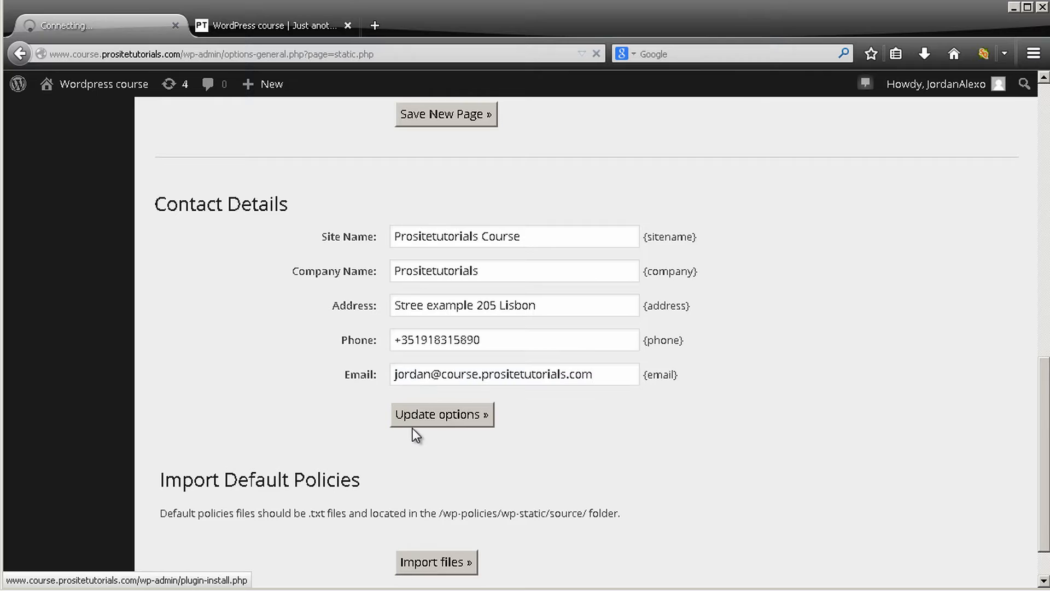
left_click(440, 414)
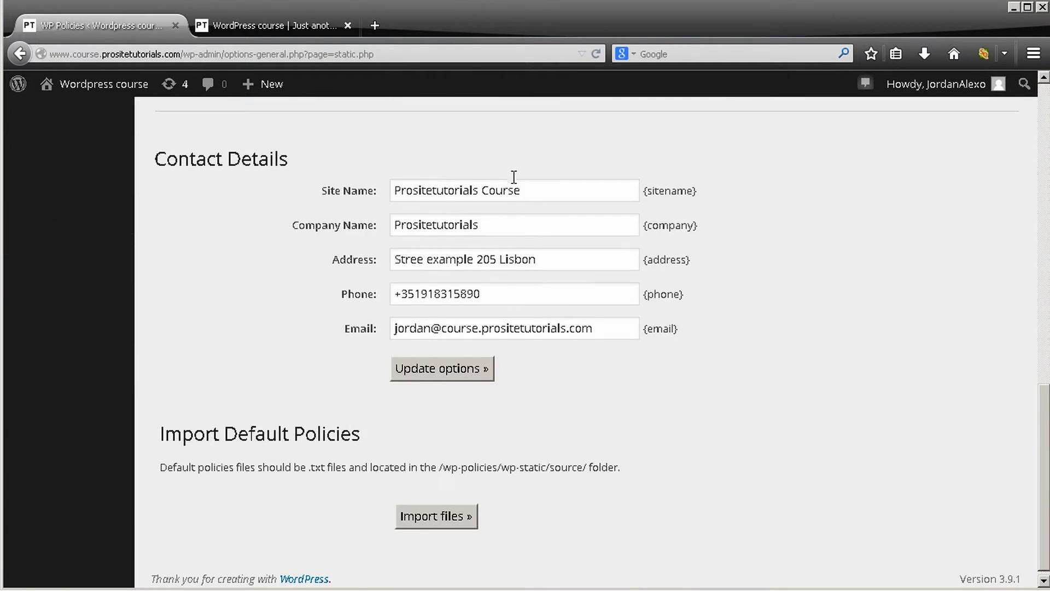
scroll("down", 3)
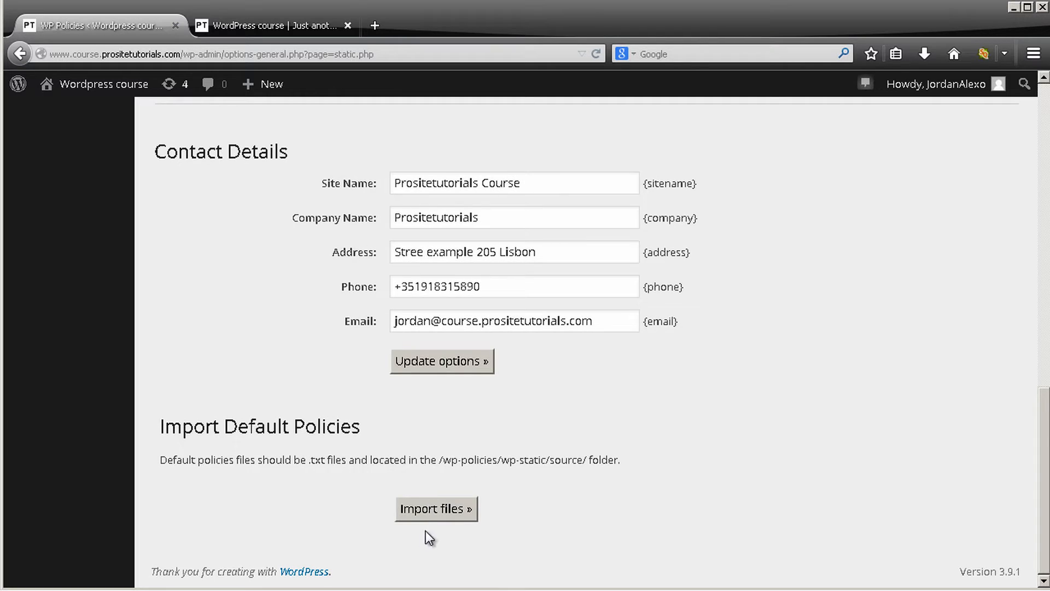
Import the default policy files and review the ten listed policy pages
left_click(436, 508)
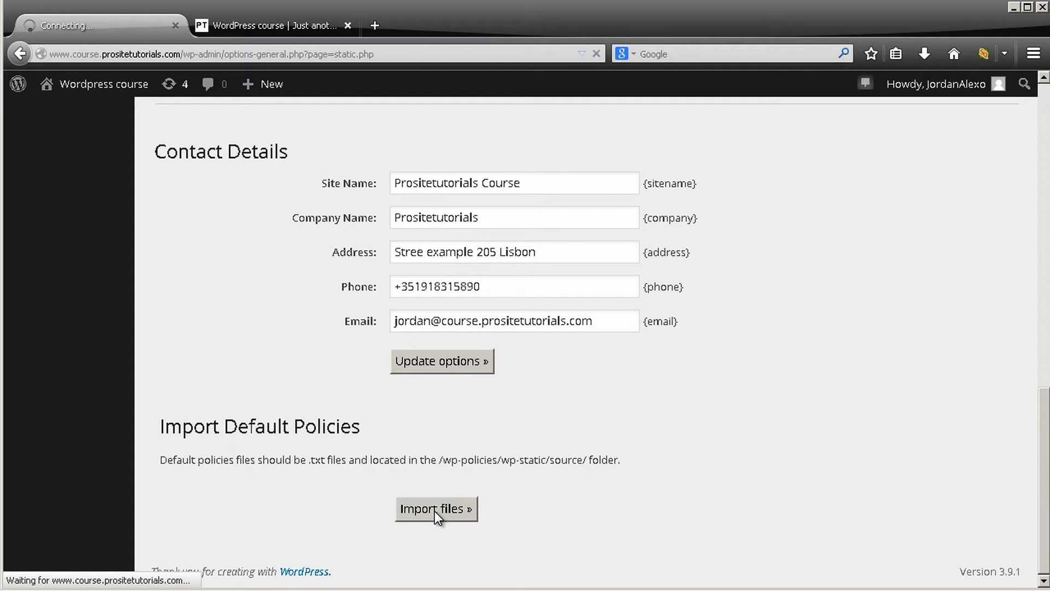
left_click(435, 508)
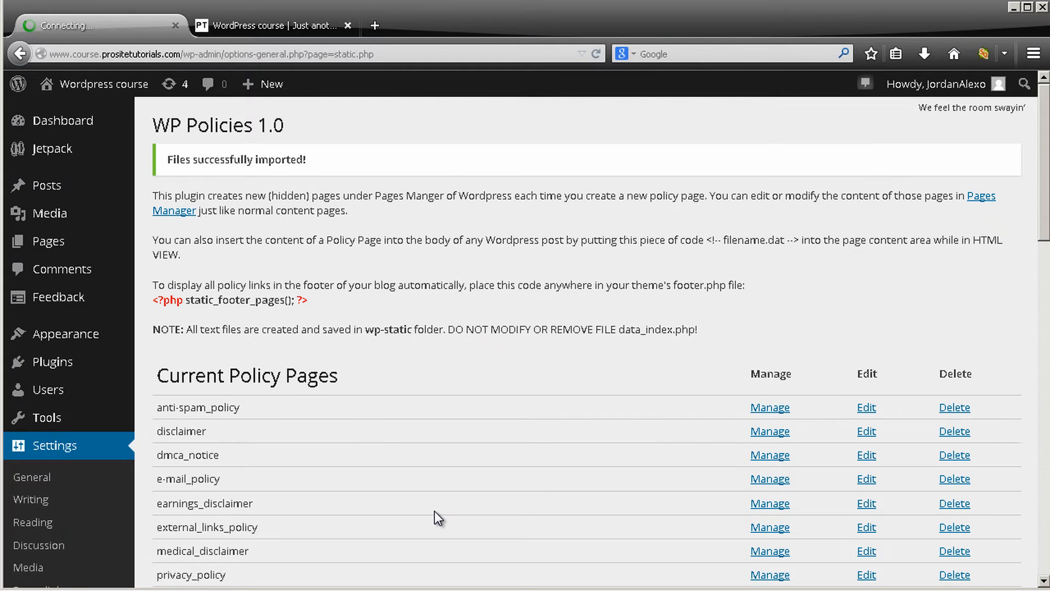
scroll("down", 3)
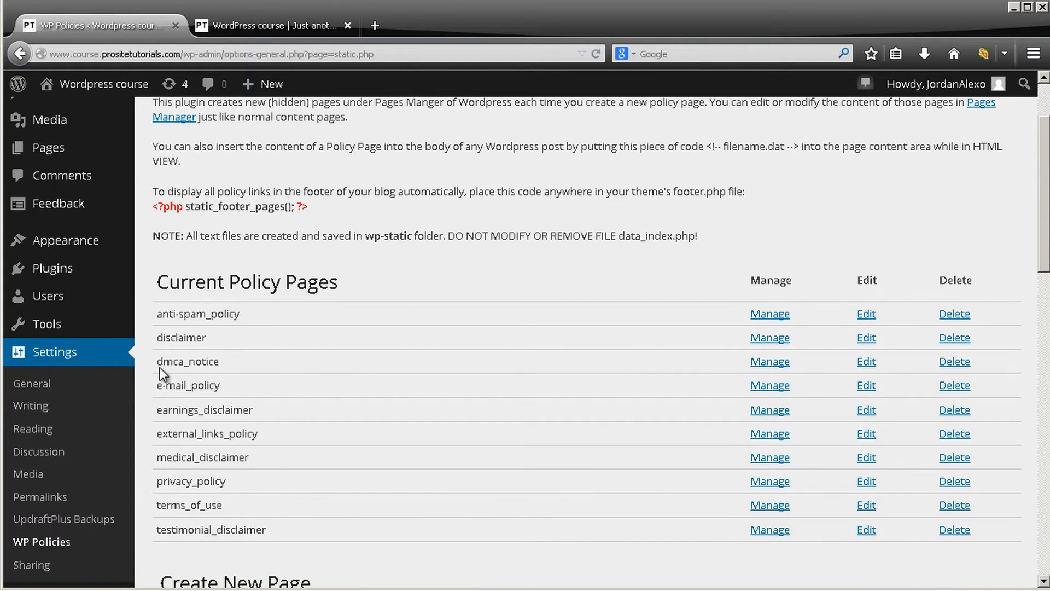
mouse_move(300, 327)
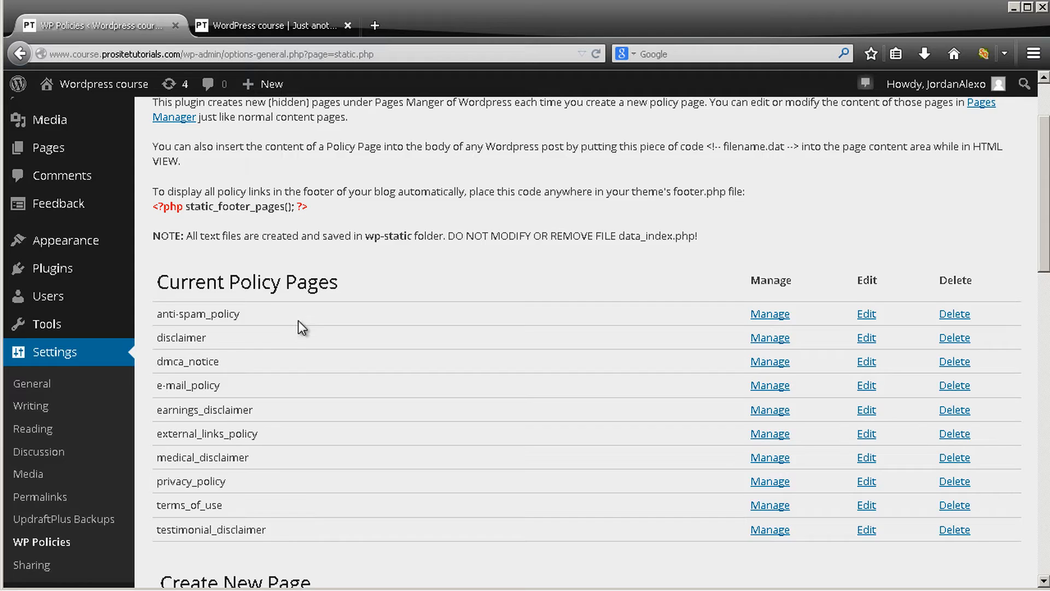
scroll("down", 3)
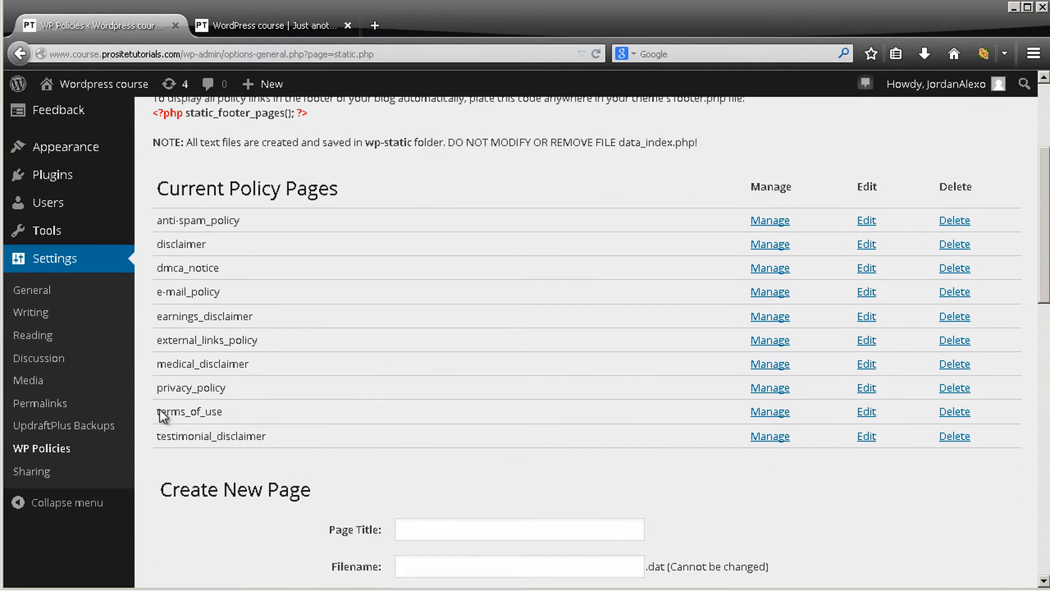
mouse_move(865, 392)
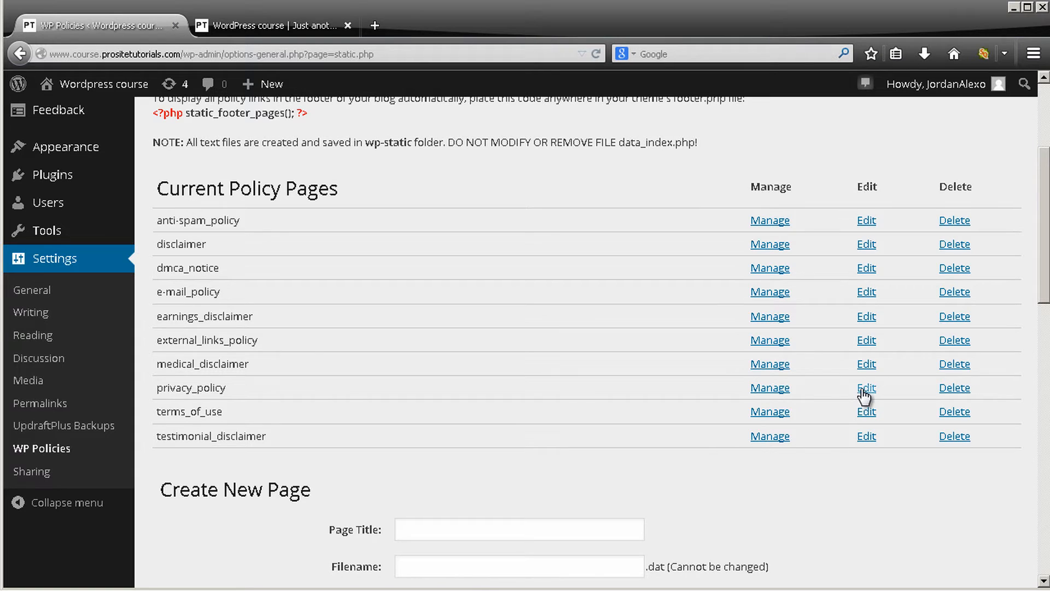
left_click(865, 387)
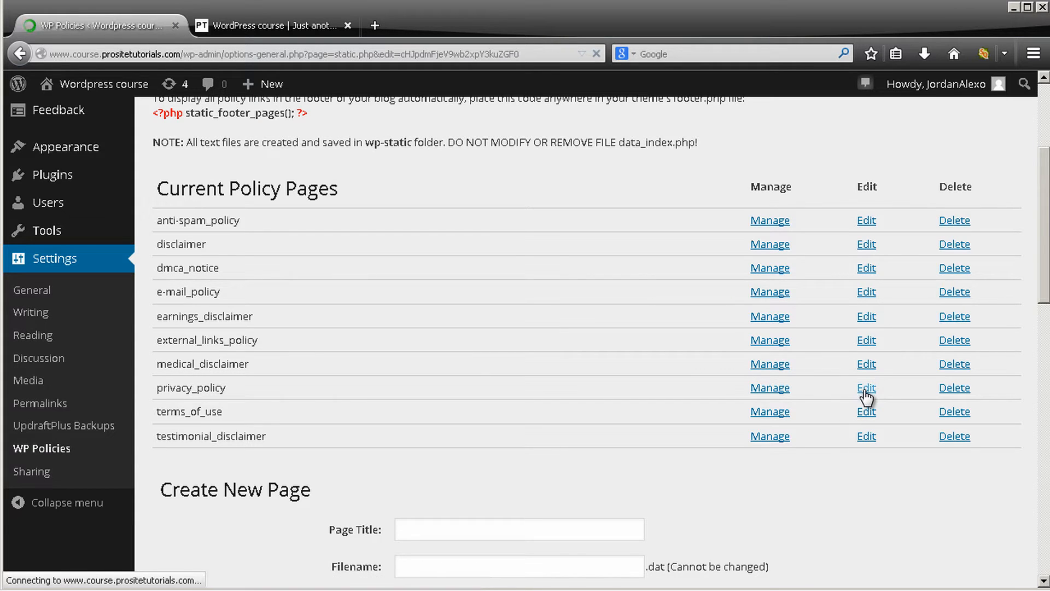
left_click(865, 387)
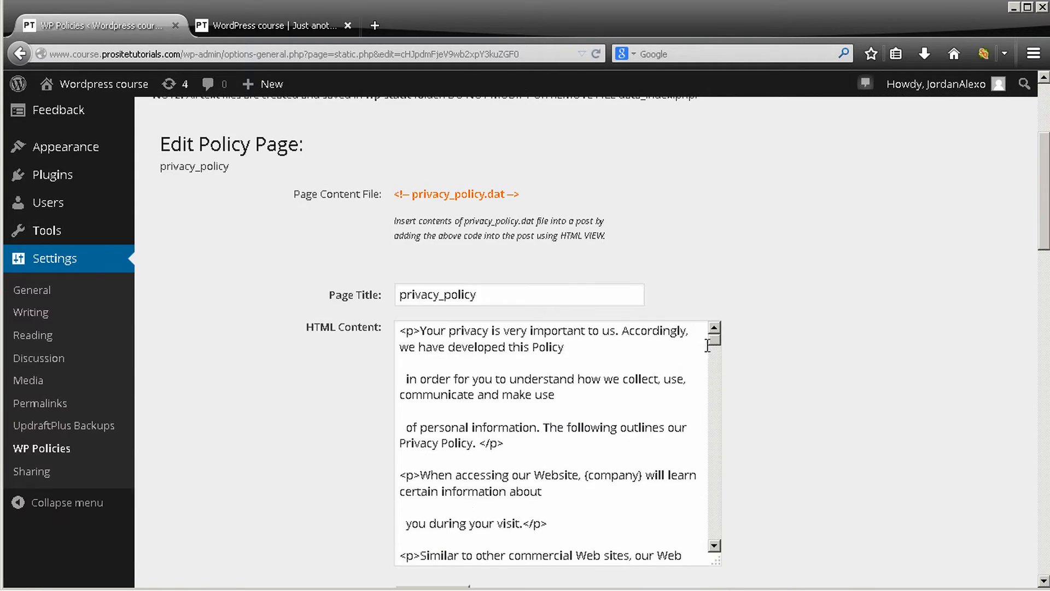
scroll("down", 3)
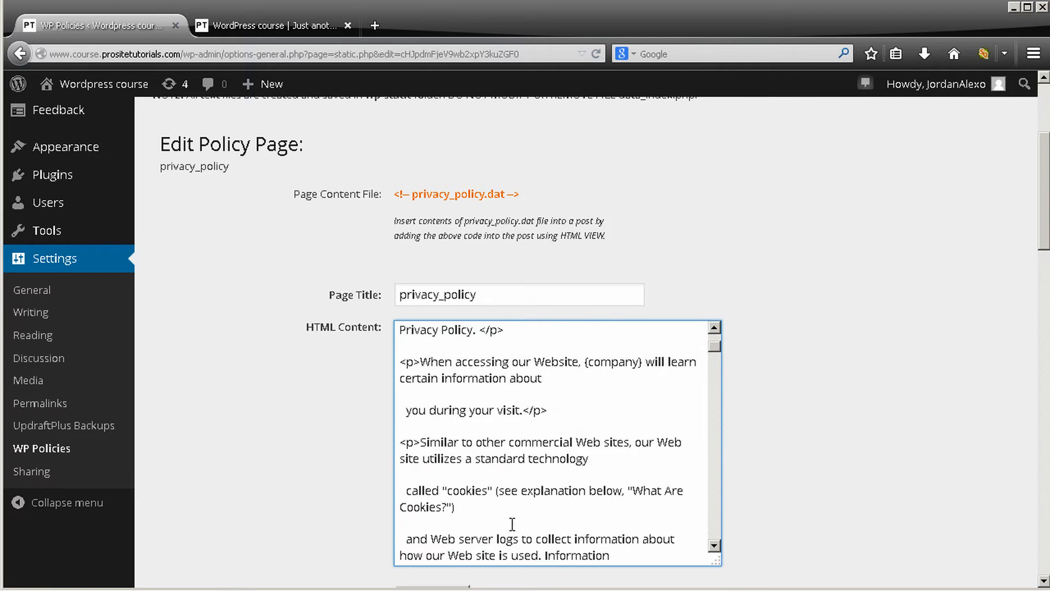
scroll("down", 3)
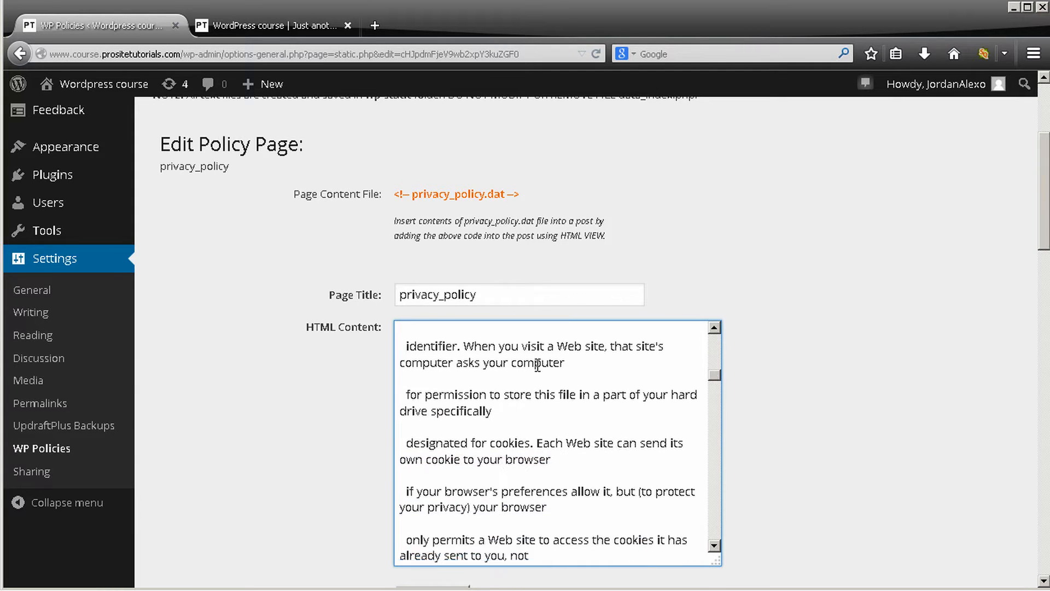
scroll("down", 3)
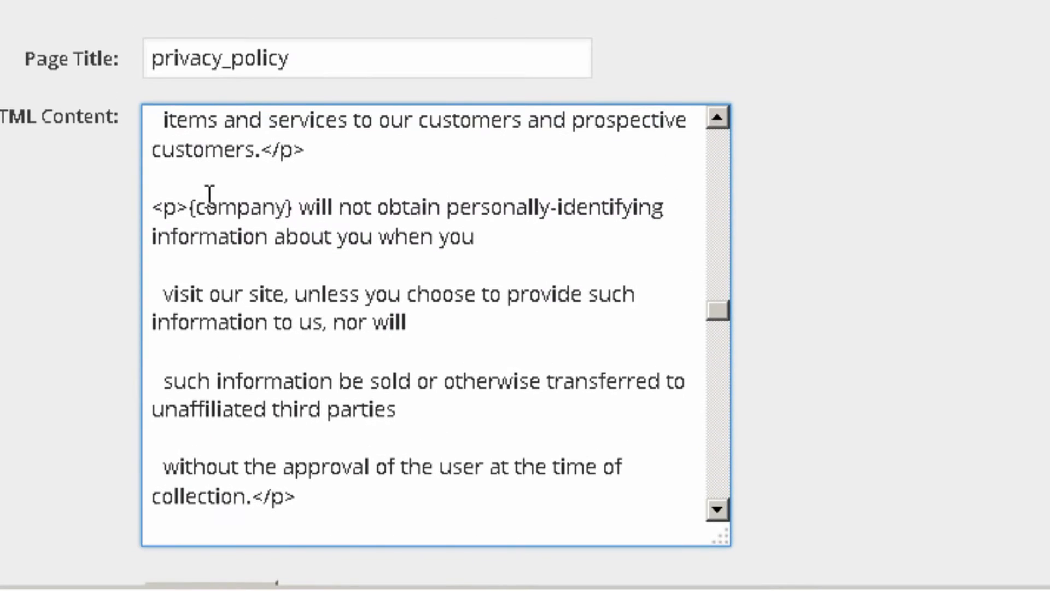
double_click(243, 212)
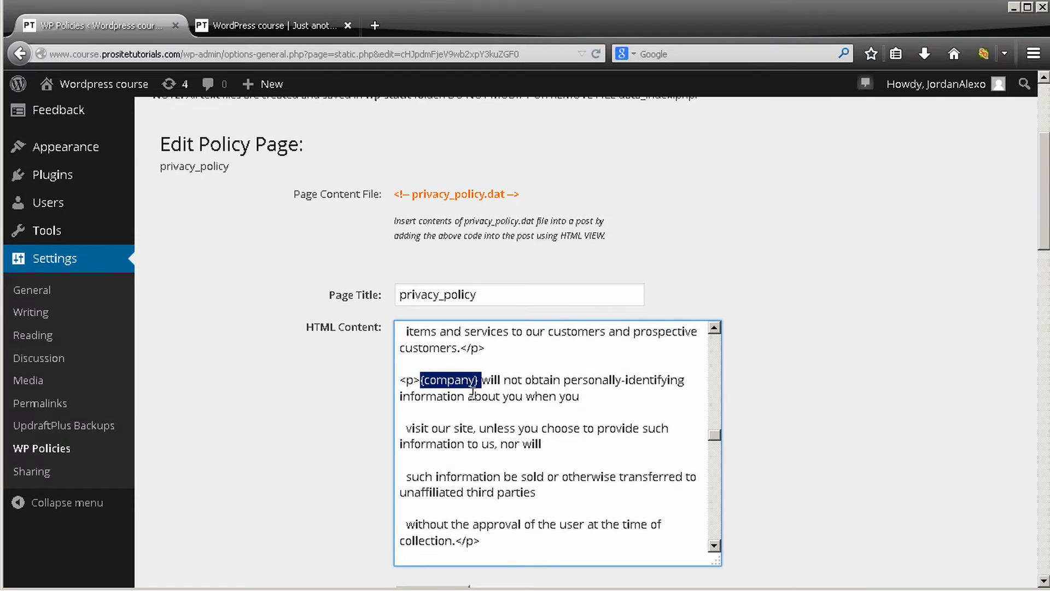
scroll("down", 3)
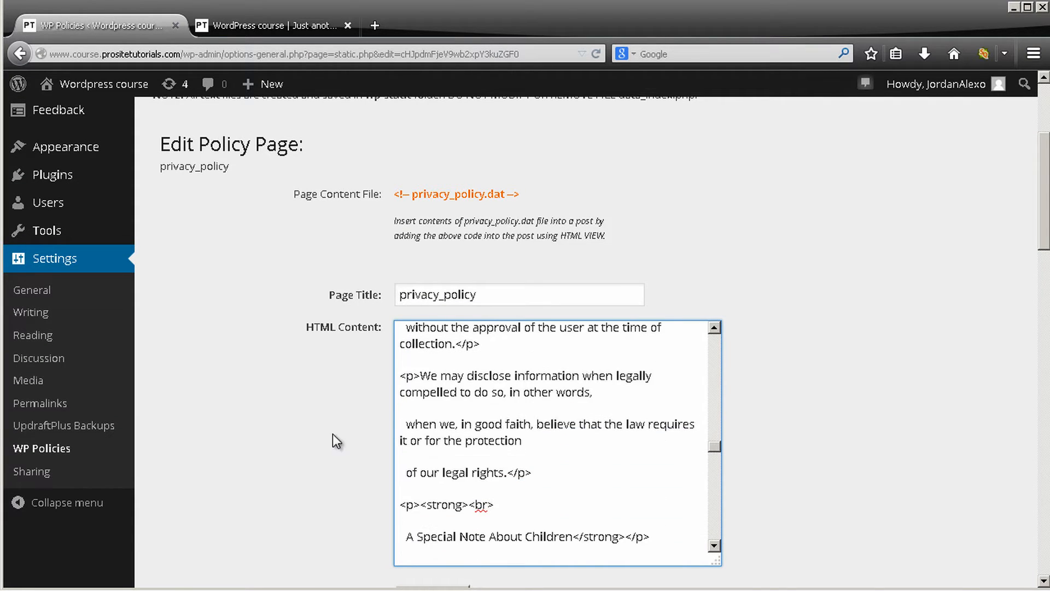
scroll("down", 3)
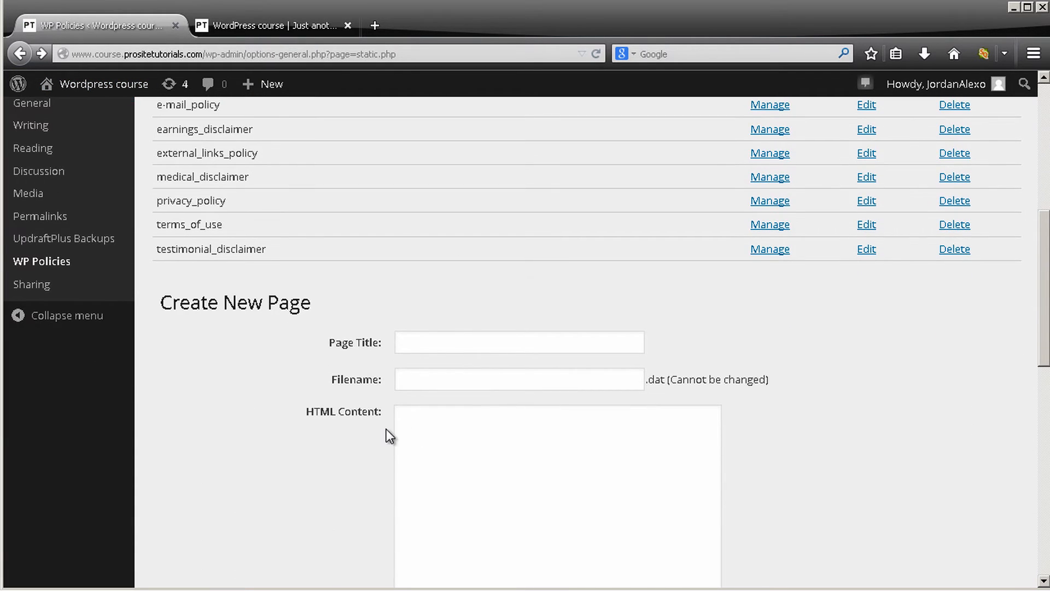
Scroll the WP Policies page to the static_footer_pages() code snippet
scroll("down", 3)
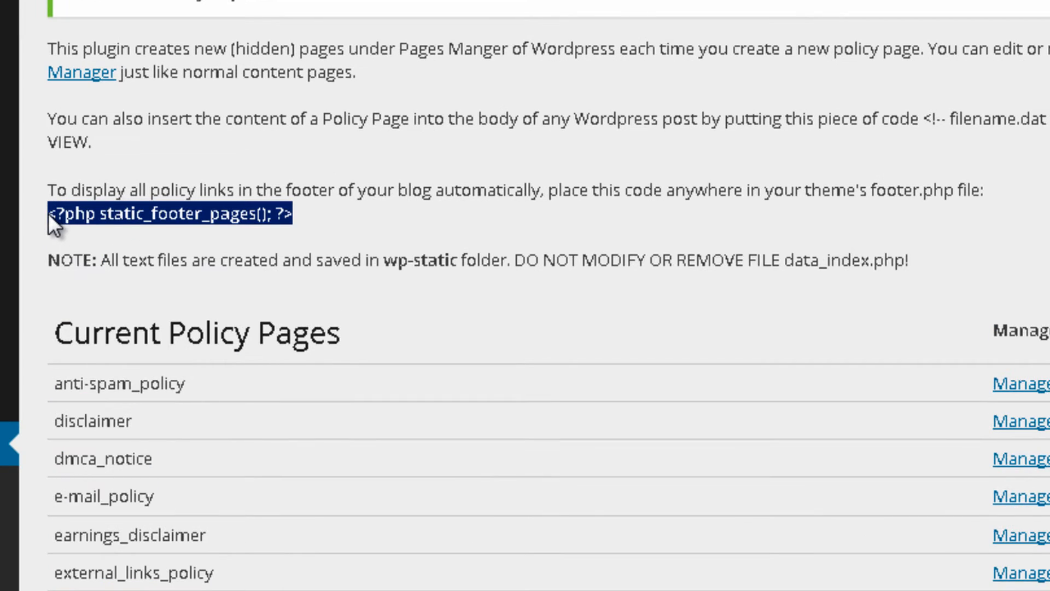
mouse_move(929, 209)
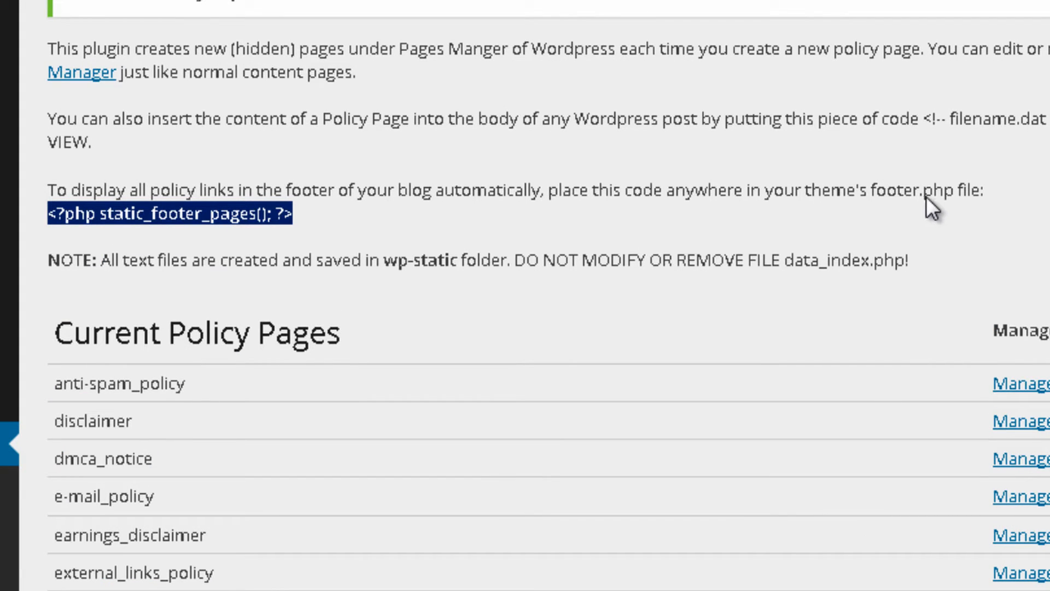
mouse_move(961, 220)
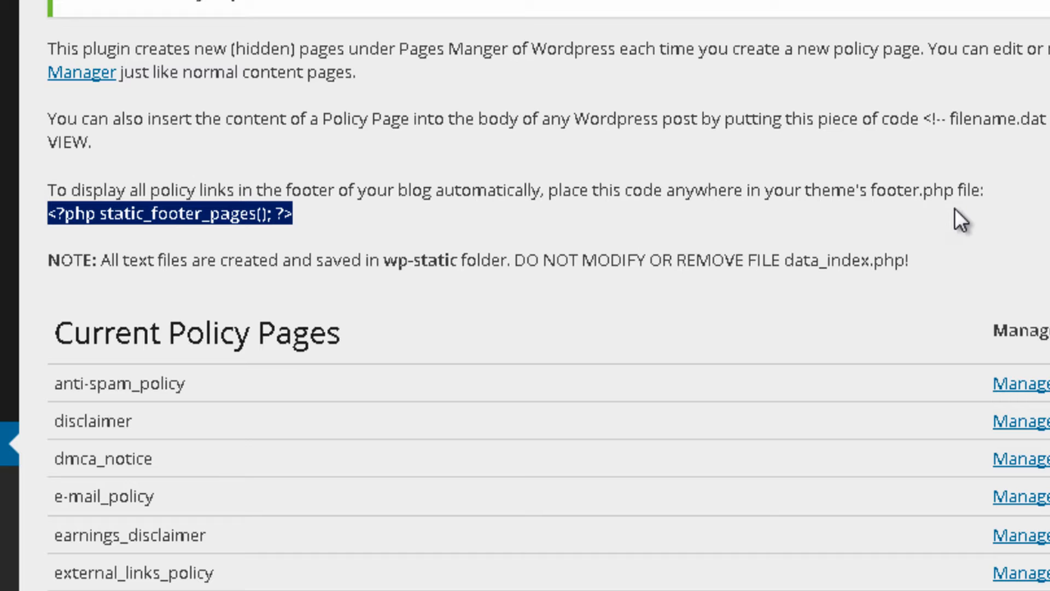
mouse_move(950, 201)
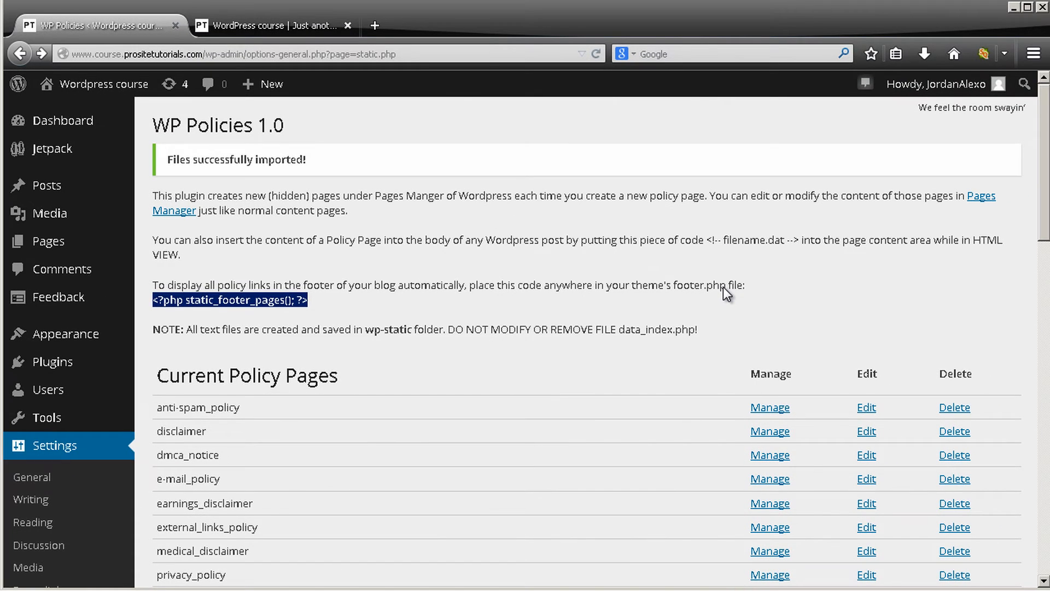
Scroll the live site's front page down to its copyright, theme credit and menu links
left_click(270, 25)
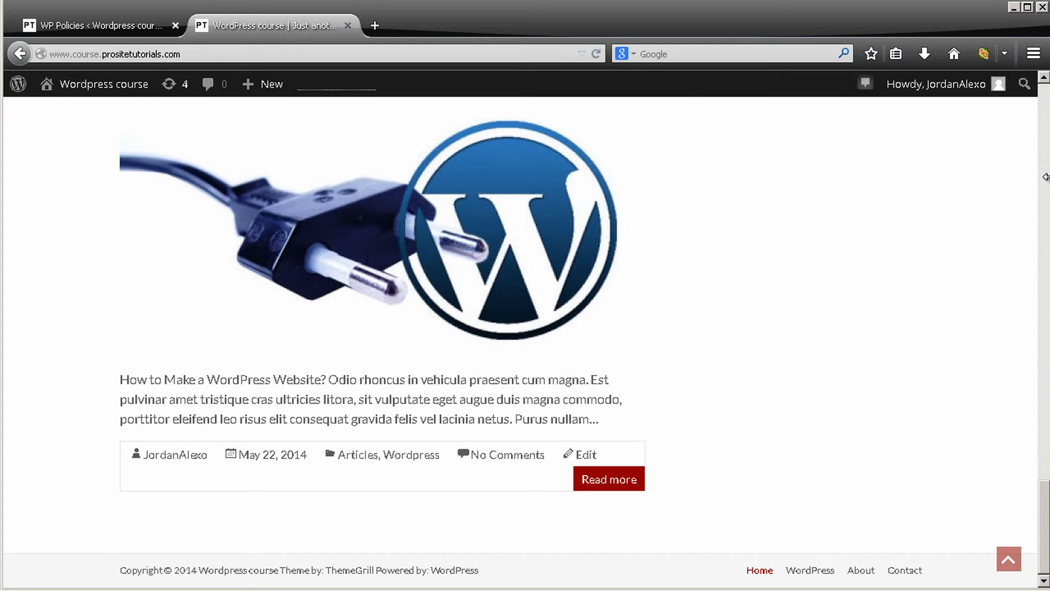
mouse_move(981, 579)
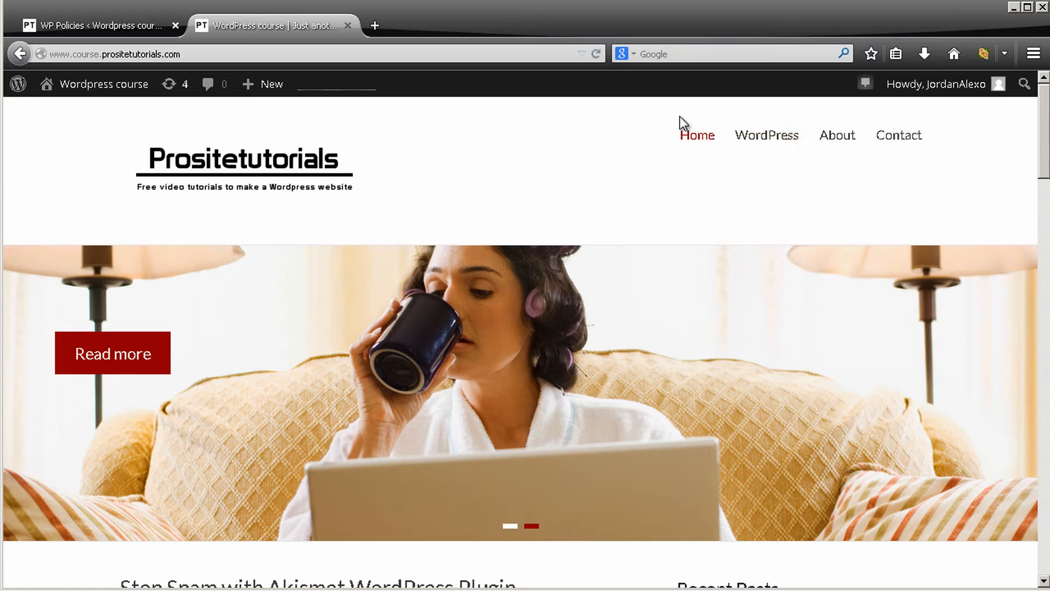
scroll("down", 3)
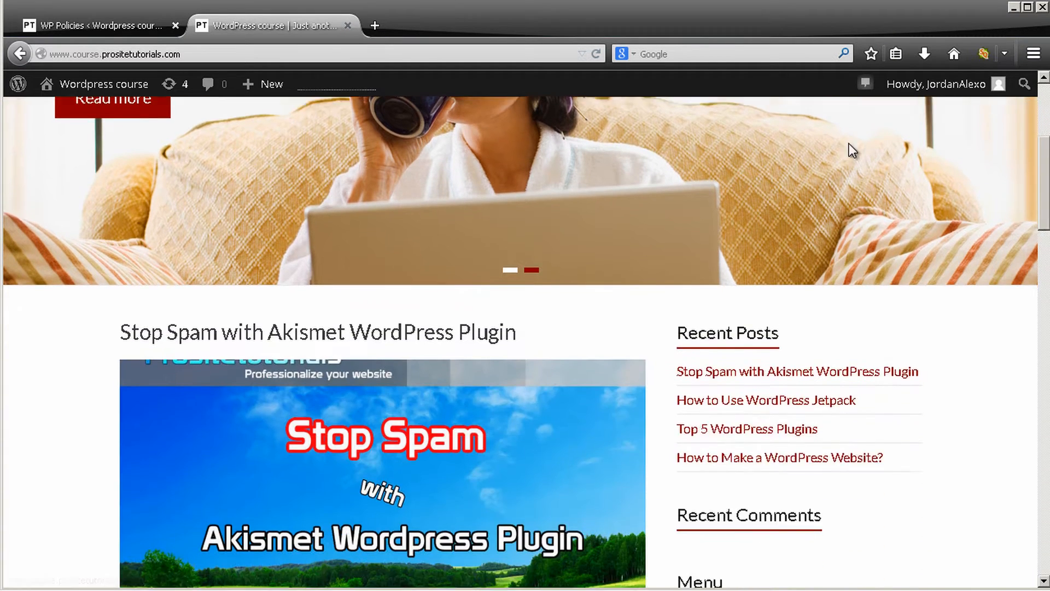
scroll("down", 3)
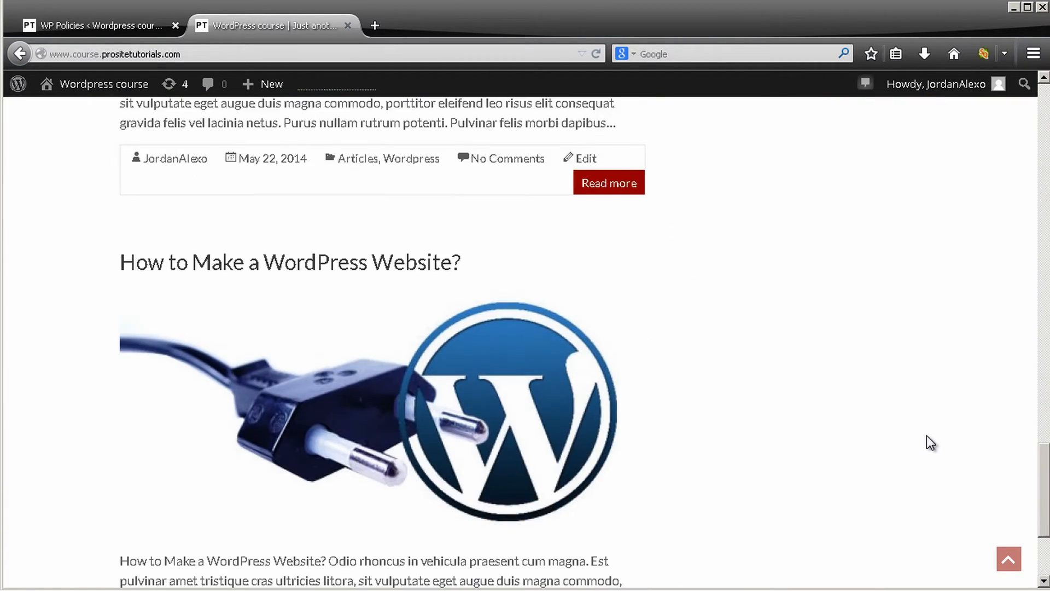
scroll("down", 3)
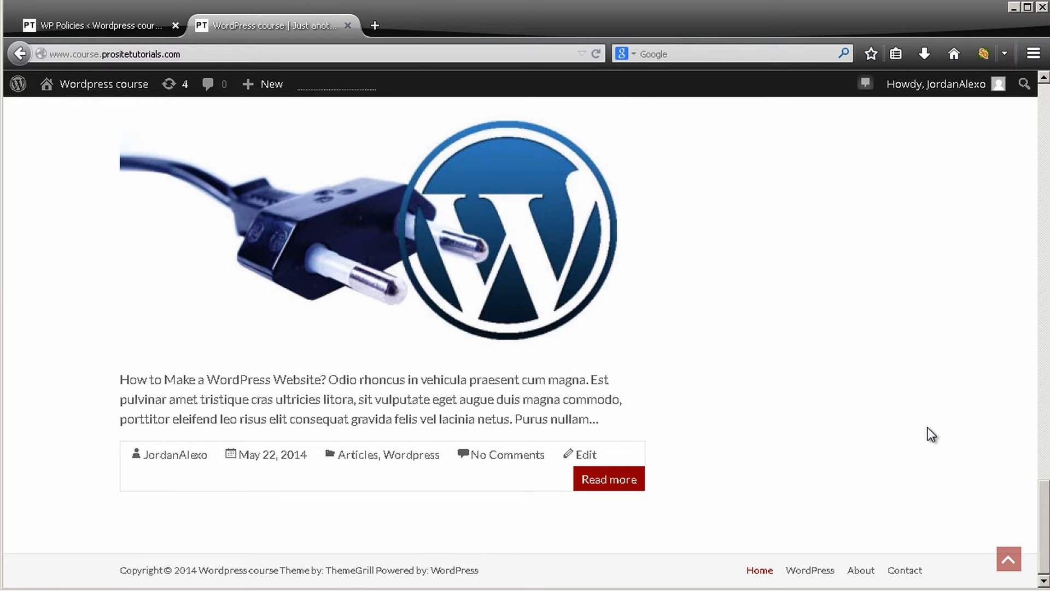
mouse_move(921, 404)
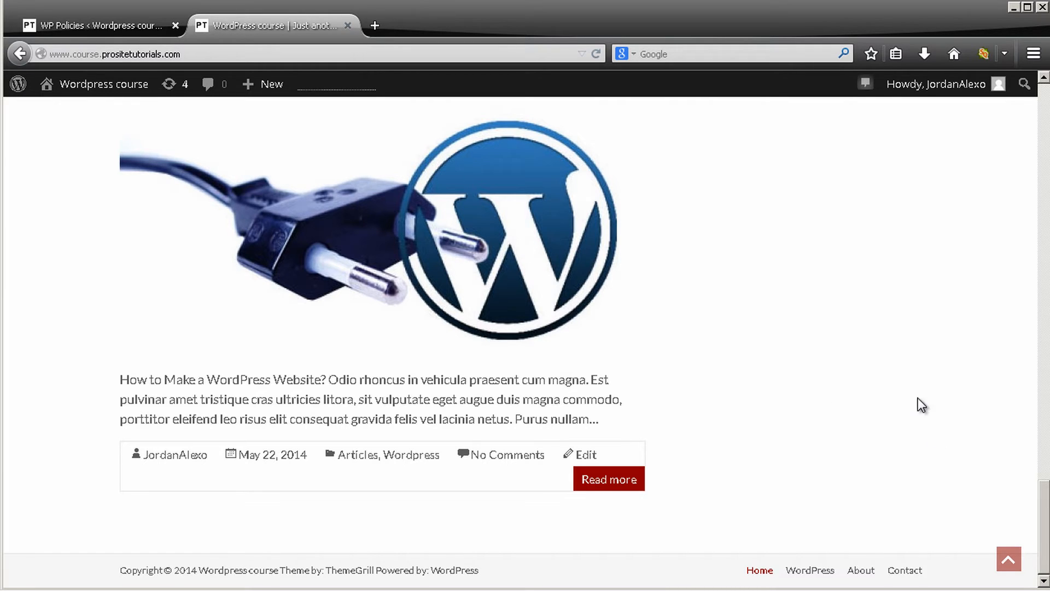
mouse_move(895, 534)
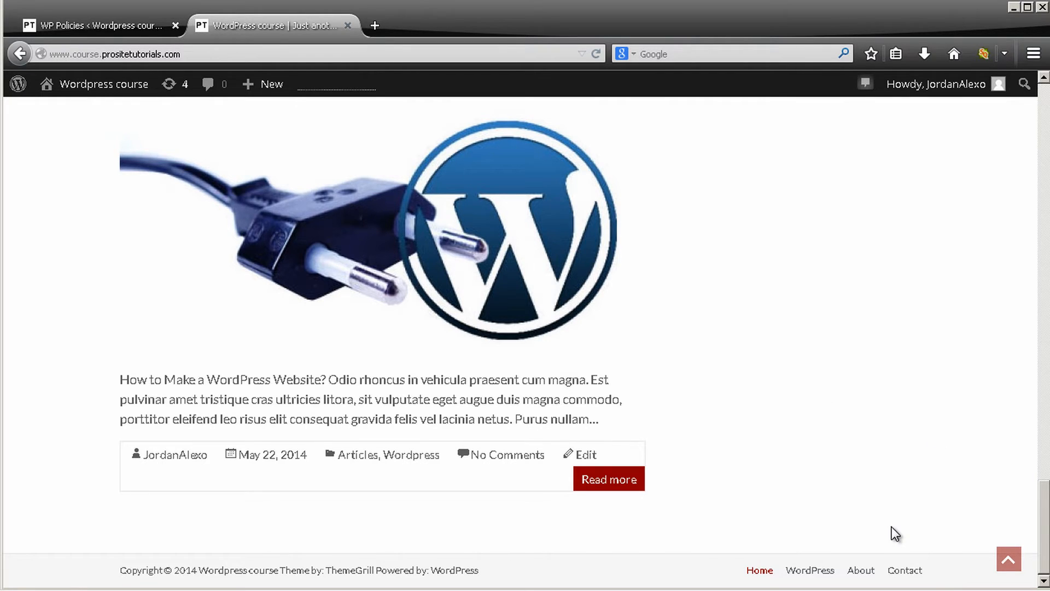
mouse_move(880, 530)
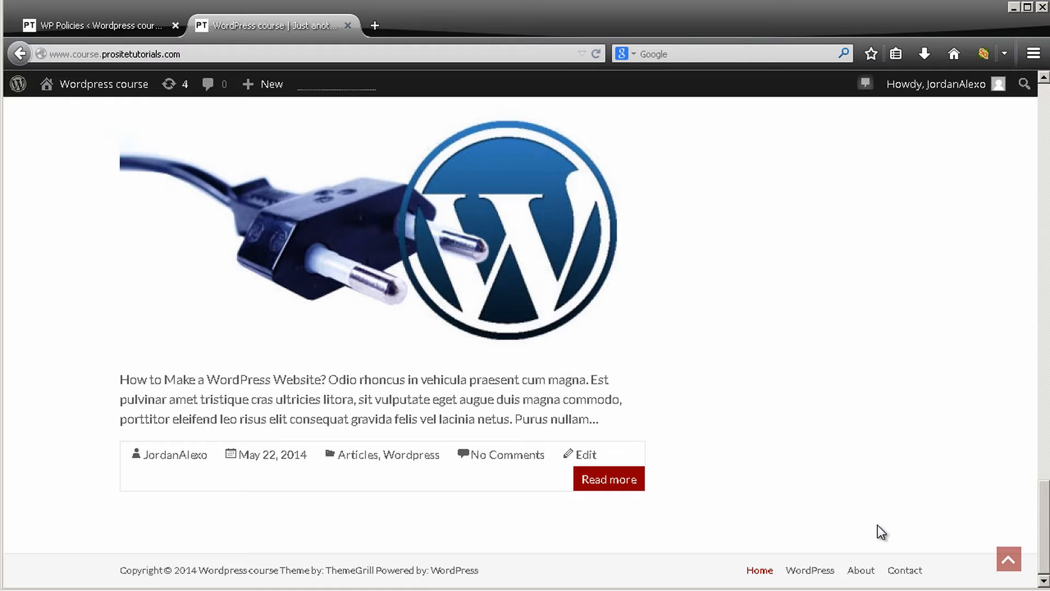
Uncheck the Footer Menu theme location for Main Menu and save the menu
left_click(100, 26)
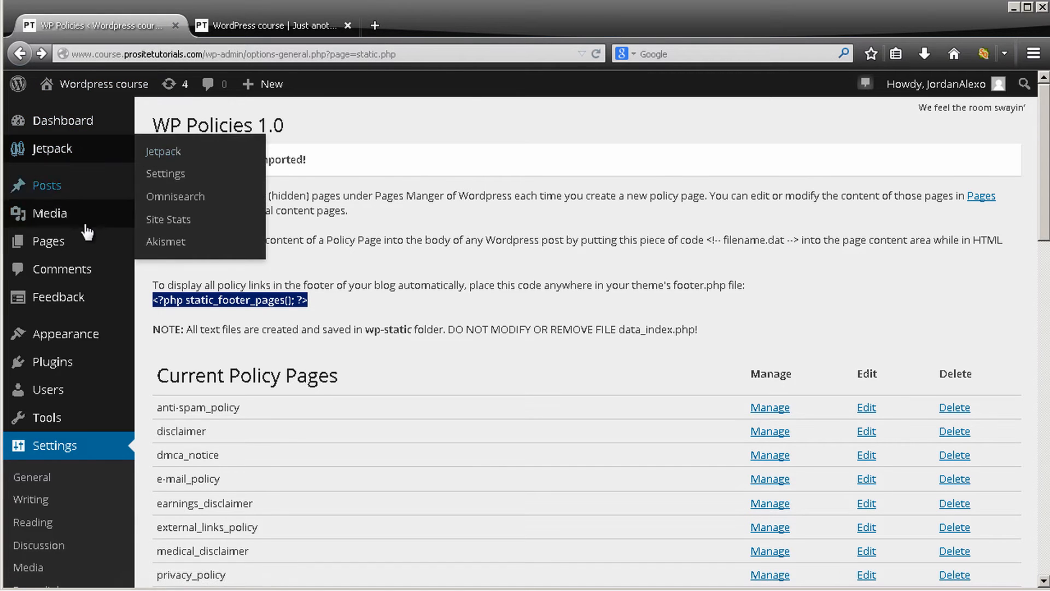
mouse_move(64, 333)
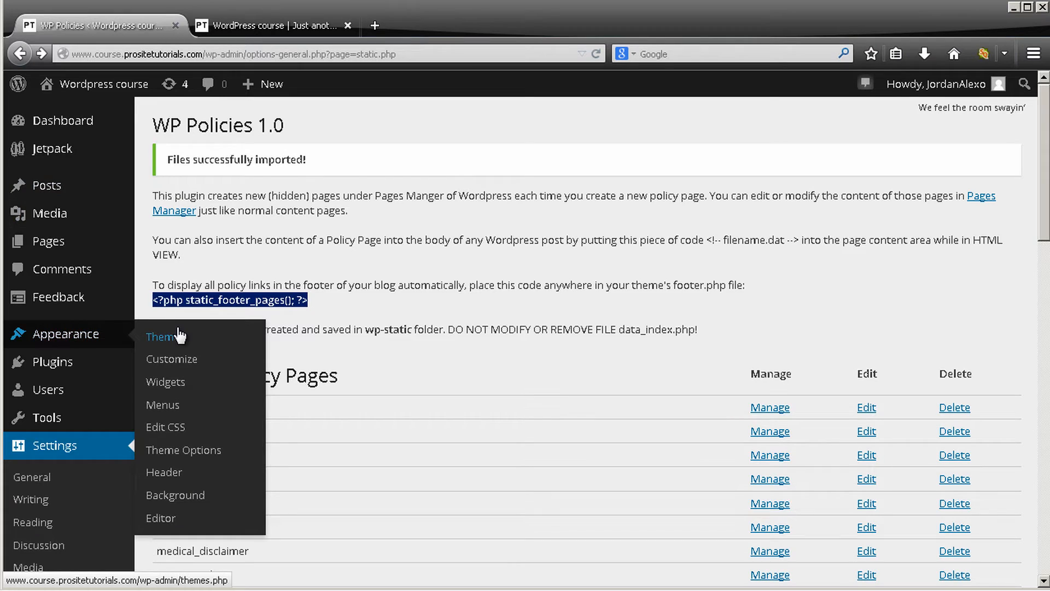
left_click(162, 405)
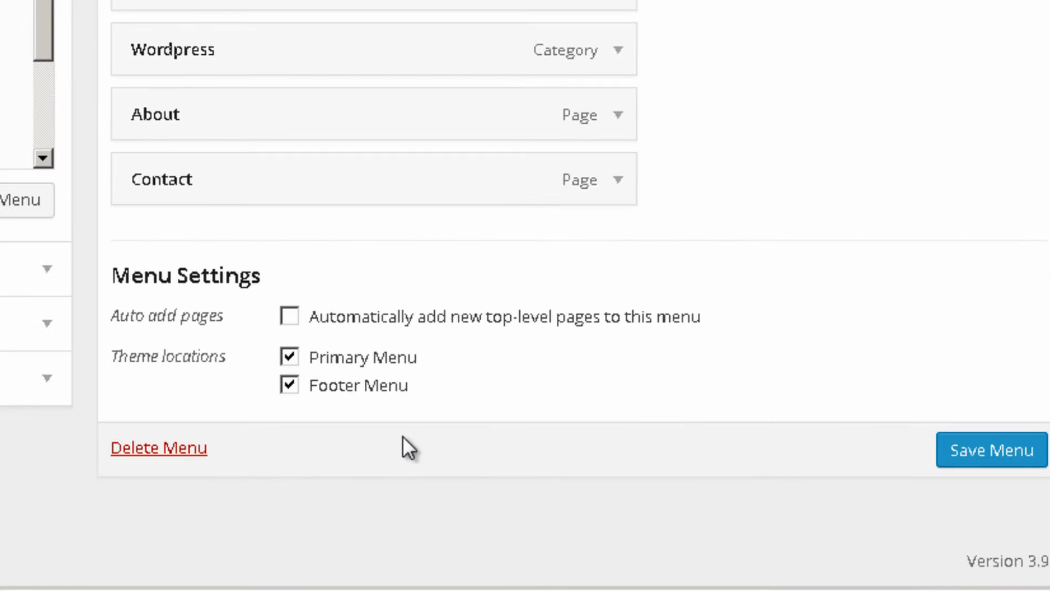
mouse_move(381, 375)
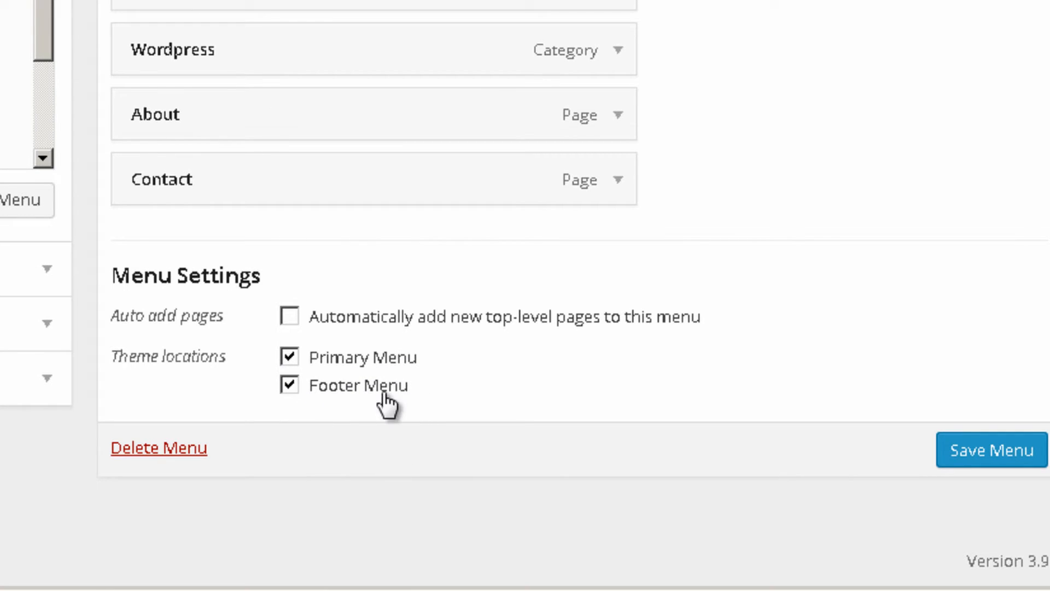
left_click(290, 385)
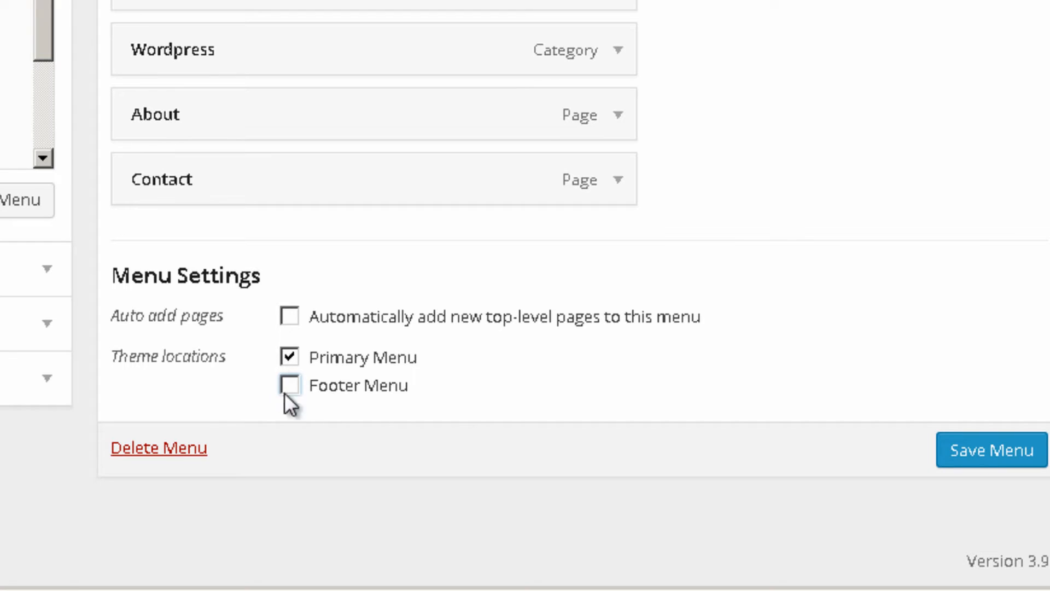
left_click(975, 500)
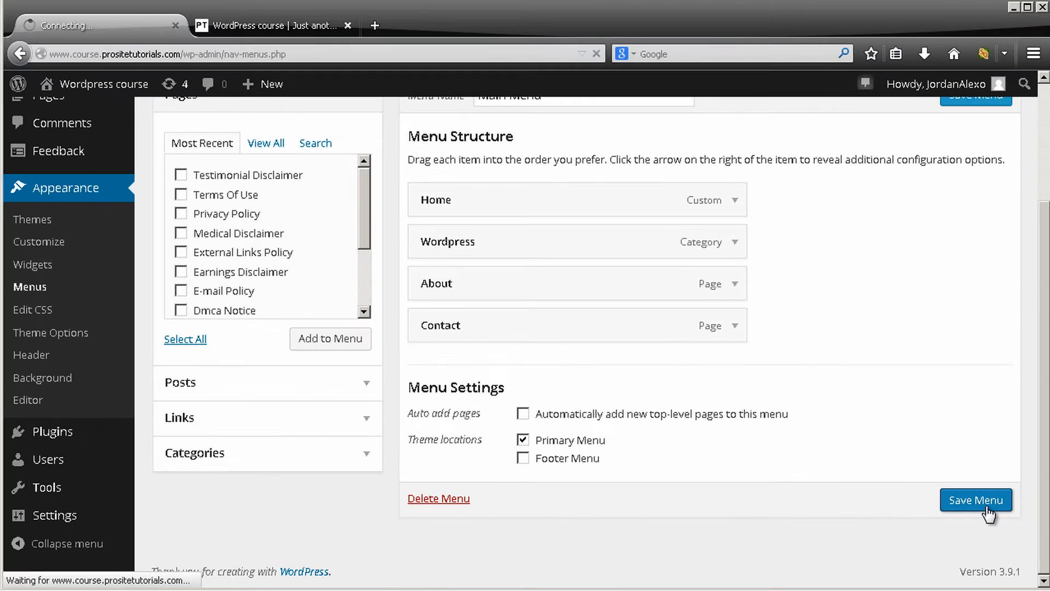
left_click(975, 499)
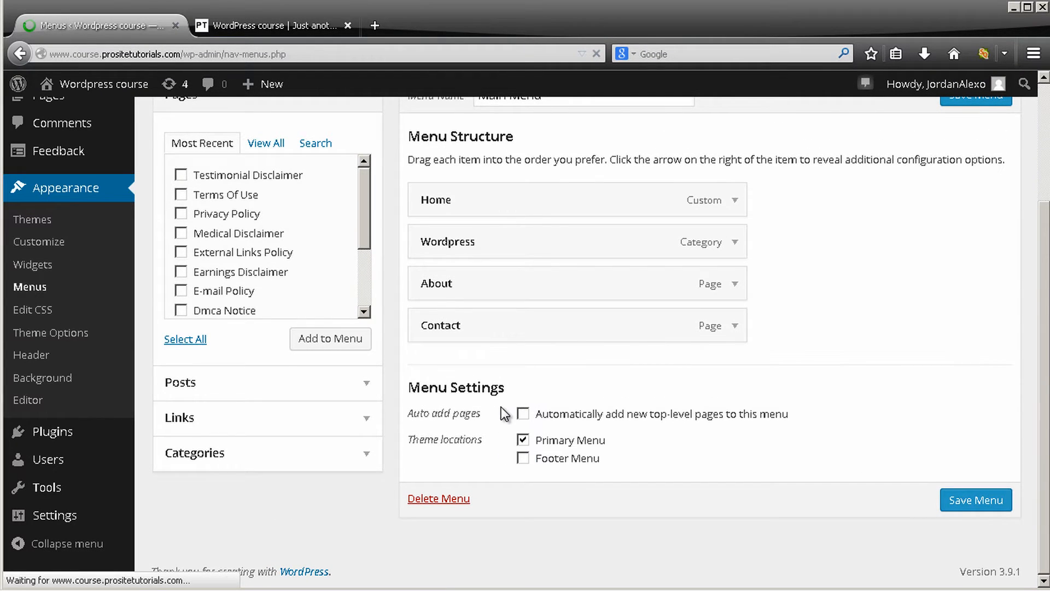
left_click(975, 498)
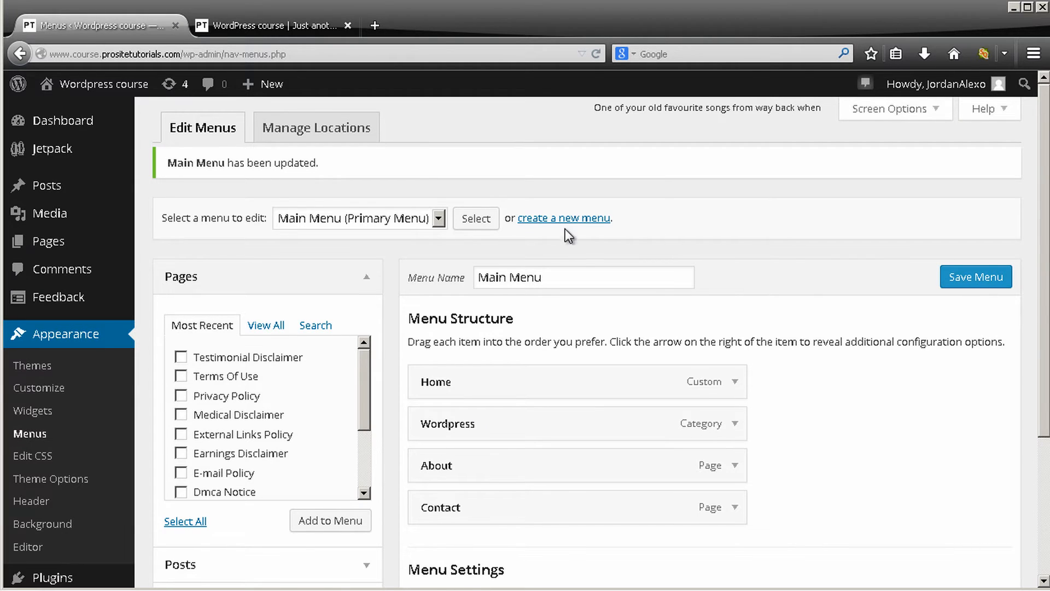
Create a new menu named 'Footer Menu'
left_click(563, 217)
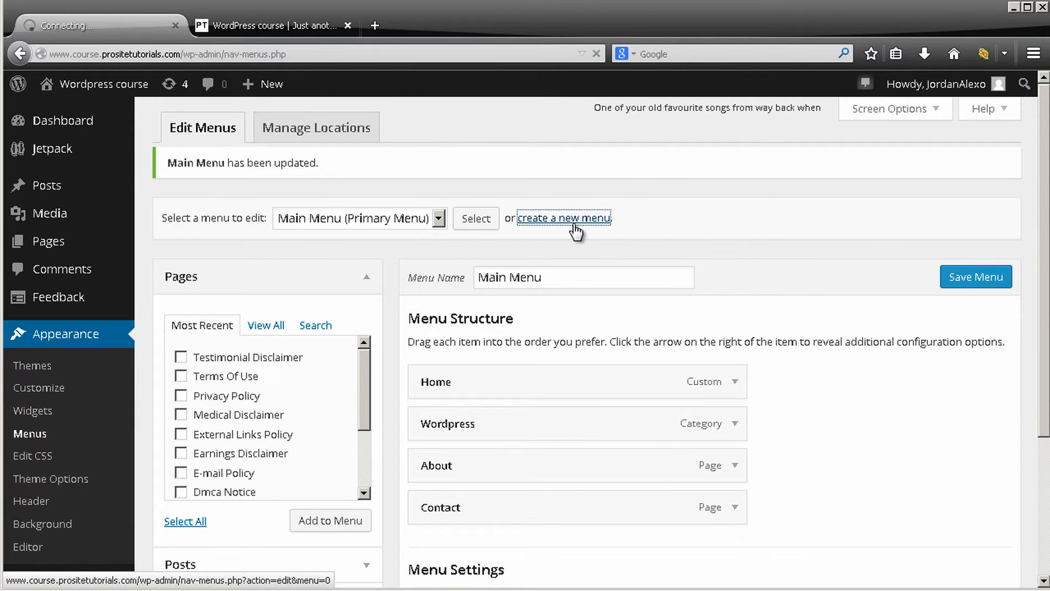
left_click(563, 218)
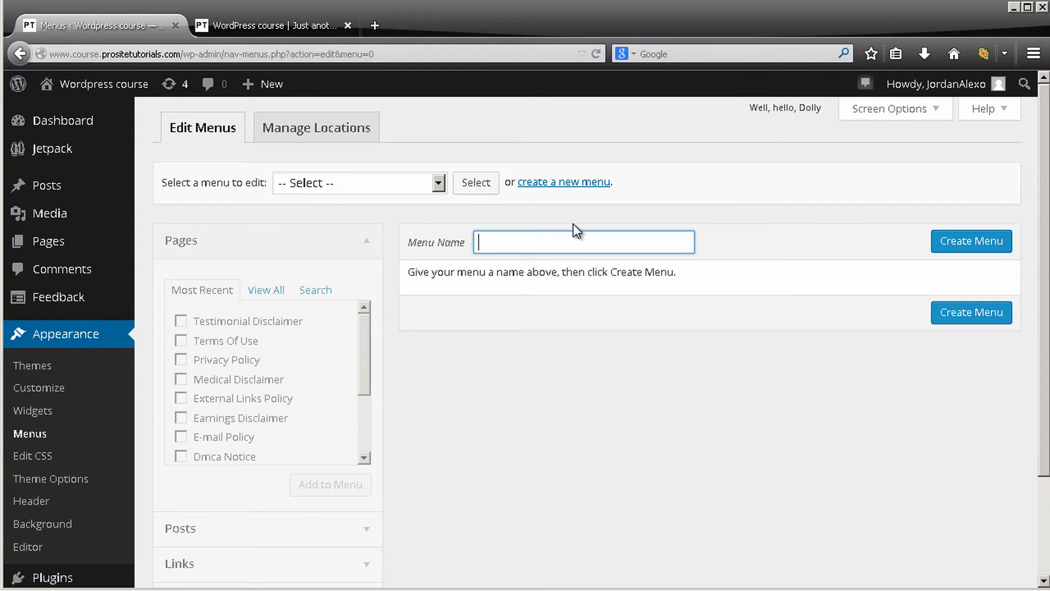
type("Footer Menu")
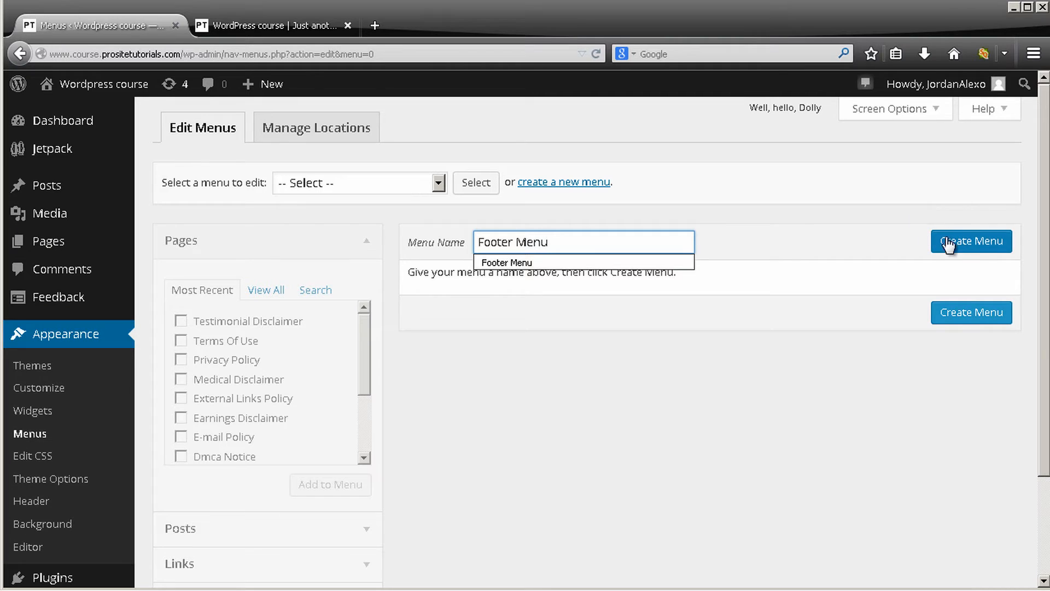
left_click(971, 241)
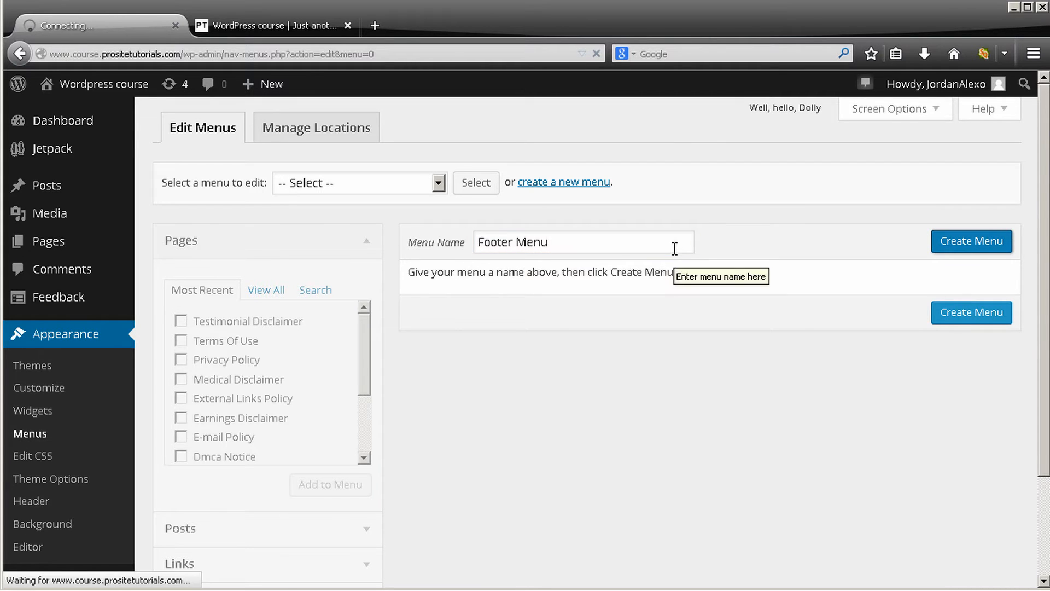
left_click(970, 242)
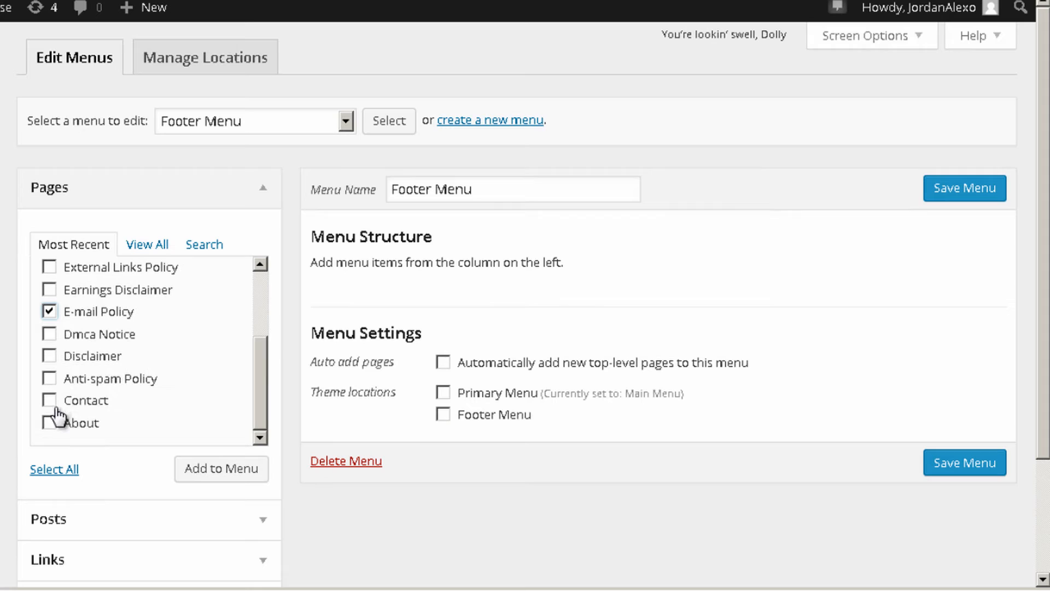
mouse_move(55, 427)
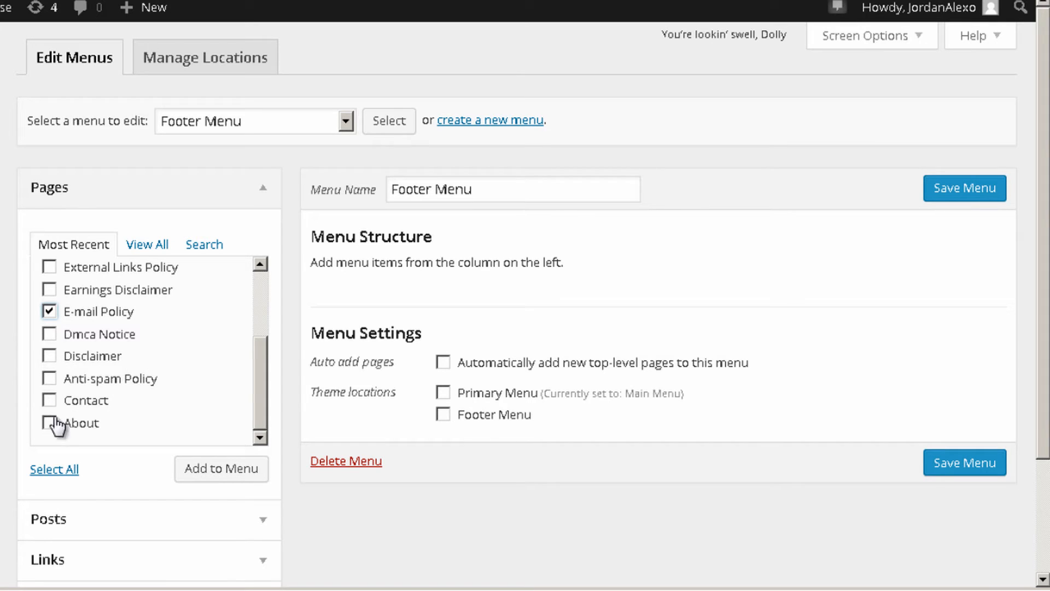
Add the Contact and About pages to the Footer Menu
left_click(48, 400)
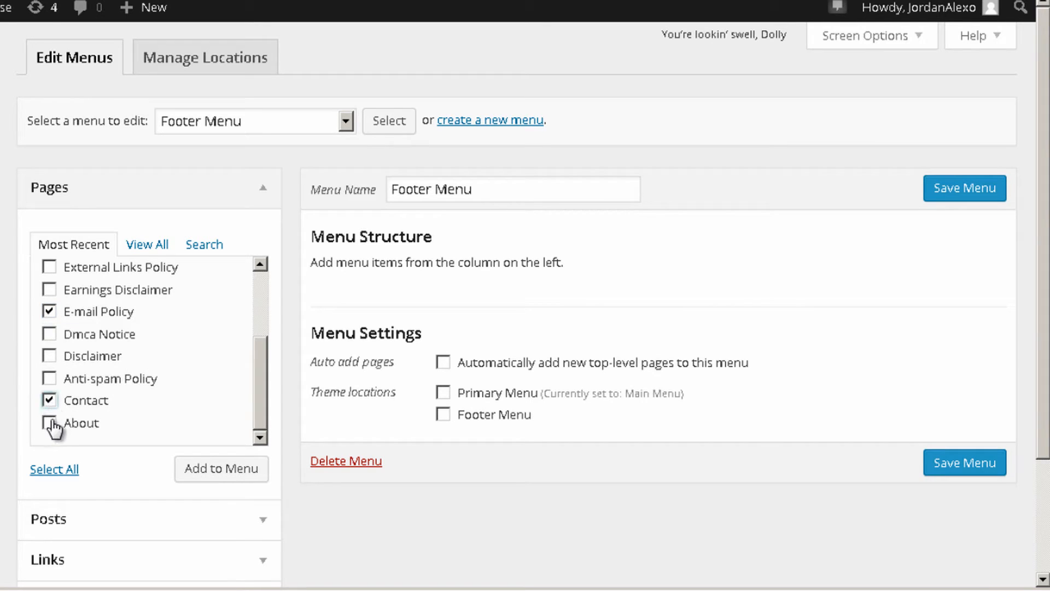
left_click(49, 423)
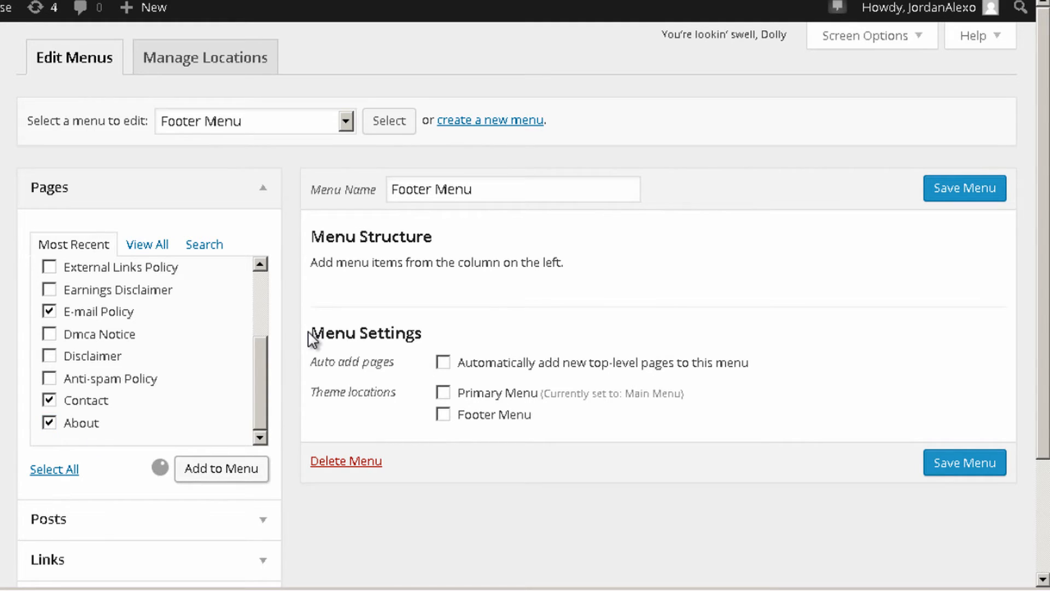
left_click(221, 468)
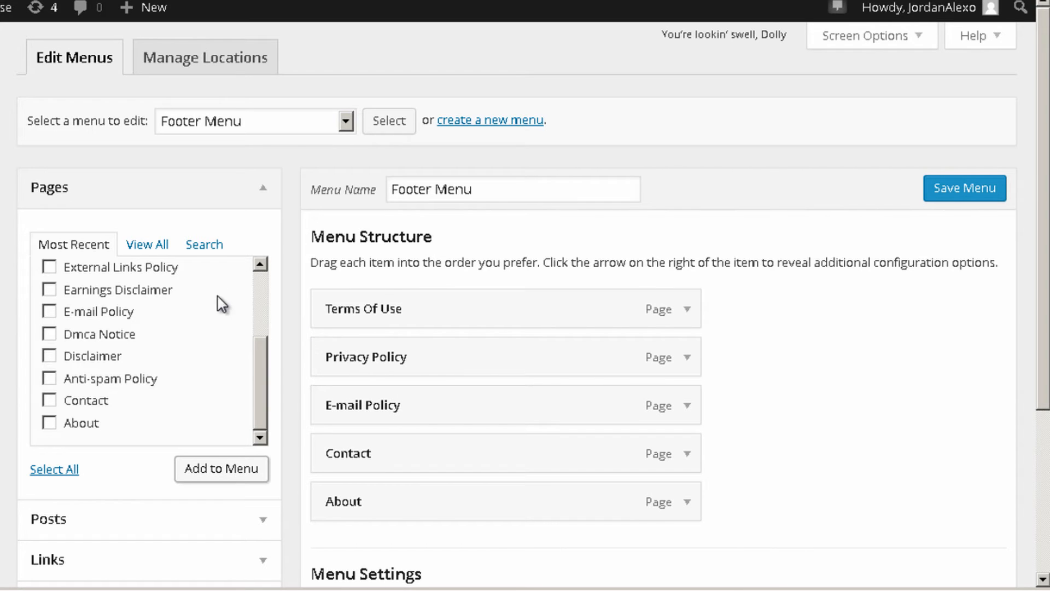
scroll("down", 3)
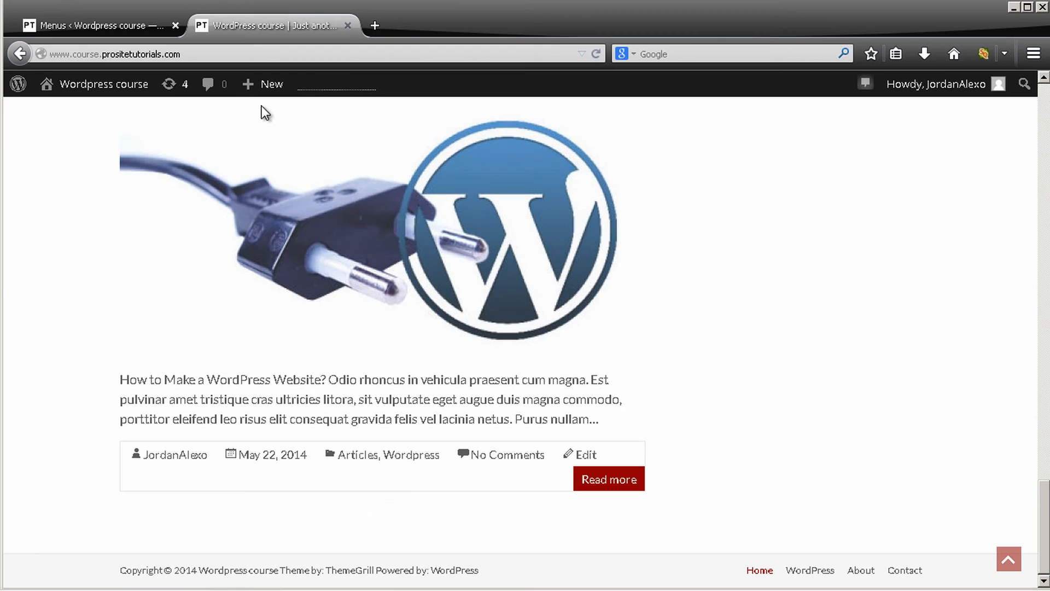
mouse_move(293, 316)
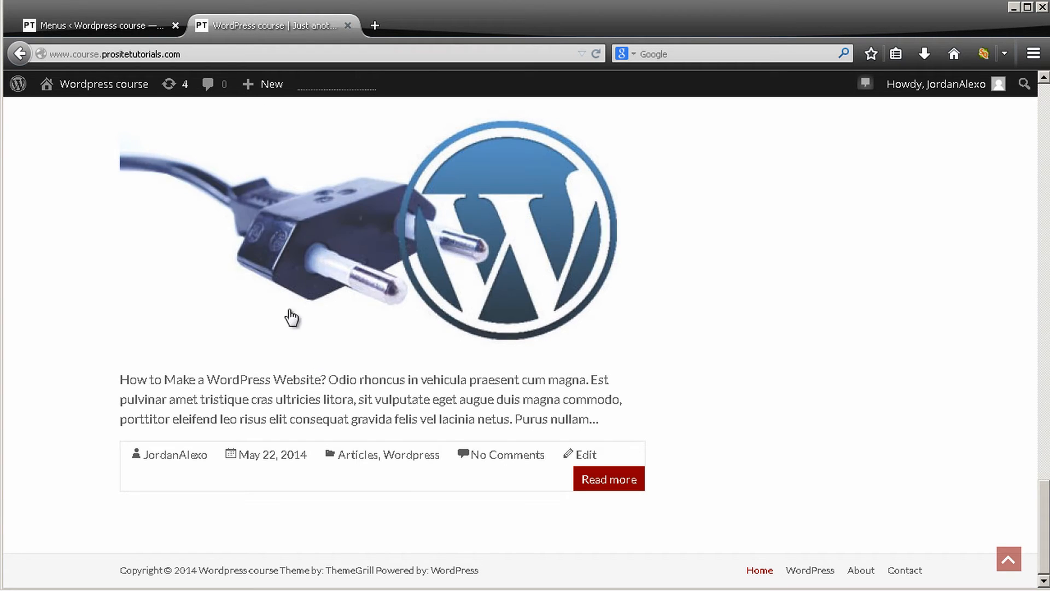
Scroll to the live homepage footer, then return to the Footer Menu editor
scroll("down", 3)
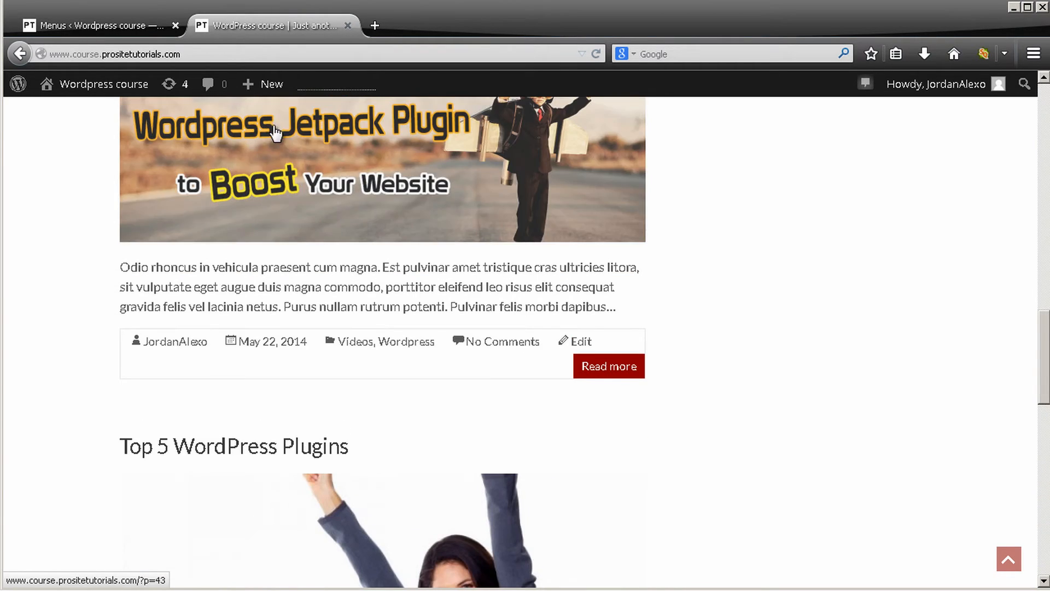
left_click(114, 54)
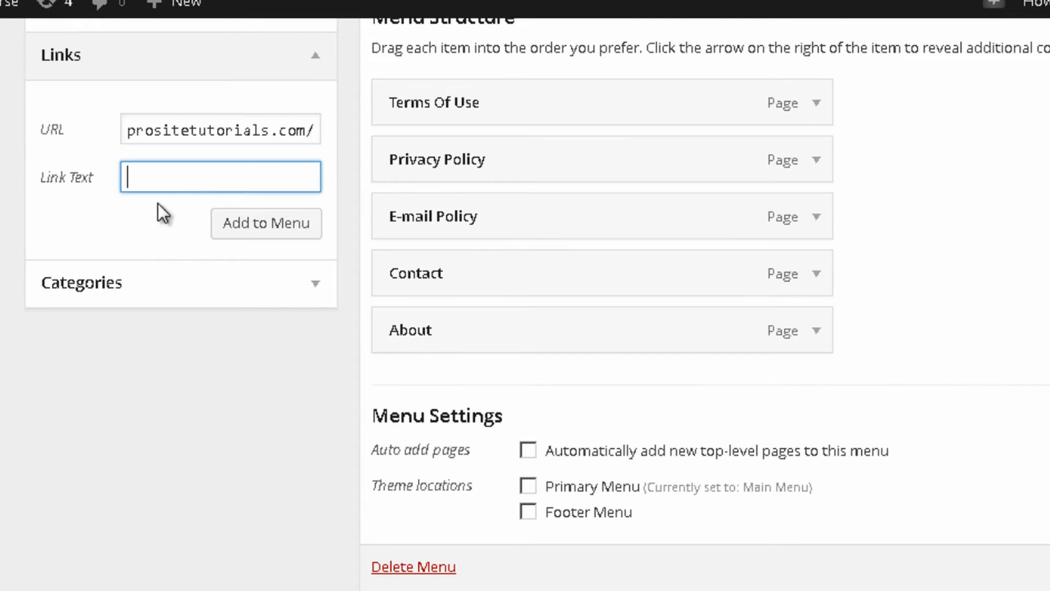
mouse_move(157, 214)
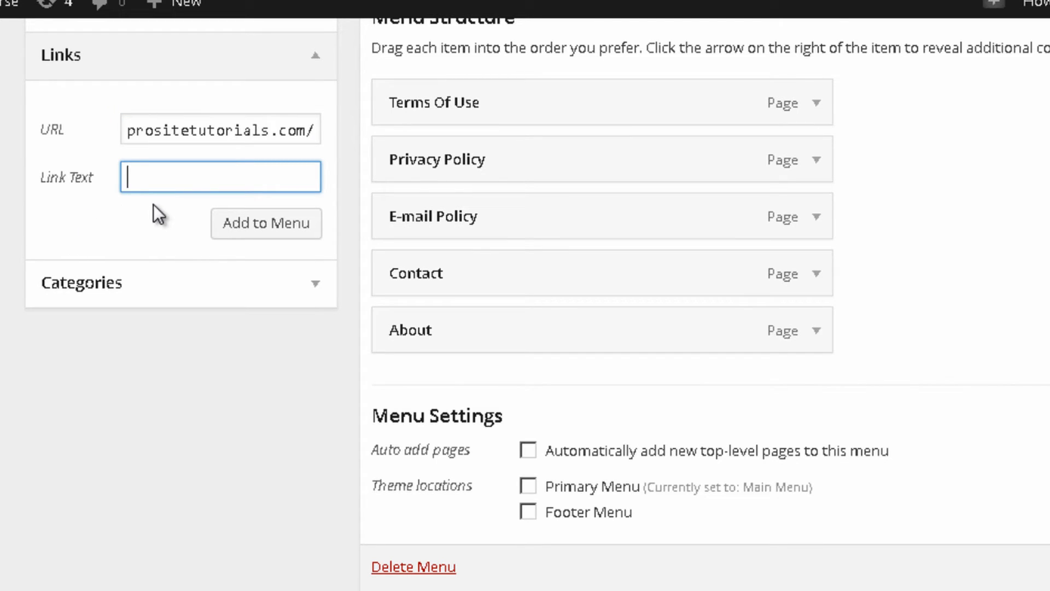
Add a custom 'Home' link to the Footer Menu and drag it to the top
type("Home")
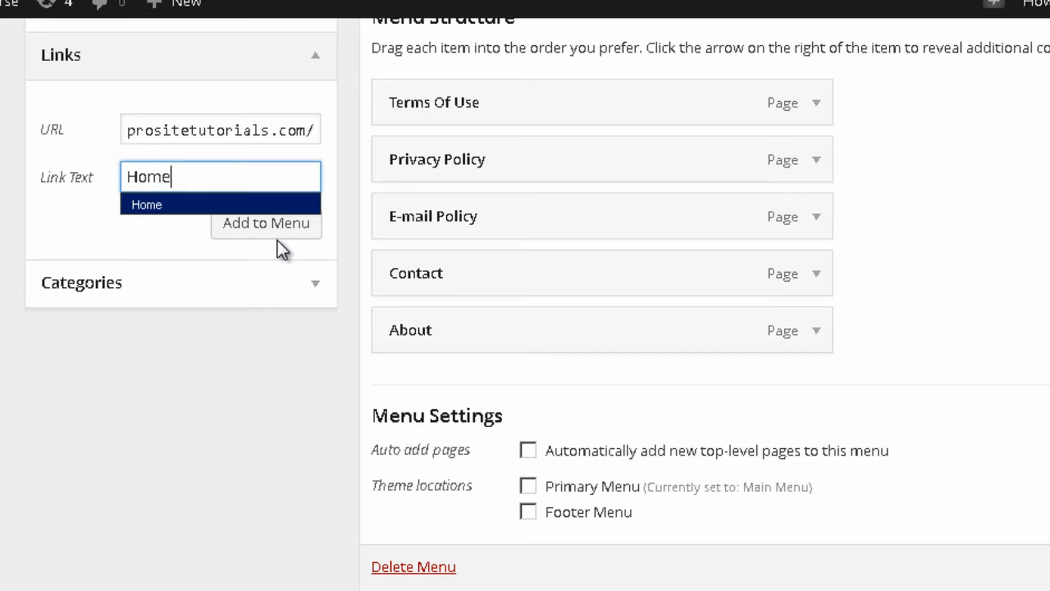
left_click(266, 223)
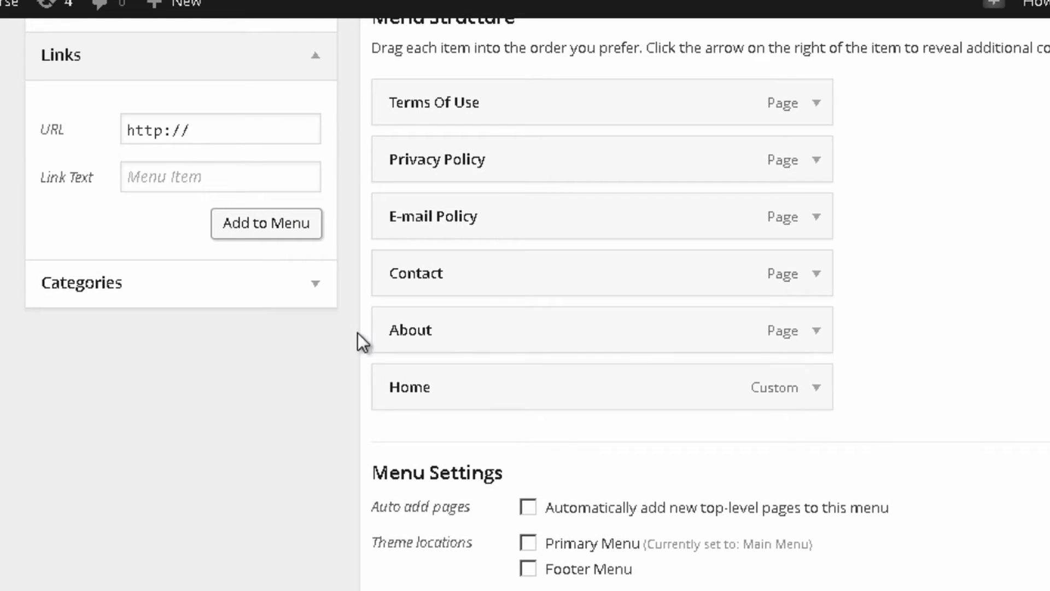
scroll("down", 3)
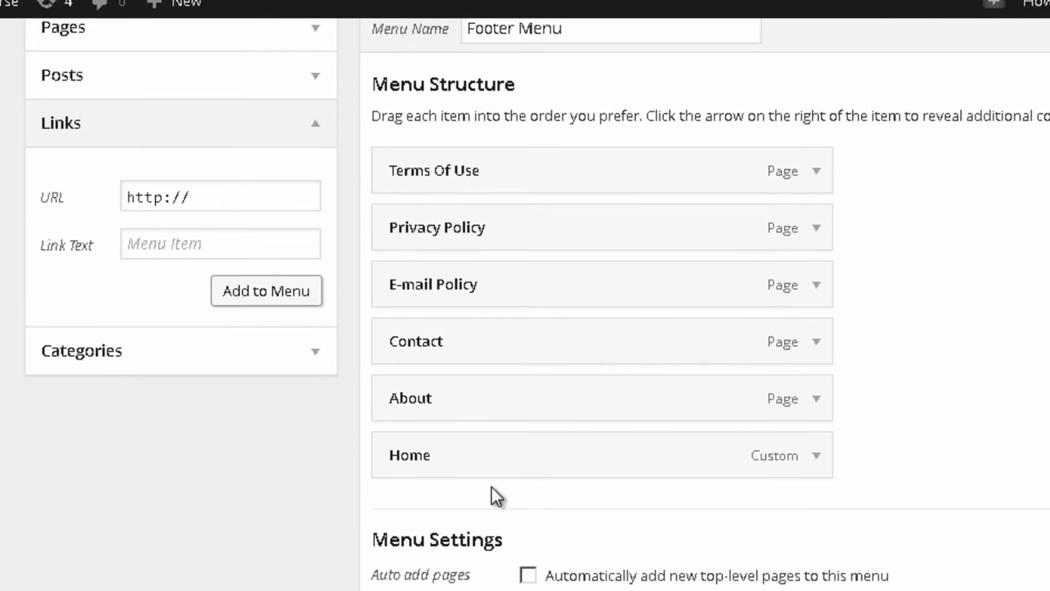
left_click_drag(408, 454, 468, 127)
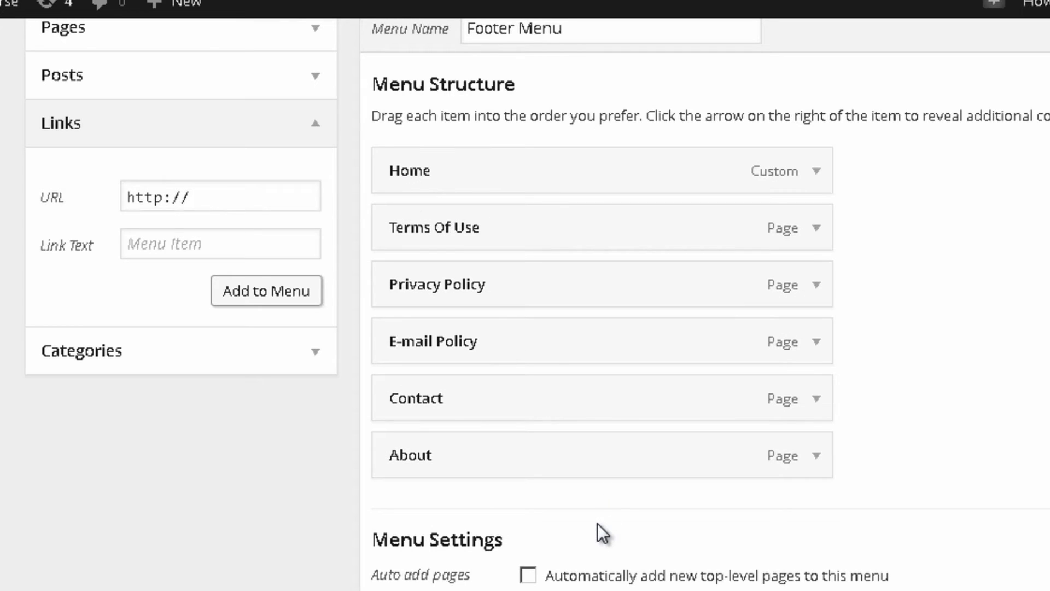
Move About directly below Home and tick the Footer Menu theme location
left_click_drag(409, 454, 523, 194)
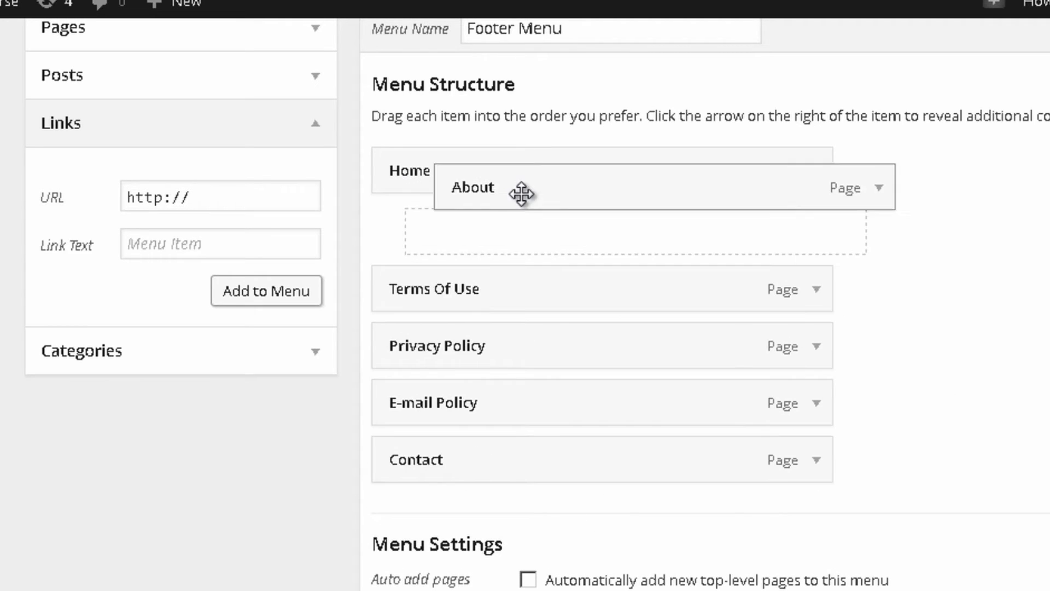
left_click_drag(523, 187, 415, 237)
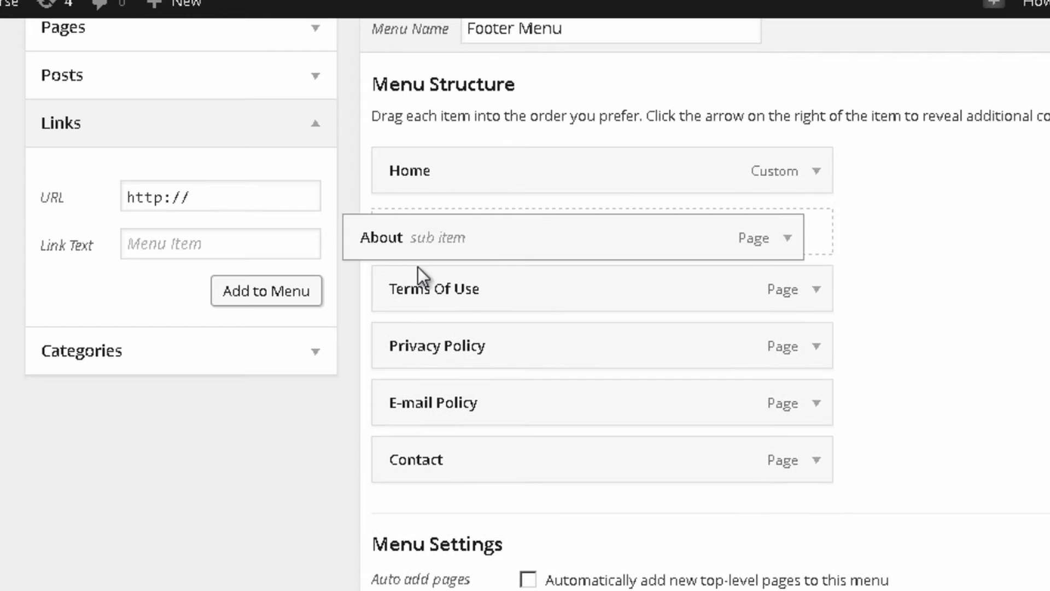
scroll("down", 3)
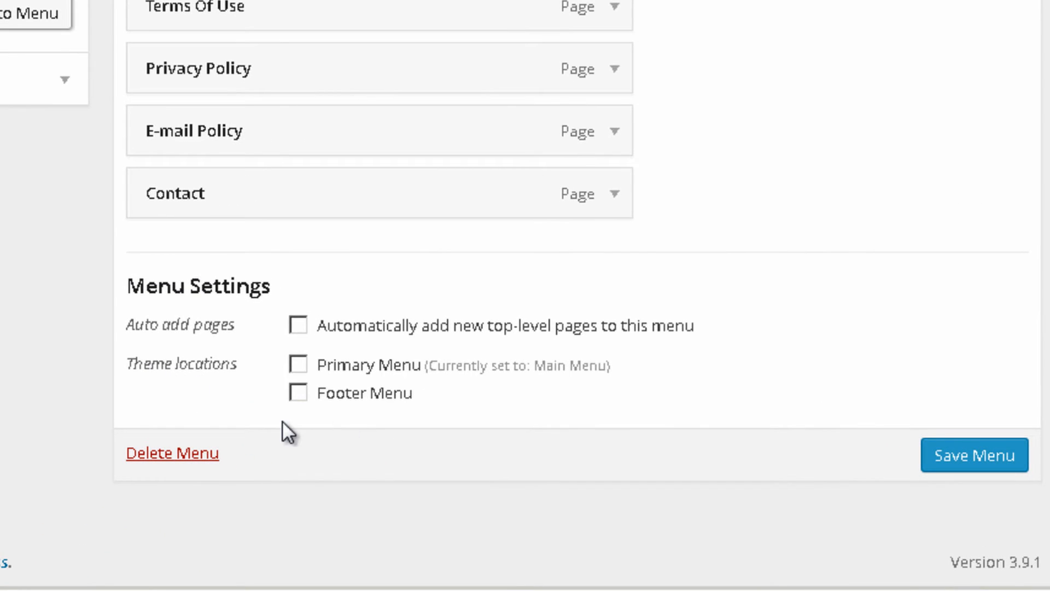
left_click(298, 393)
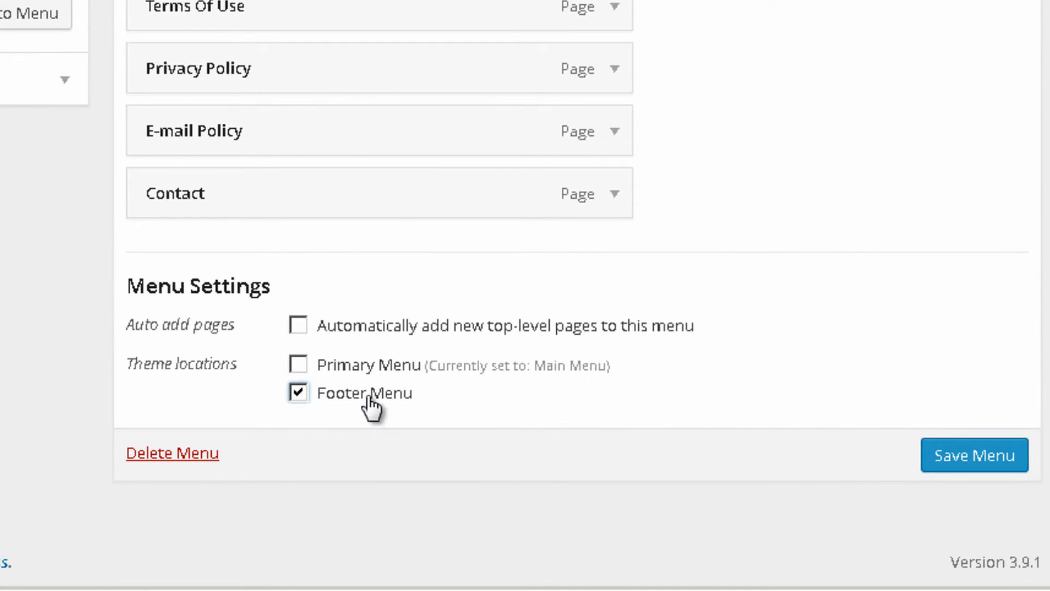
mouse_move(974, 456)
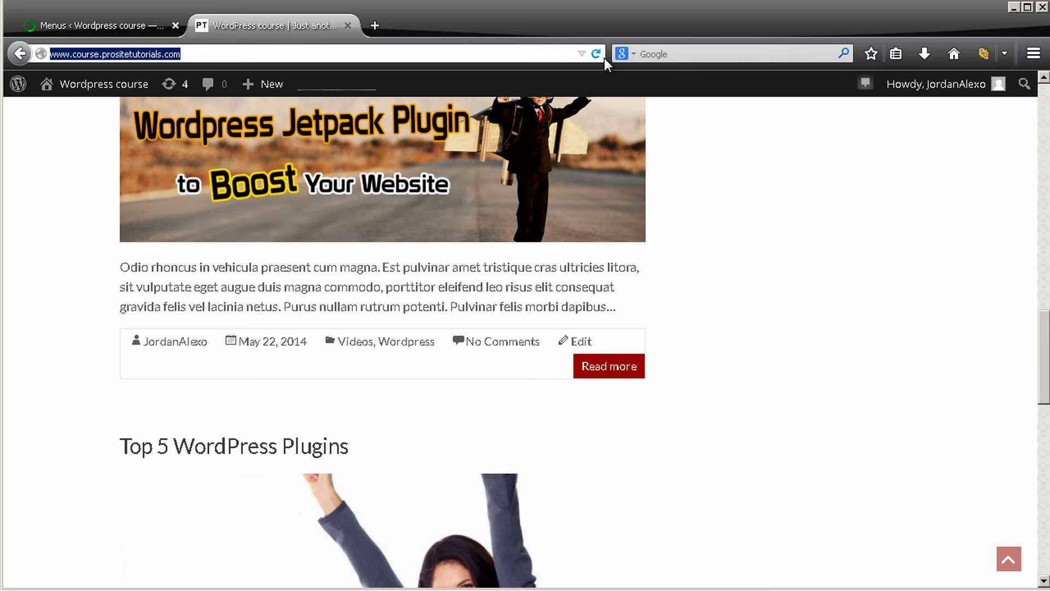
Reload the live site and scroll down to view the new footer links
left_click(593, 53)
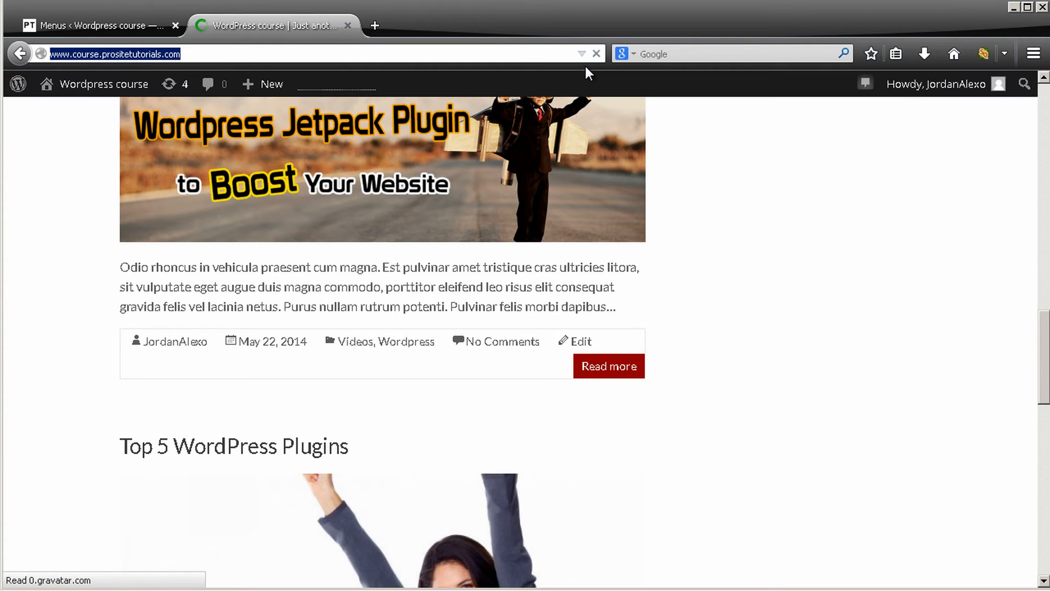
scroll("down", 3)
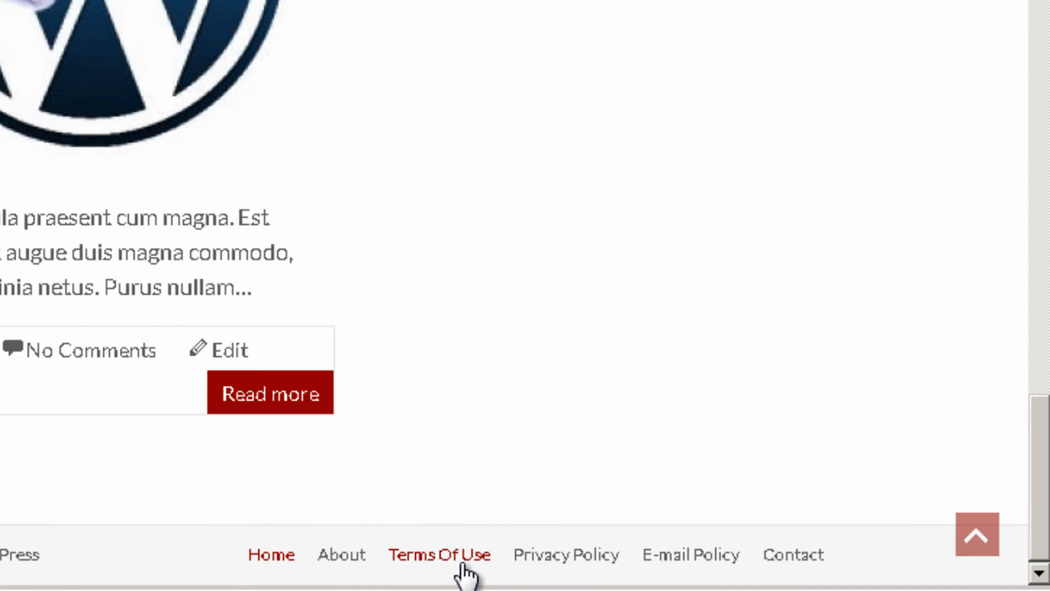
mouse_move(690, 555)
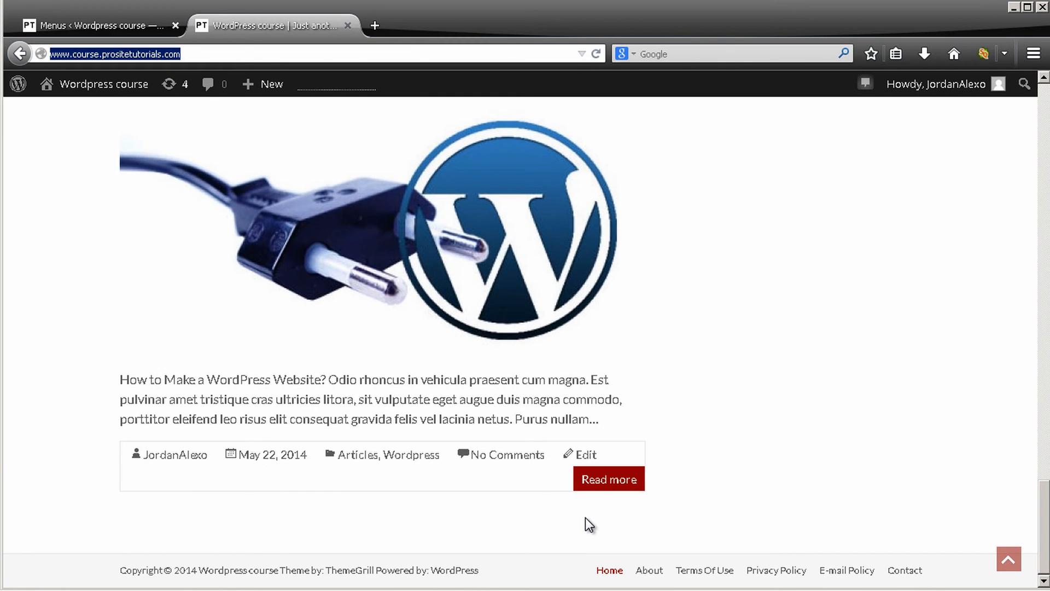
scroll("down", 3)
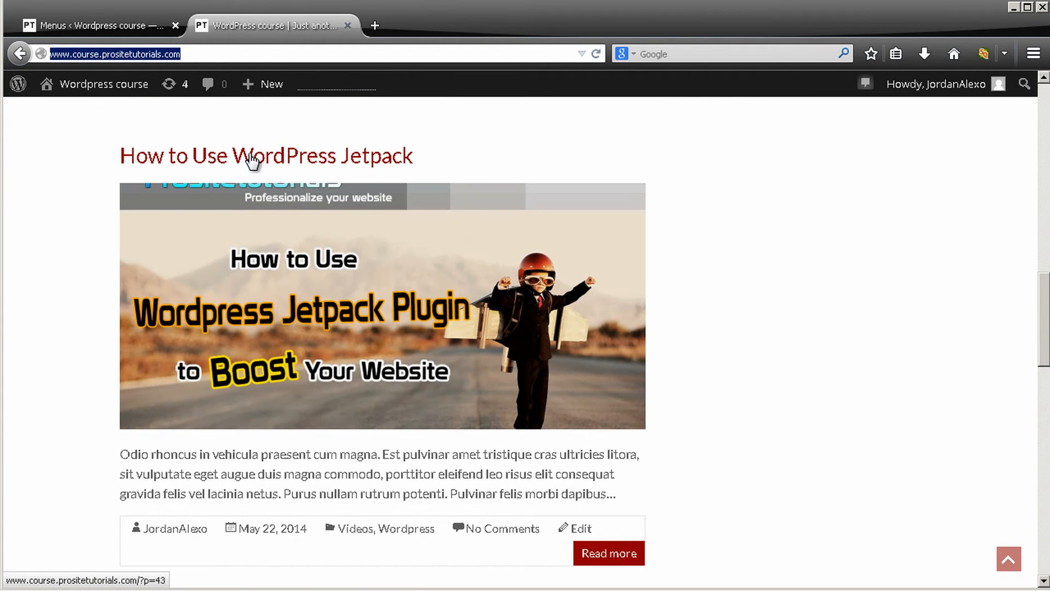
Open the 'How to Use WordPress Jetpack' post and scroll through it
left_click(608, 553)
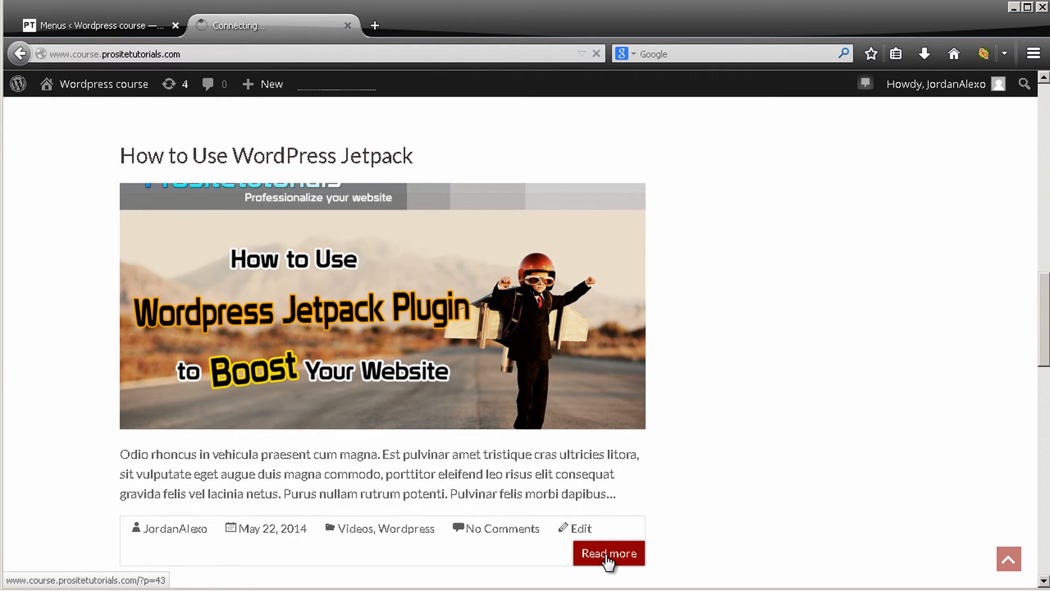
left_click(608, 552)
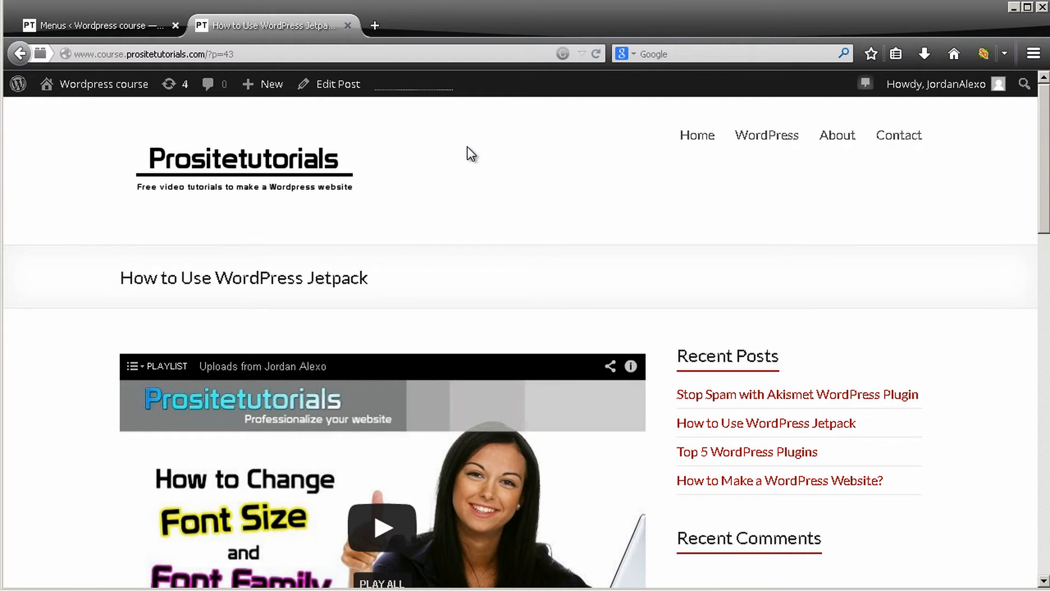
scroll("down", 3)
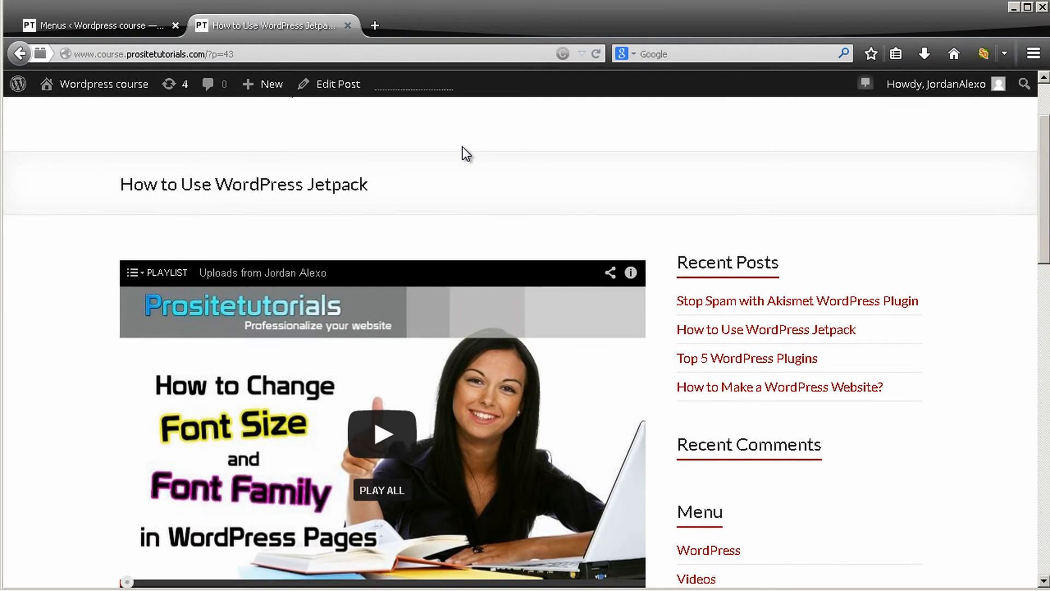
mouse_move(463, 146)
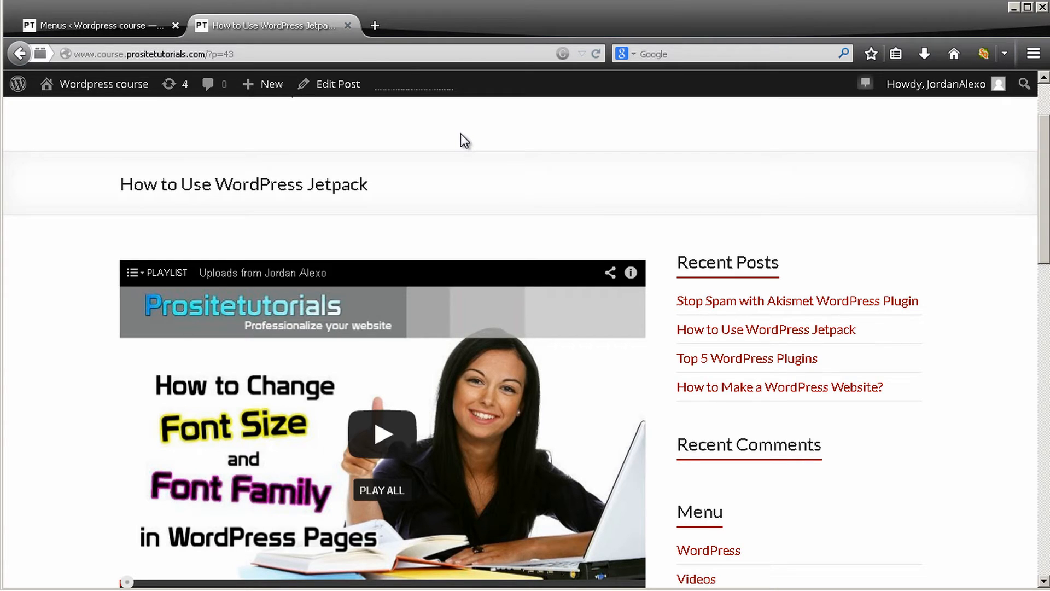
mouse_move(479, 131)
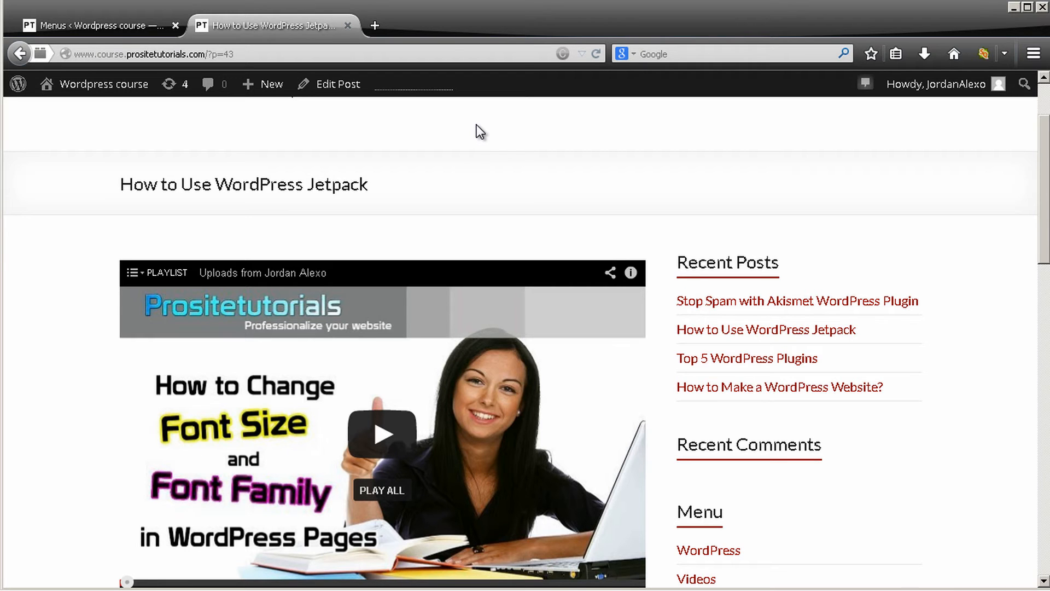
scroll("down", 3)
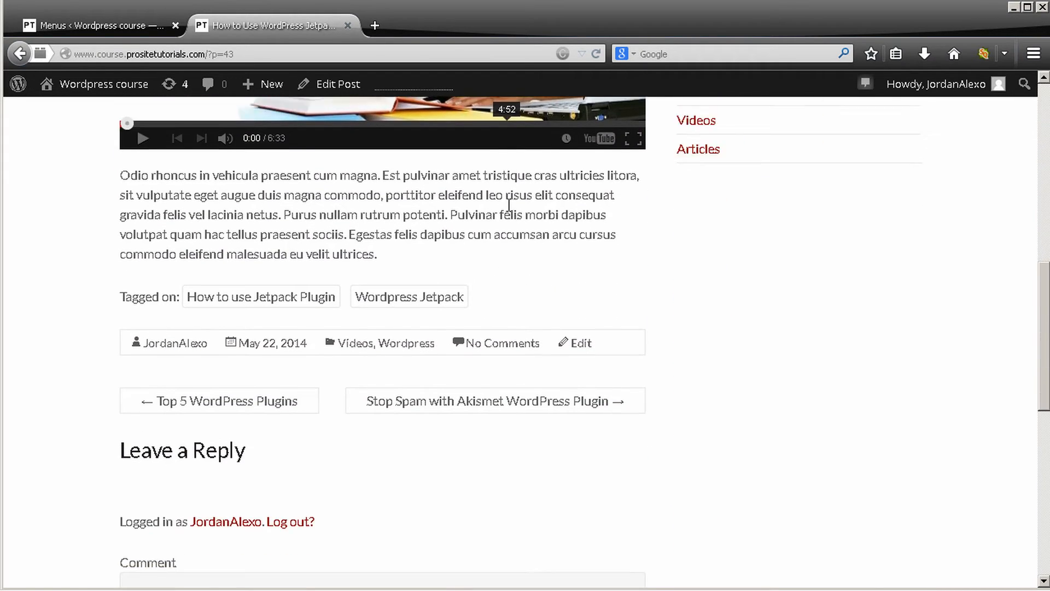
scroll("down", 3)
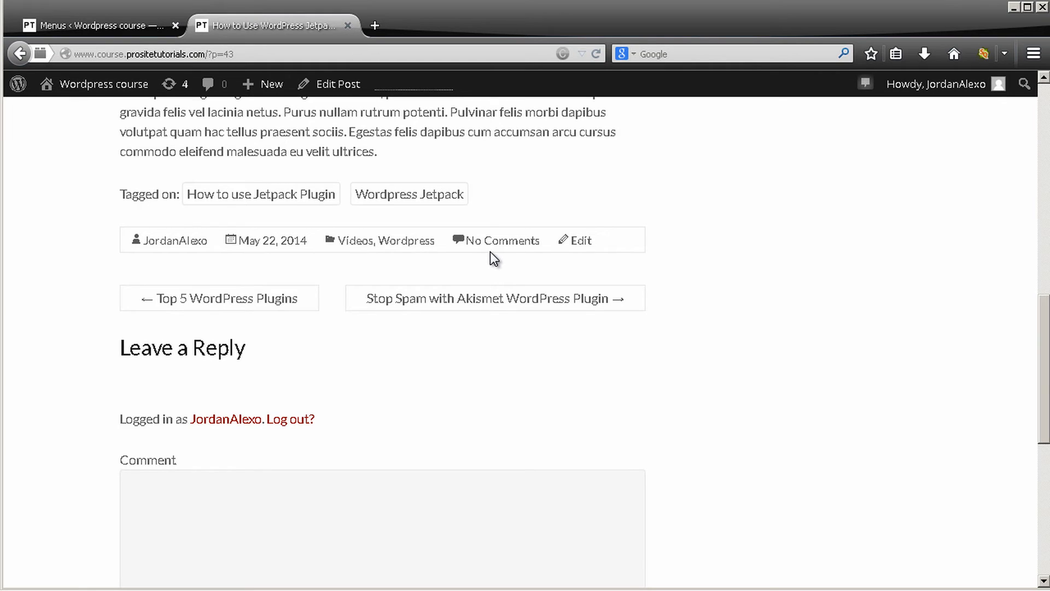
scroll("up", 3)
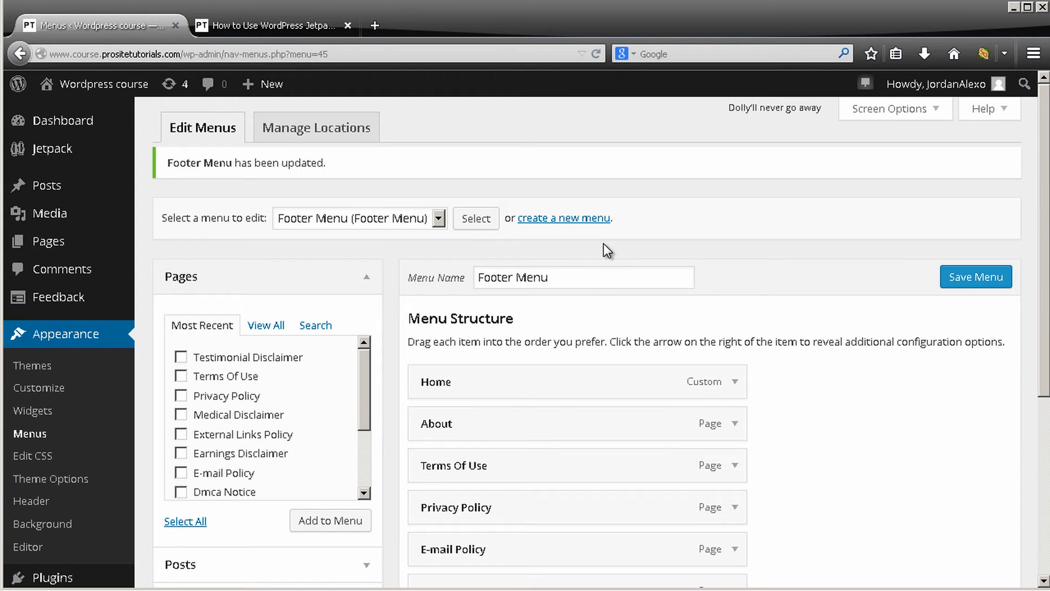
Open the main Jetpack page, expand all Jetpack features and scroll to Sharing
left_click(53, 148)
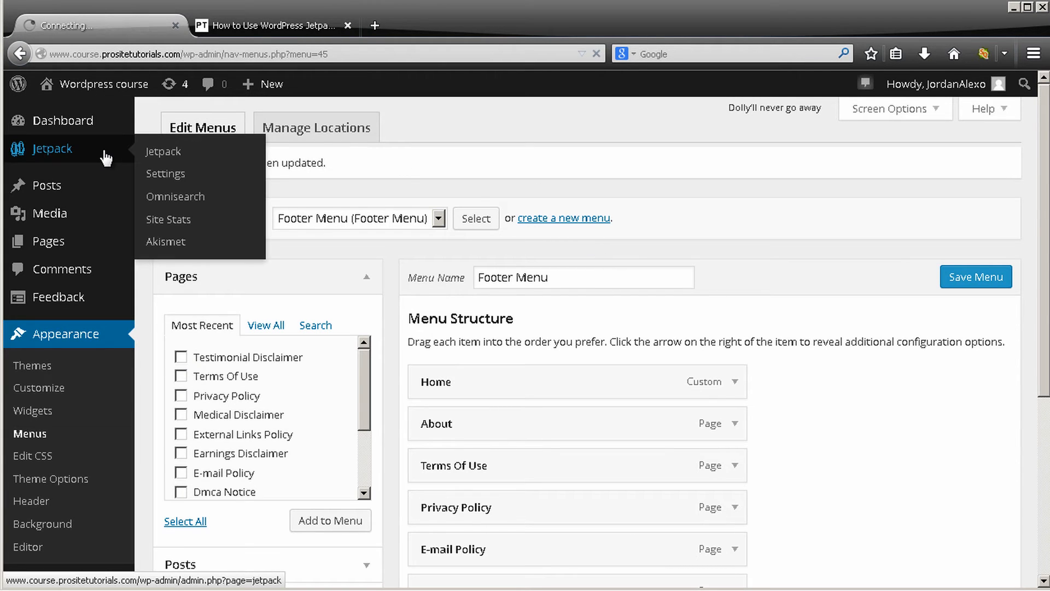
left_click(161, 151)
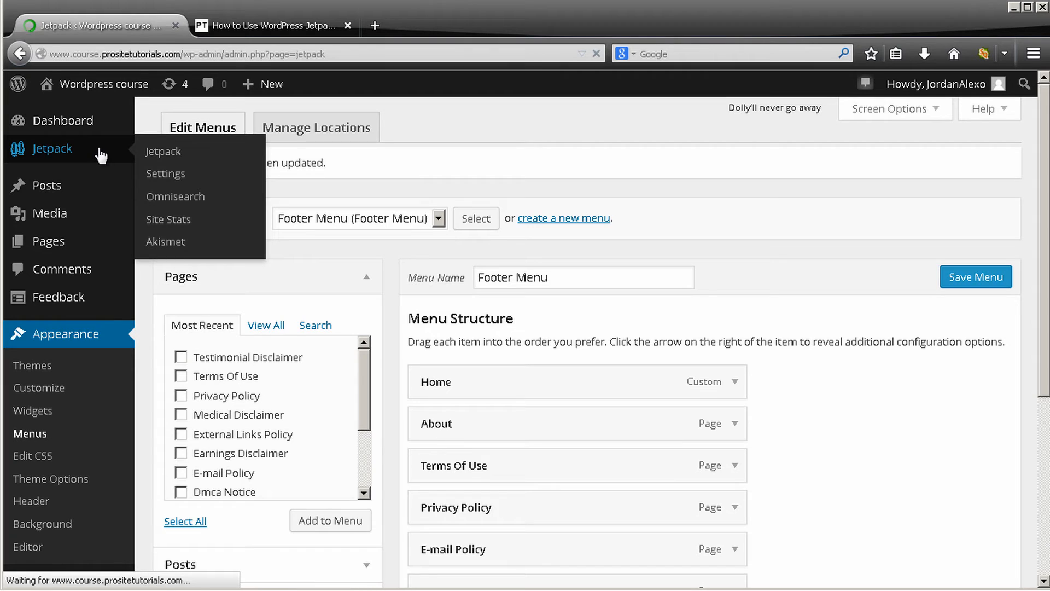
left_click(161, 151)
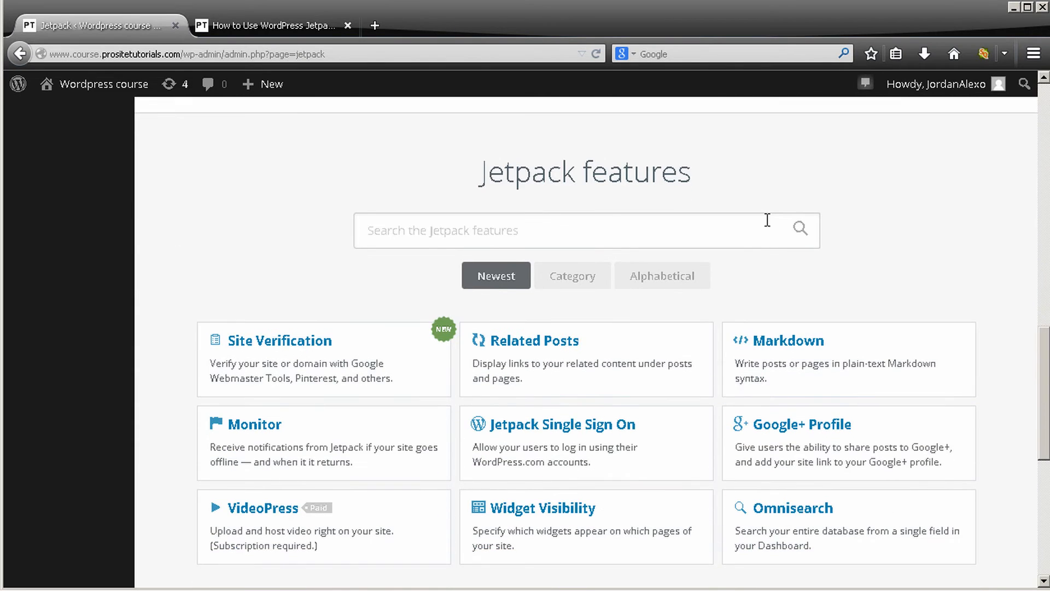
scroll("down", 3)
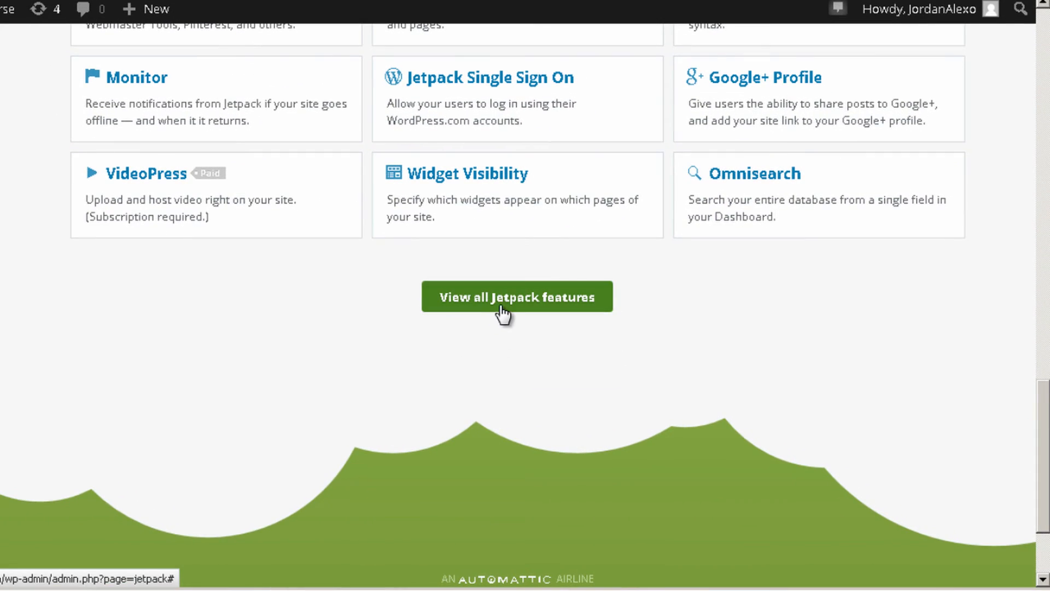
left_click(516, 296)
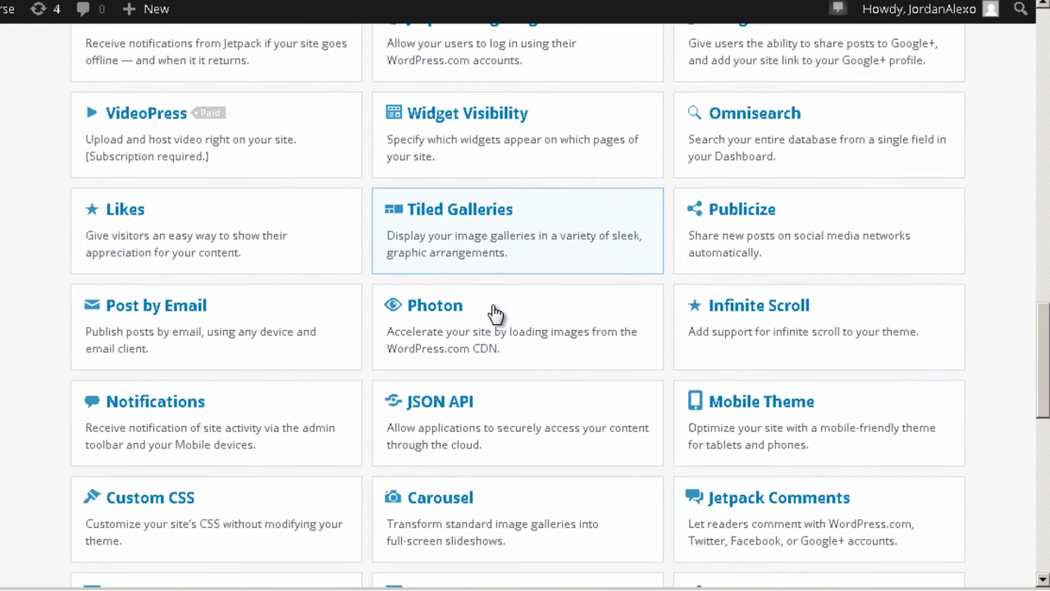
scroll("down", 3)
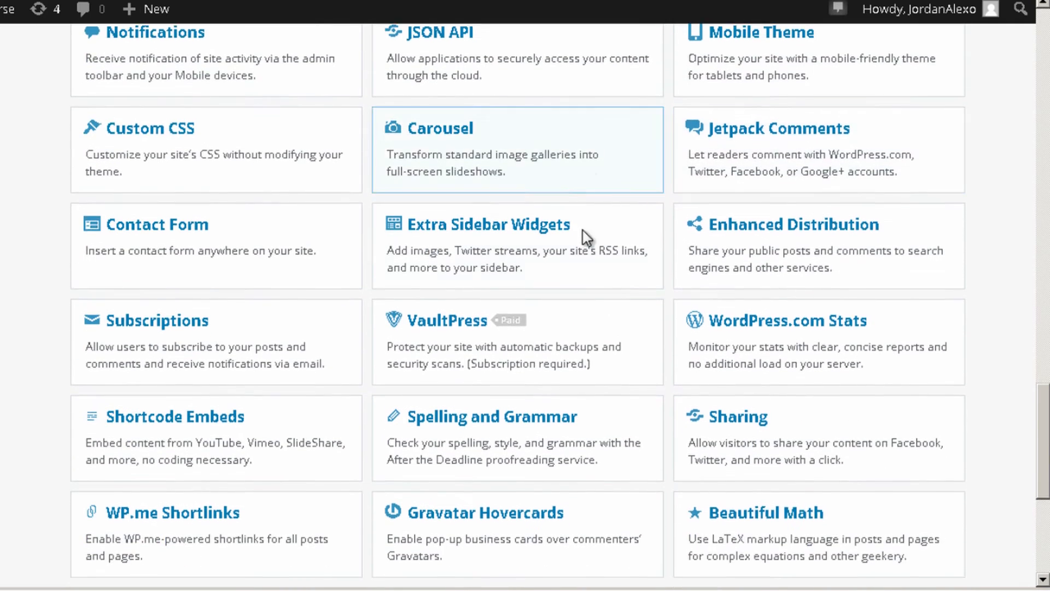
scroll("down", 3)
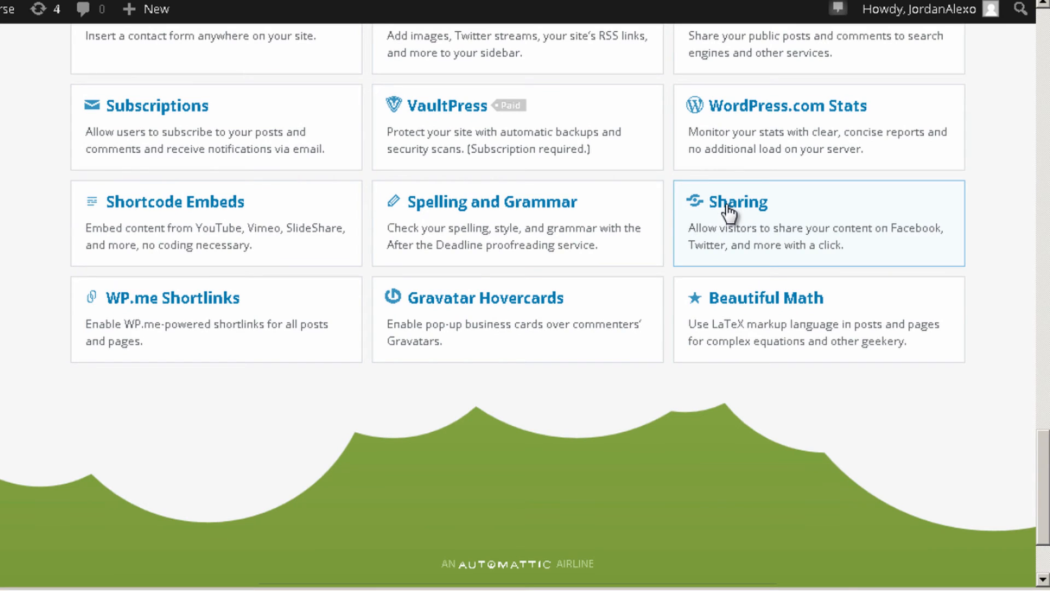
Open the Sharing feature's details and follow its link to Settings > Sharing
left_click(737, 201)
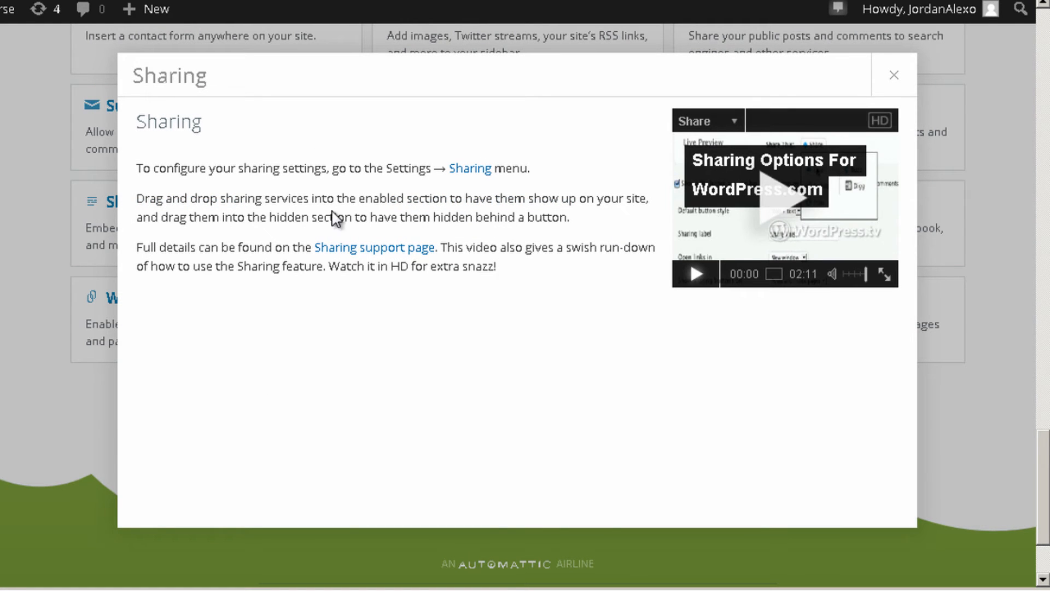
mouse_move(471, 167)
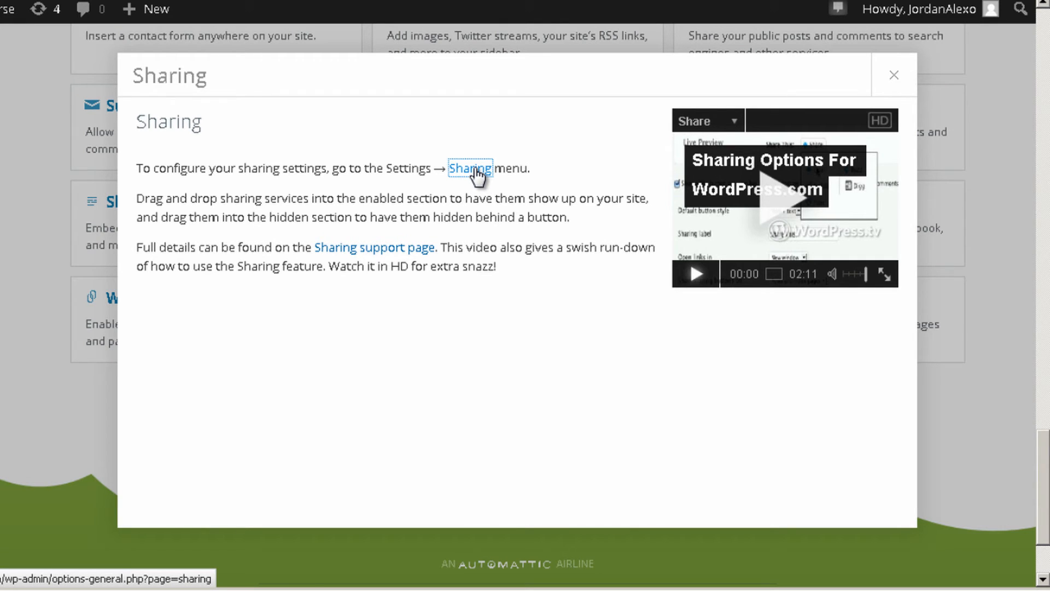
left_click(470, 168)
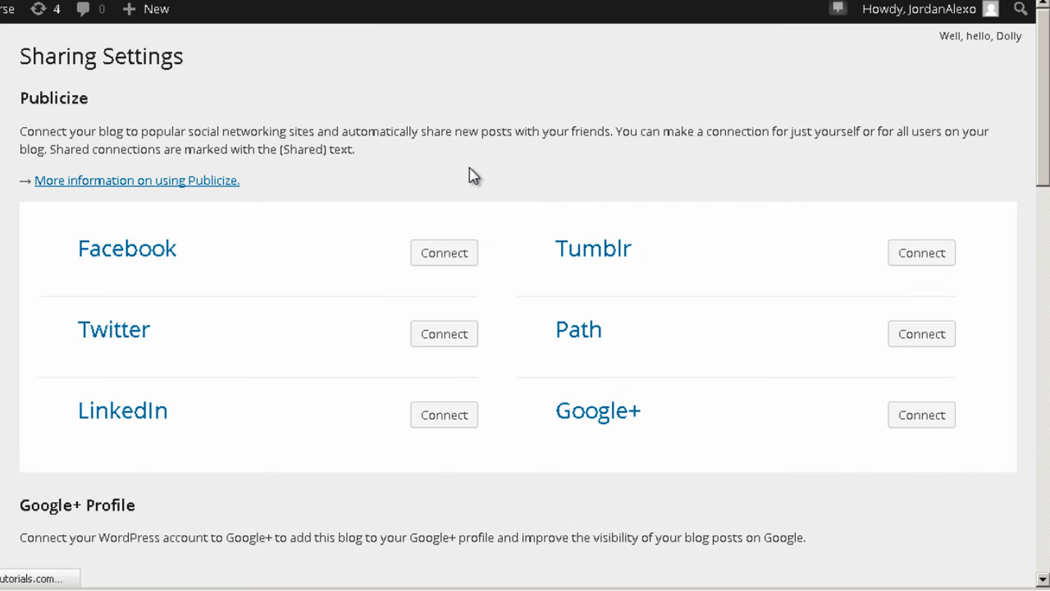
scroll("down", 3)
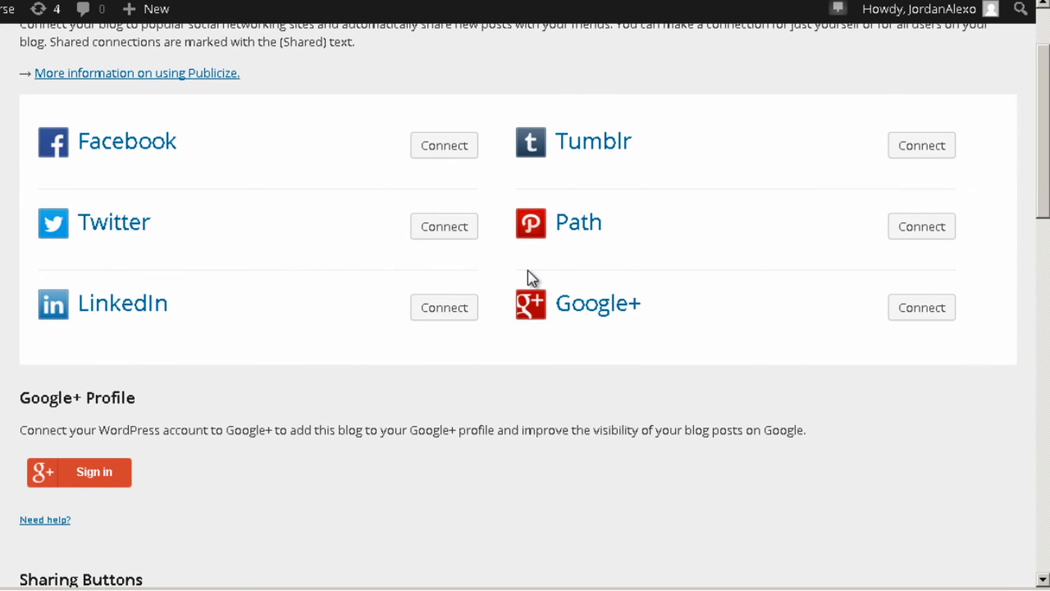
scroll("down", 3)
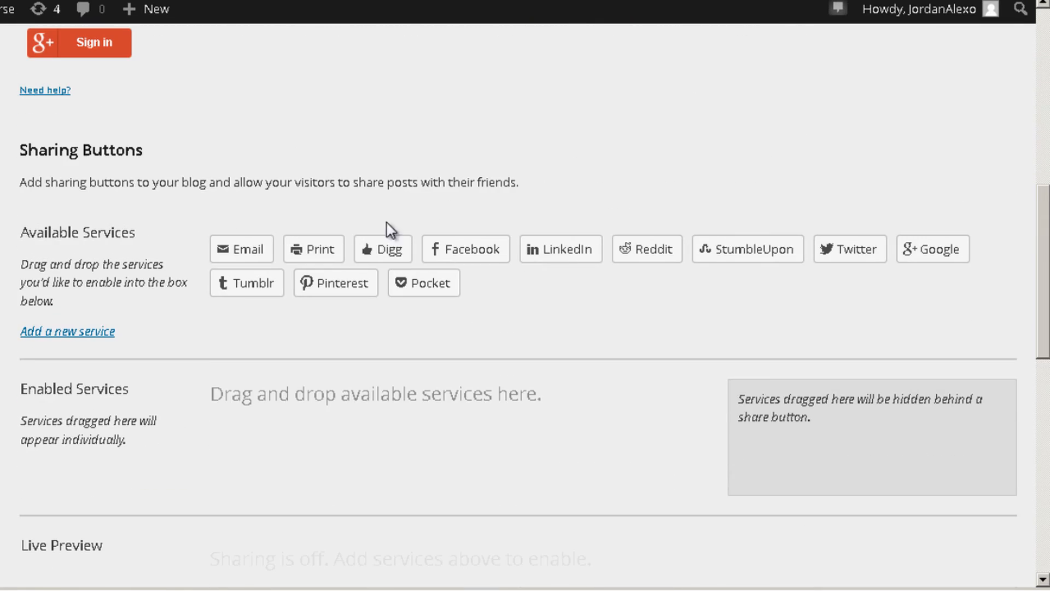
mouse_move(42, 191)
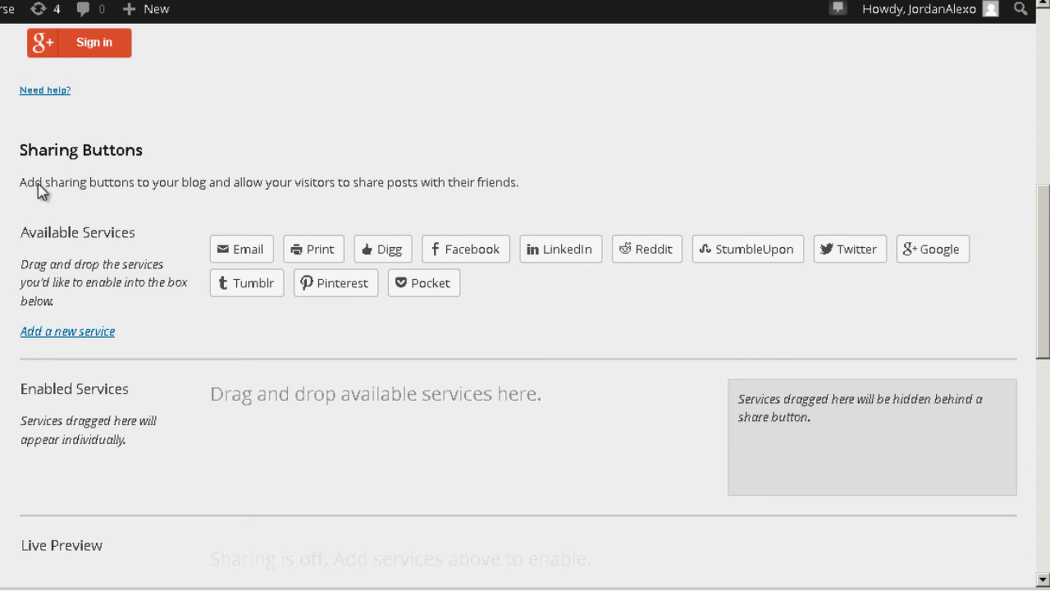
mouse_move(391, 282)
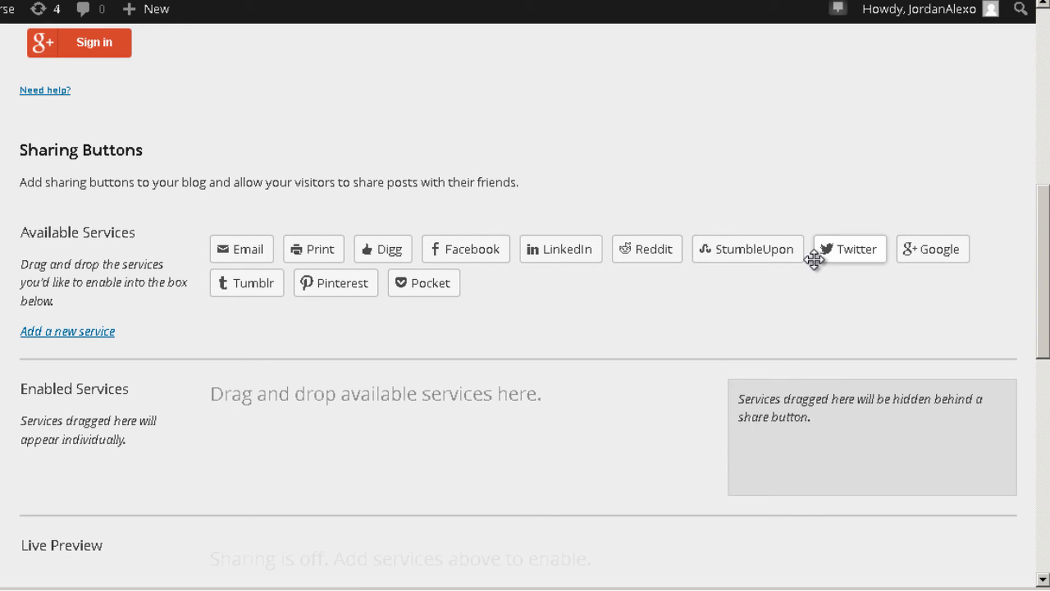
mouse_move(132, 409)
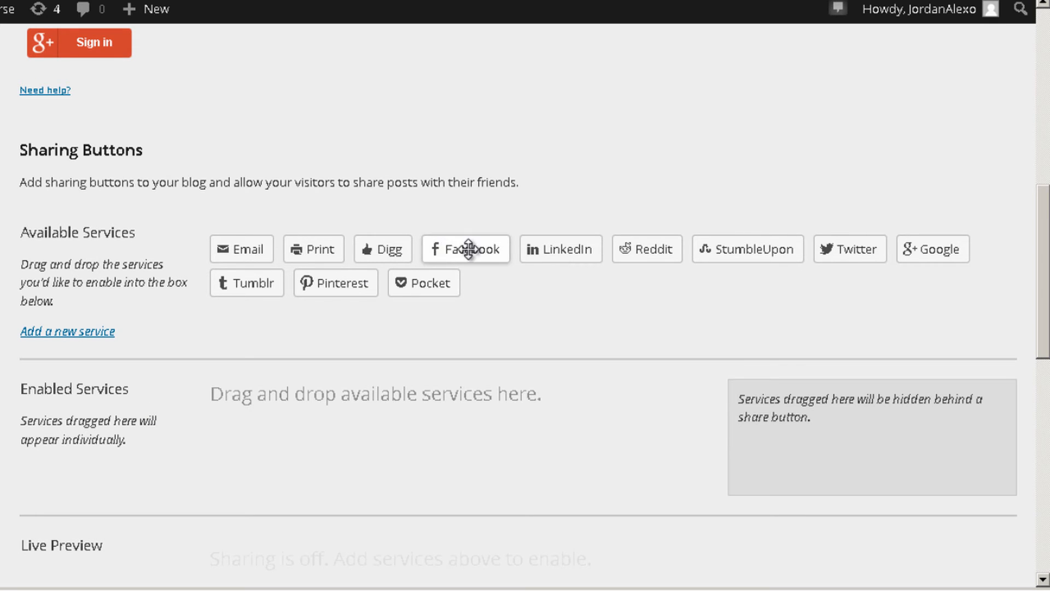
Drag Facebook, StumbleUpon, Tumblr, Google, Pinterest and Twitter into Enabled Services
left_click_drag(465, 248, 415, 402)
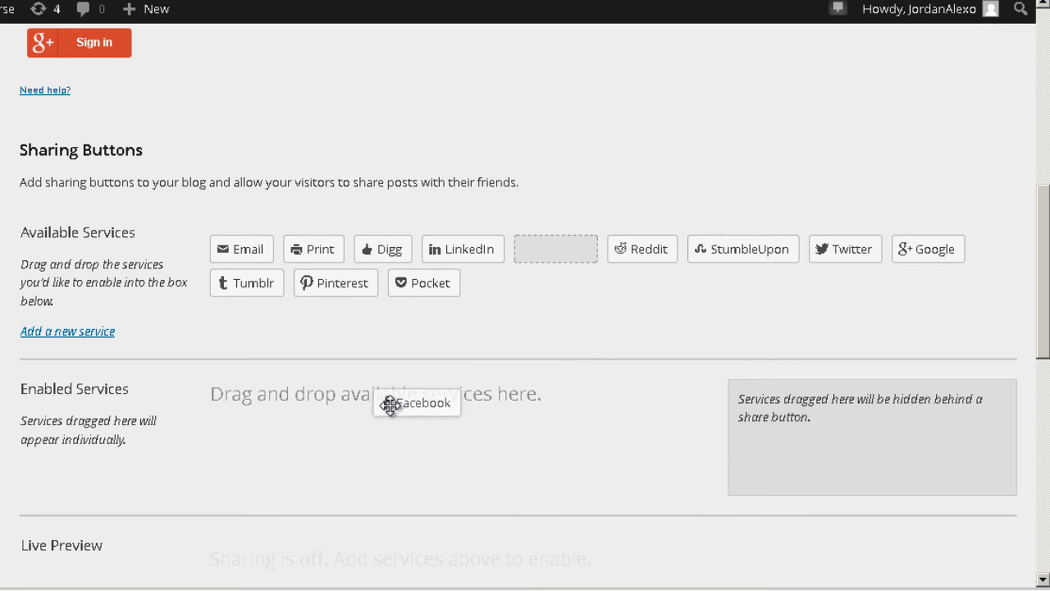
left_click_drag(415, 402, 280, 446)
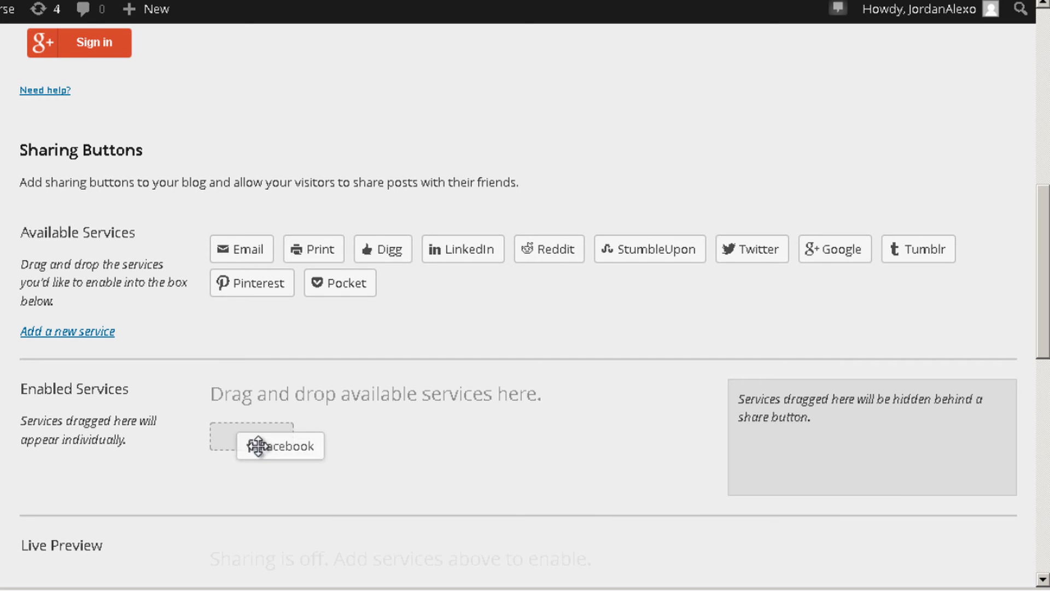
left_click_drag(280, 445, 253, 404)
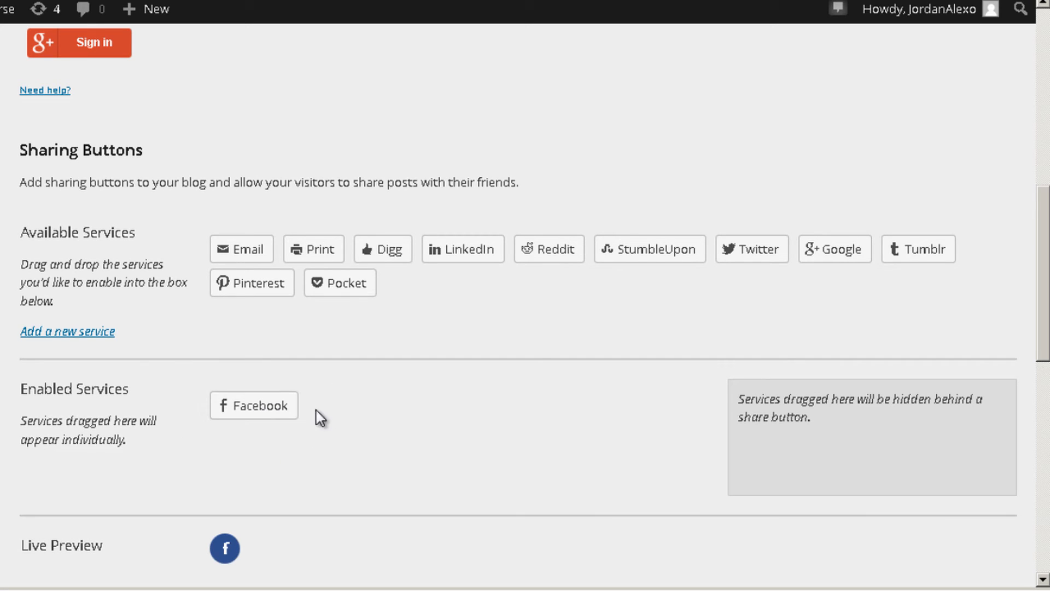
mouse_move(666, 242)
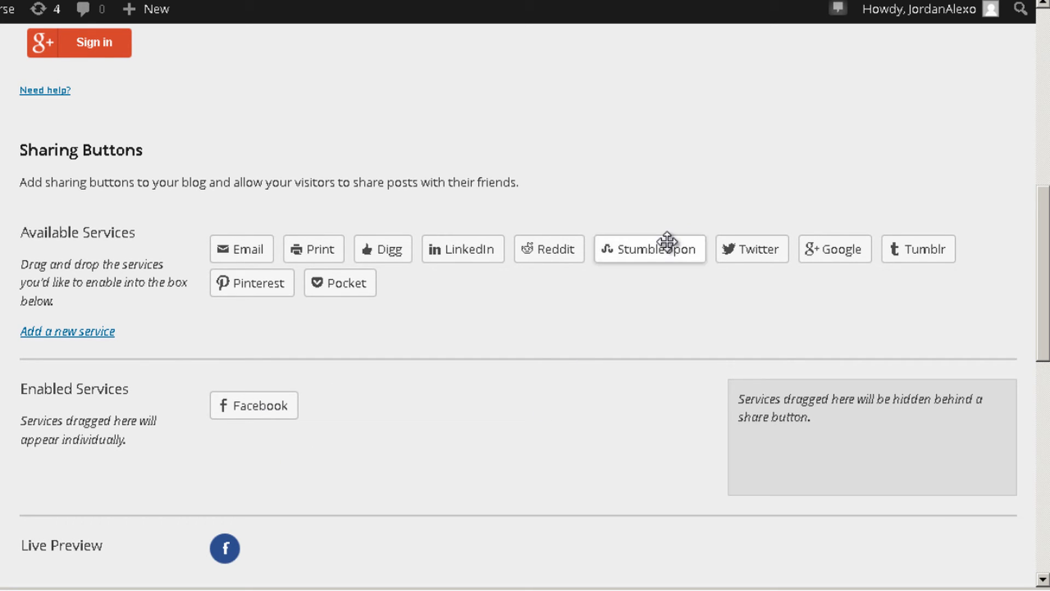
left_click_drag(649, 248, 363, 404)
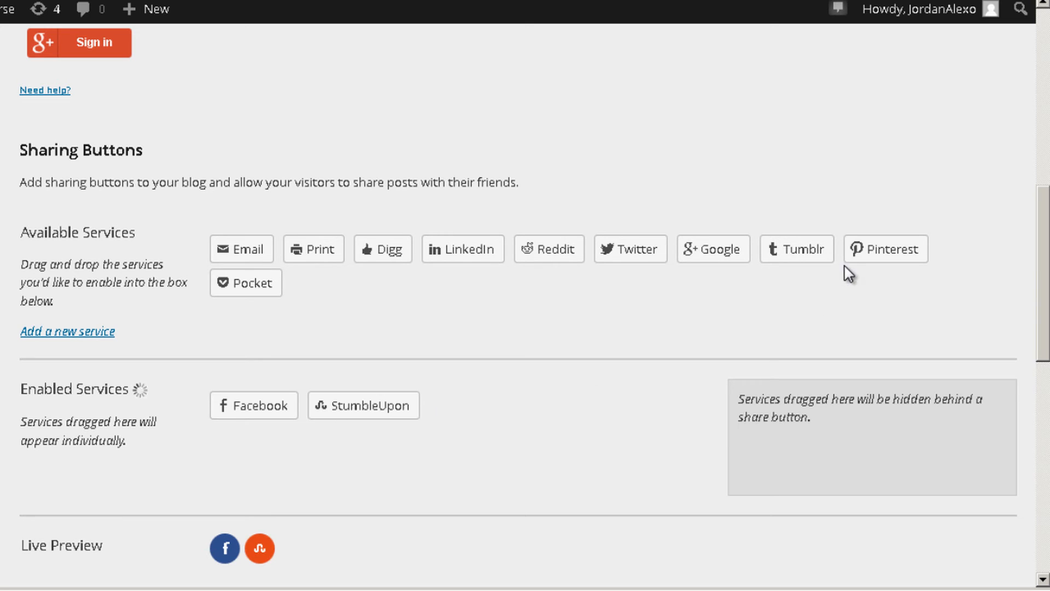
left_click_drag(797, 249, 466, 404)
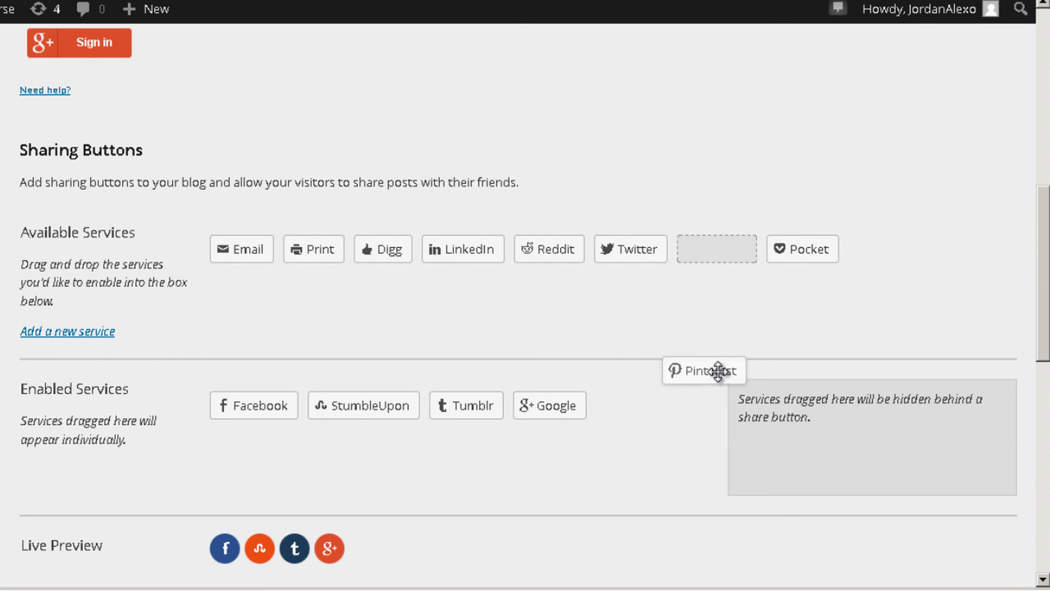
left_click_drag(703, 370, 663, 387)
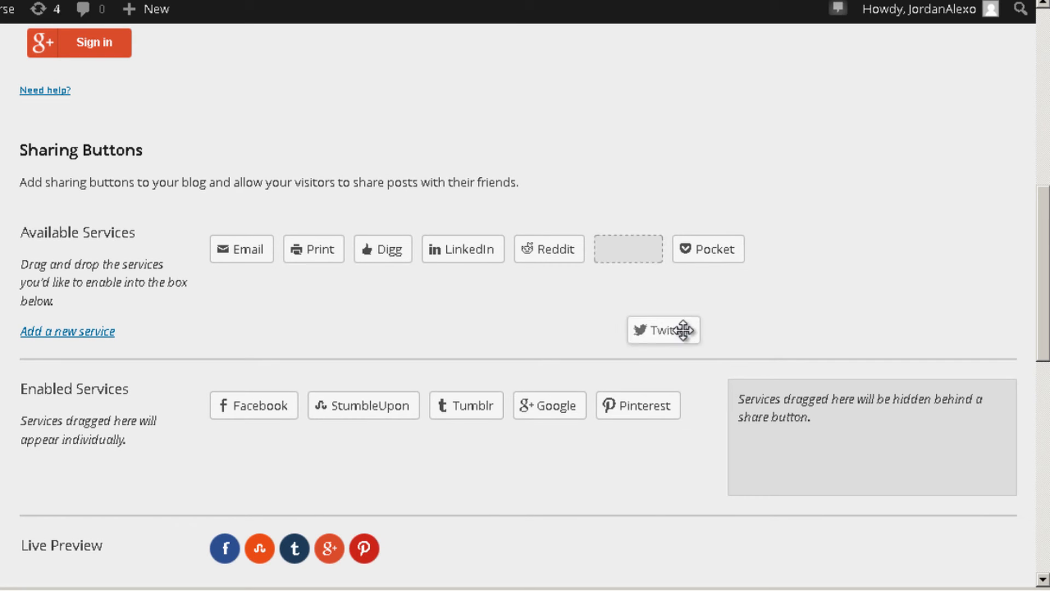
left_click_drag(662, 329, 575, 453)
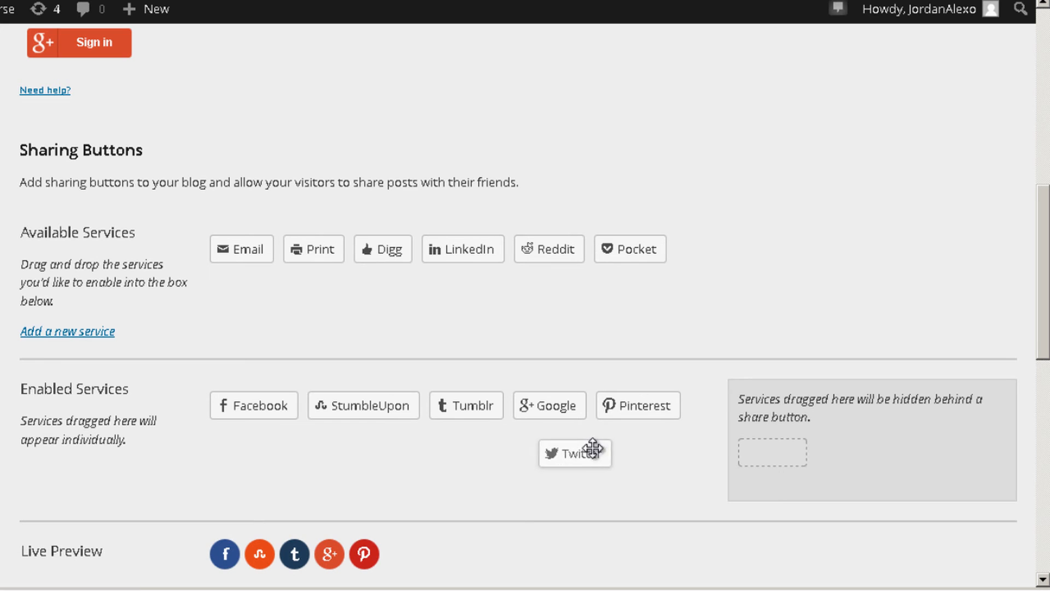
left_click_drag(575, 453, 245, 440)
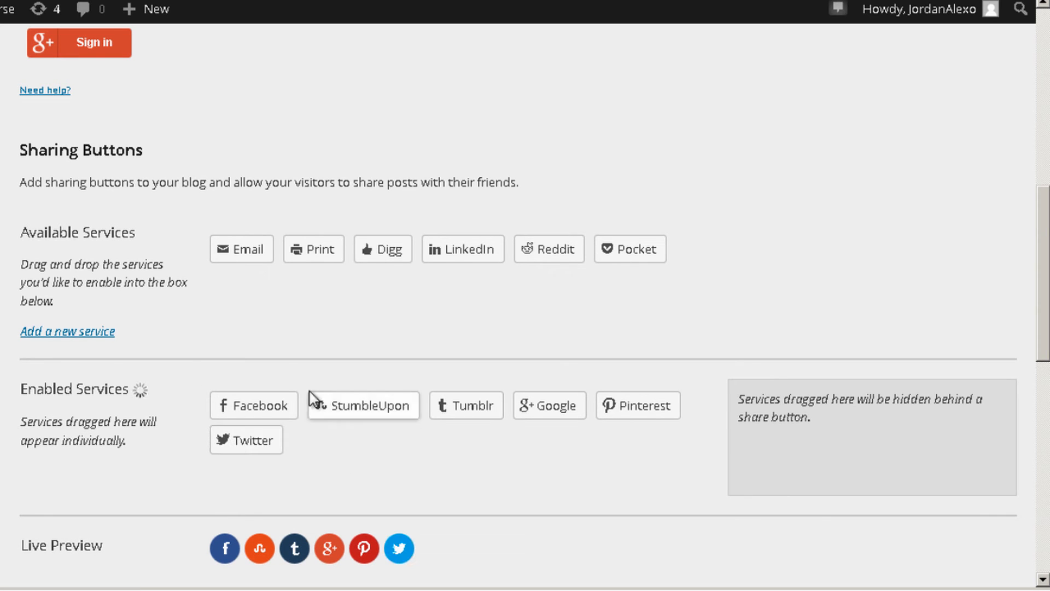
scroll("down", 3)
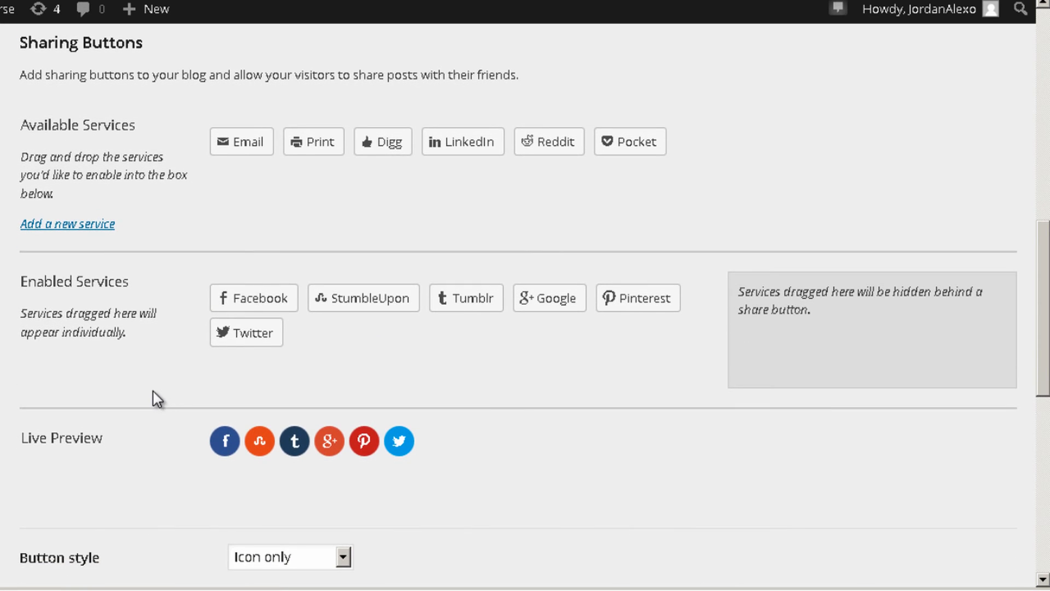
scroll("down", 3)
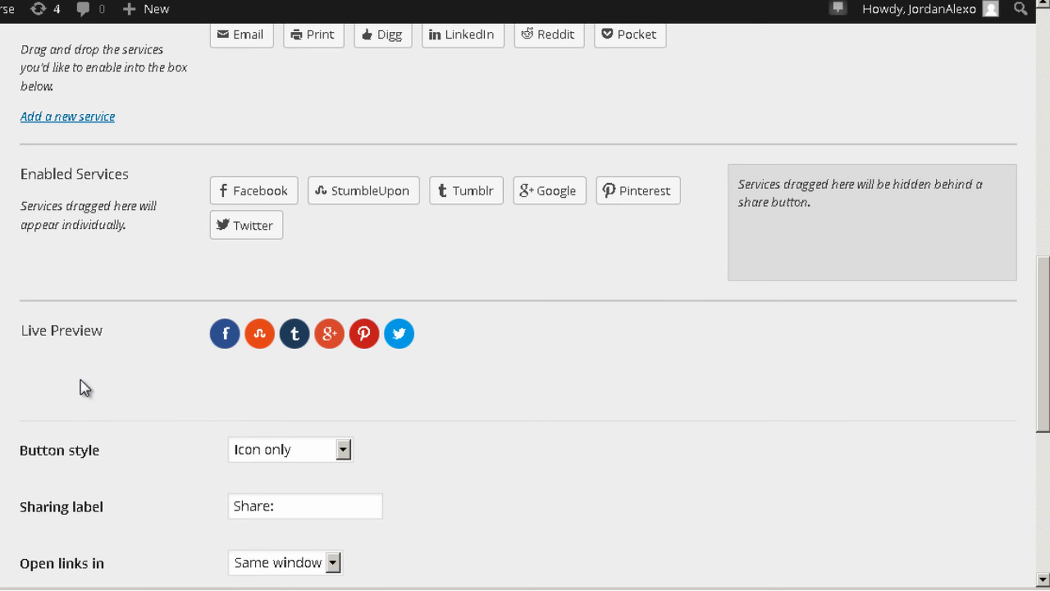
mouse_move(145, 368)
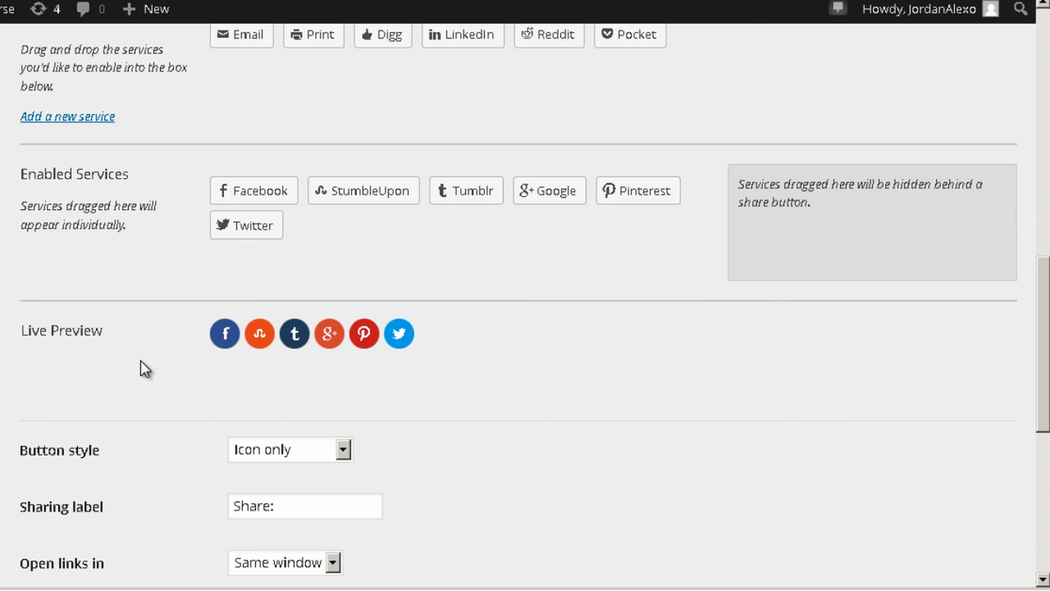
mouse_move(345, 293)
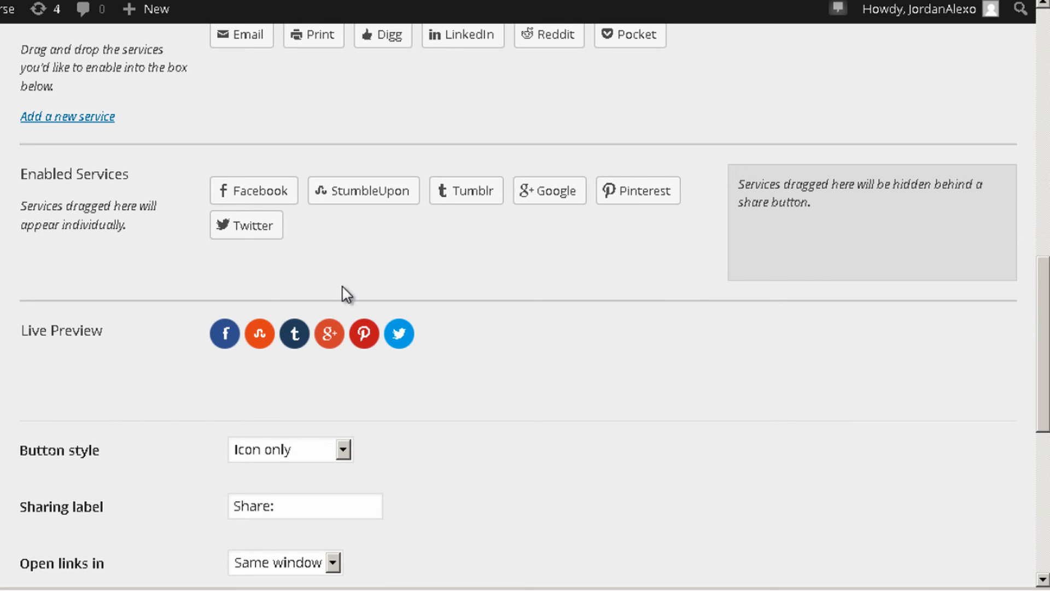
mouse_move(139, 509)
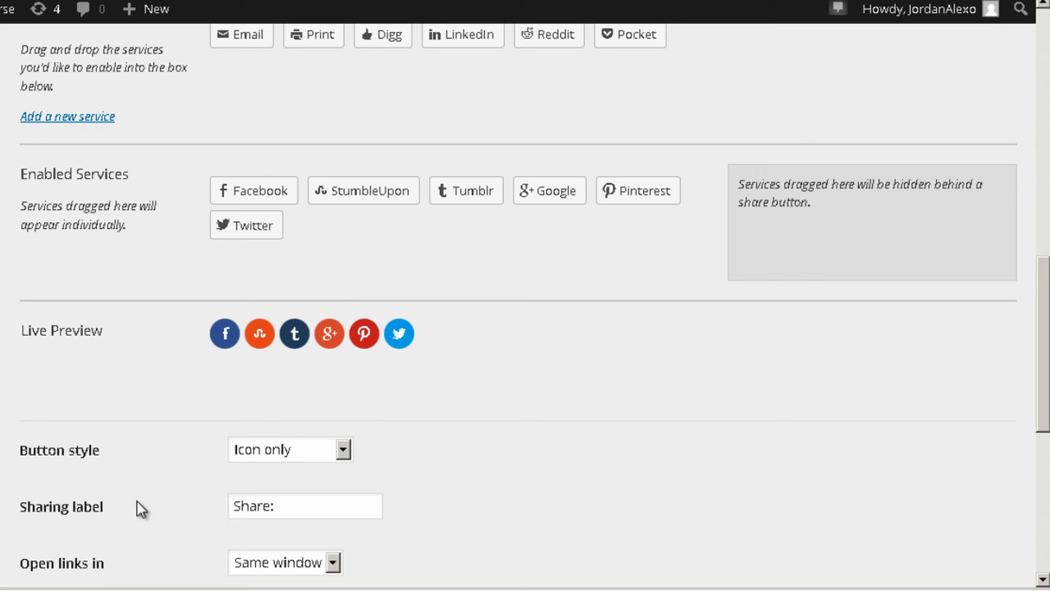
mouse_move(360, 418)
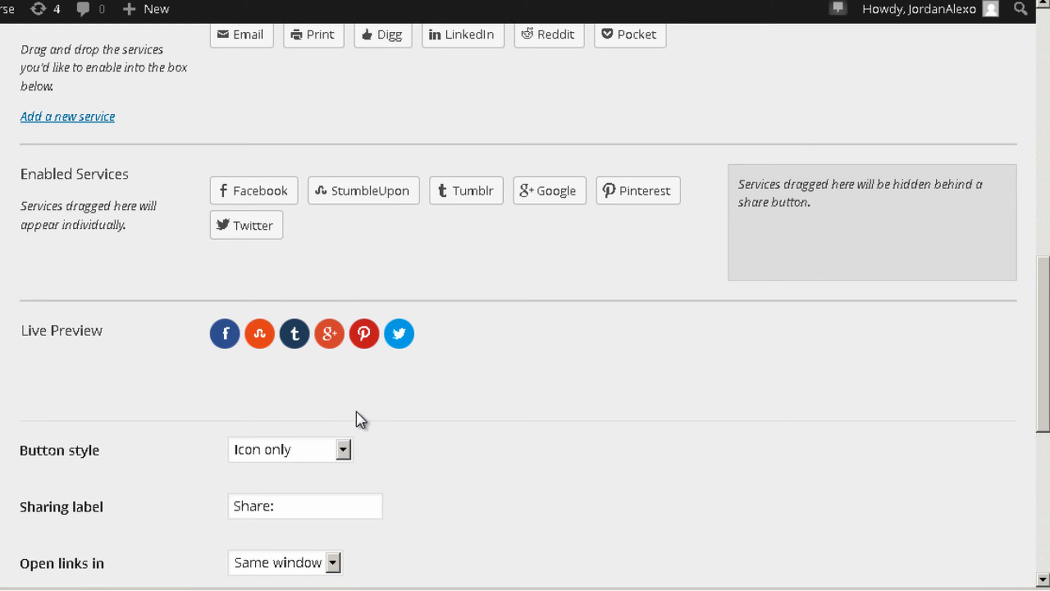
Try the icon-and-text and text-only styles, then set Button style to Official buttons
scroll("down", 3)
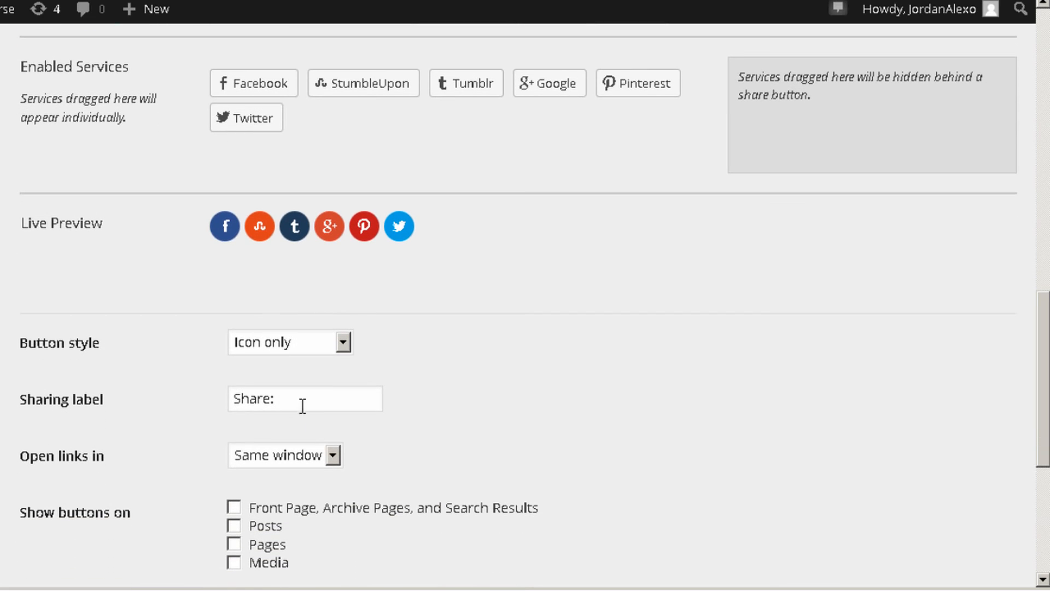
left_click(290, 341)
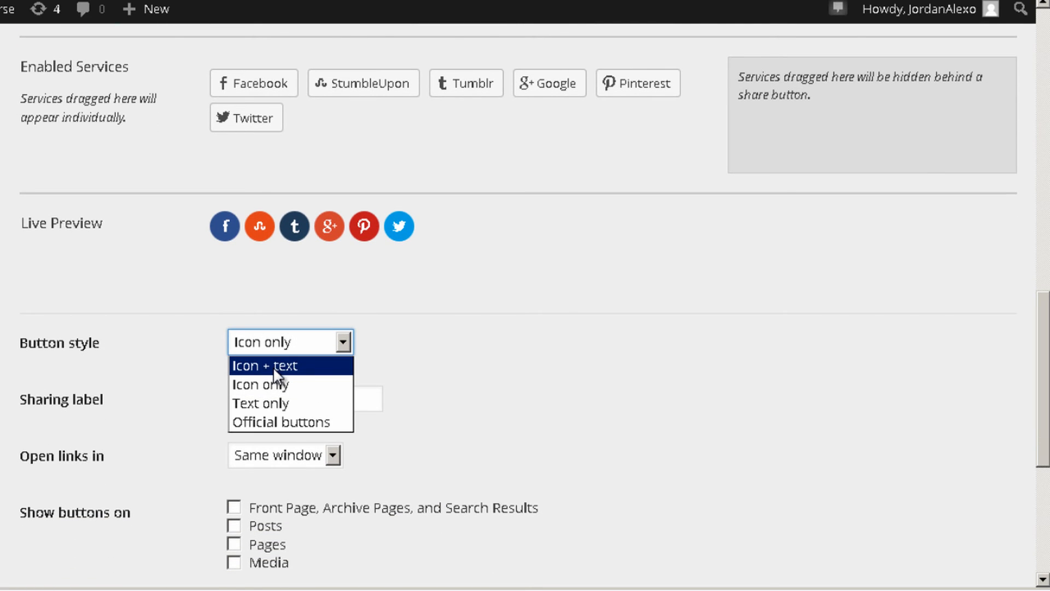
left_click(265, 366)
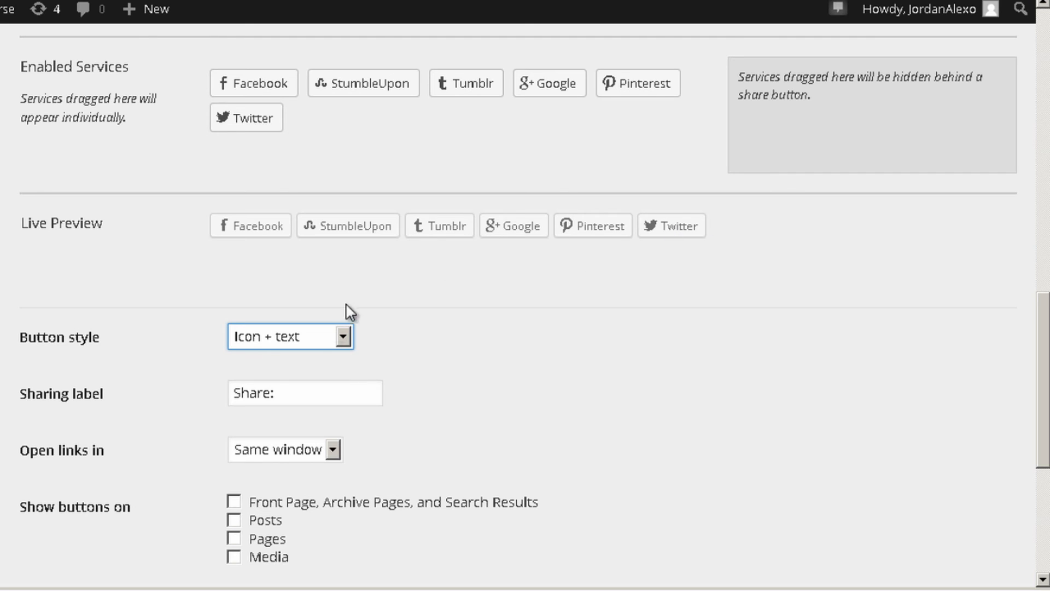
left_click(289, 335)
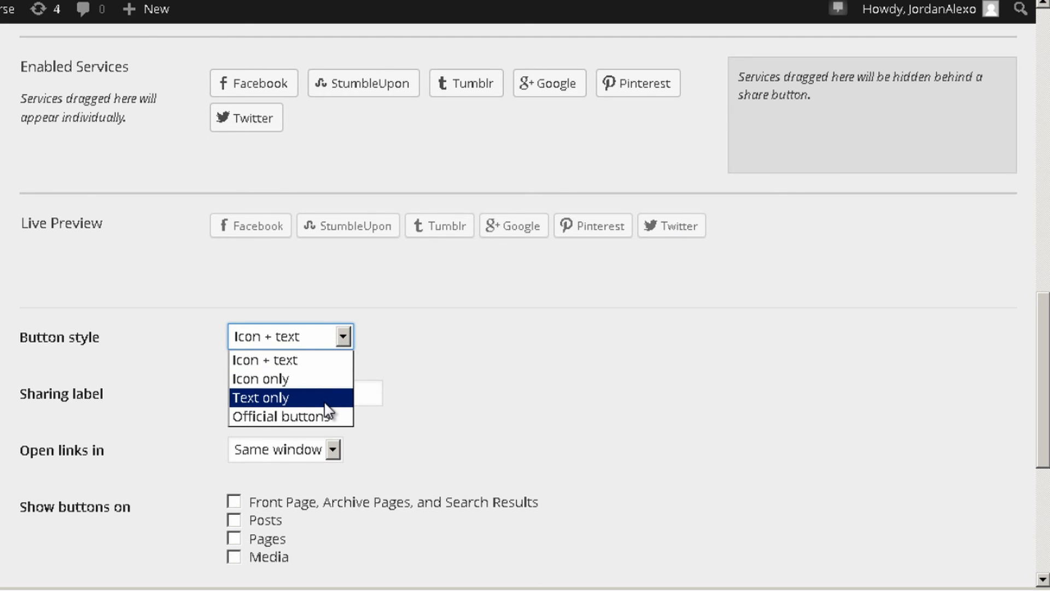
left_click(262, 397)
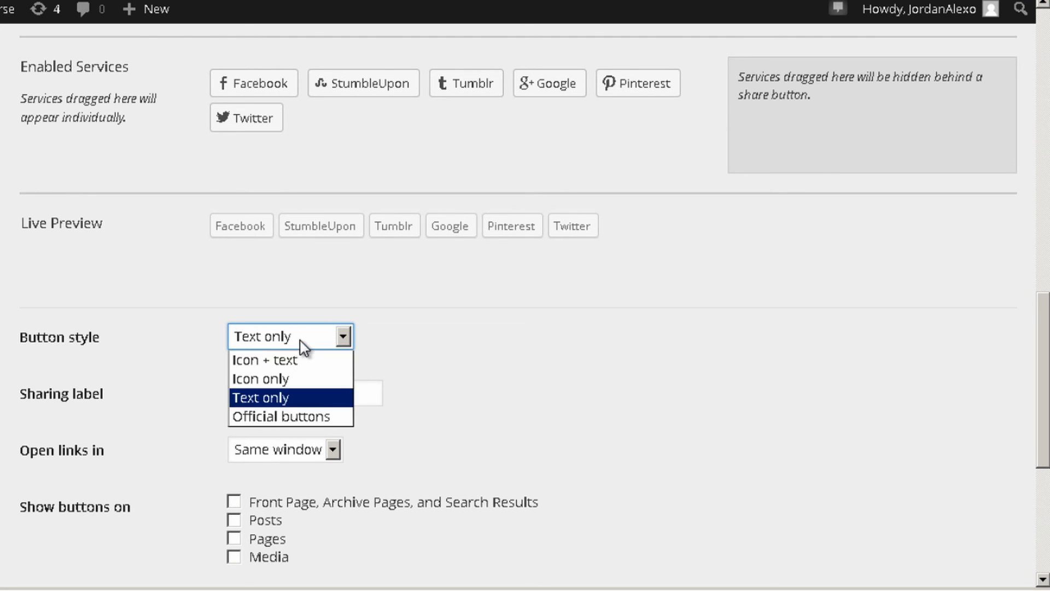
left_click(289, 415)
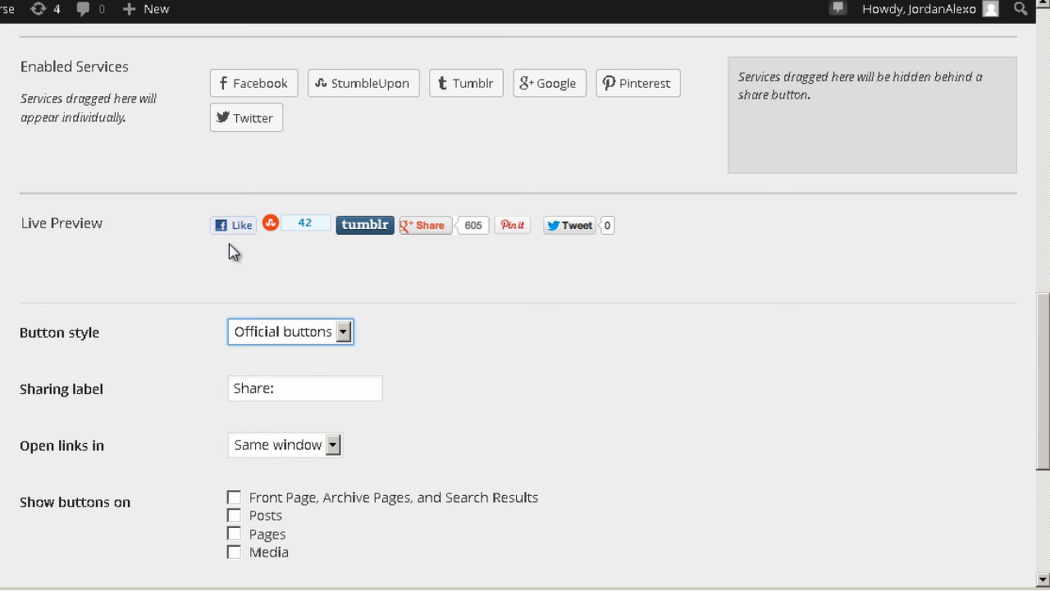
mouse_move(433, 299)
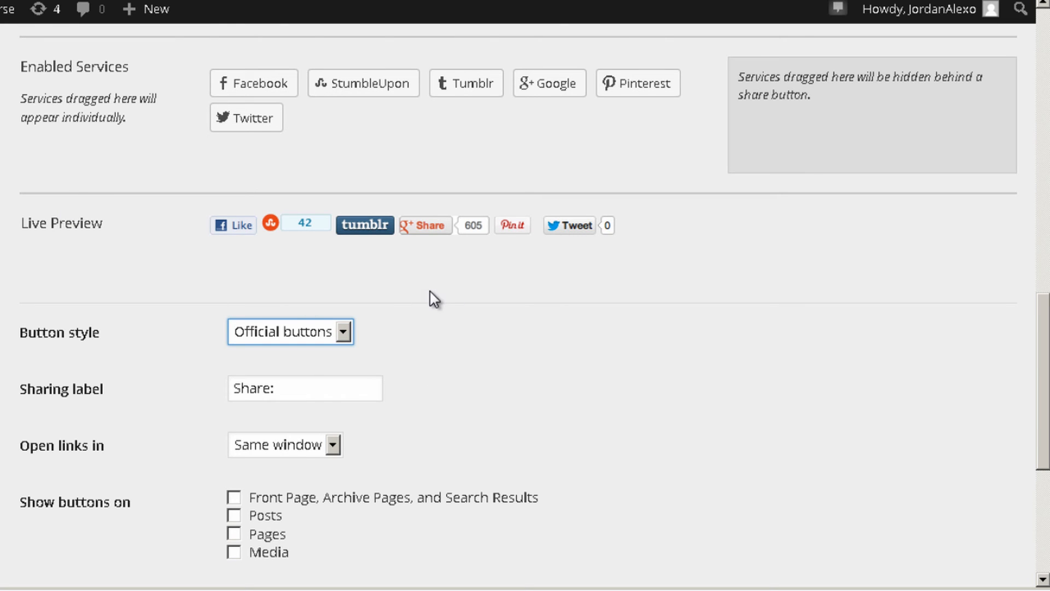
Replace the label 'Share' with 'Please share this:' and set links to open in New window
scroll("down", 3)
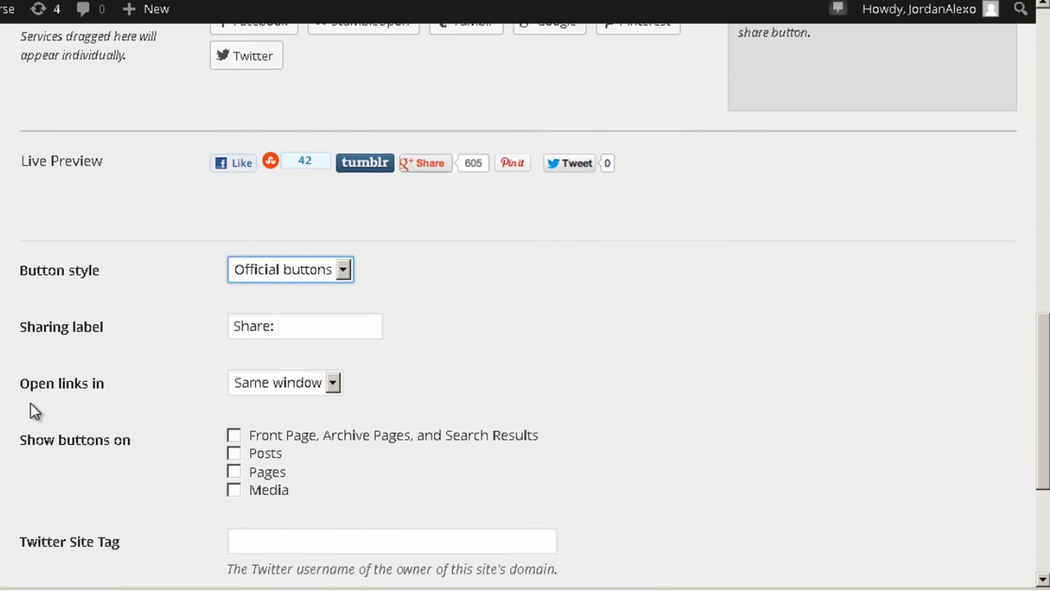
scroll("down", 3)
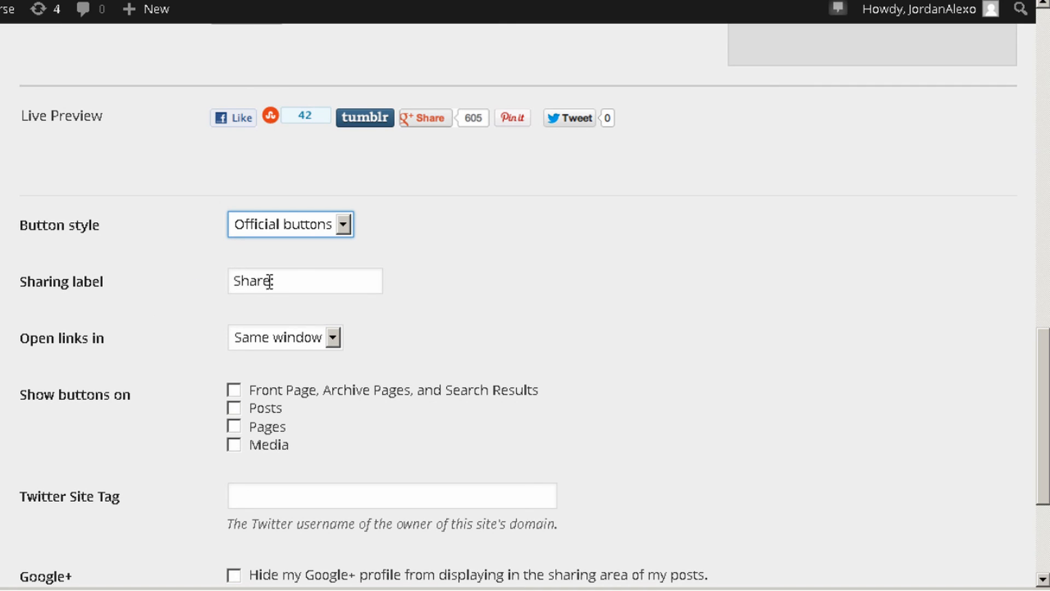
left_click(304, 280)
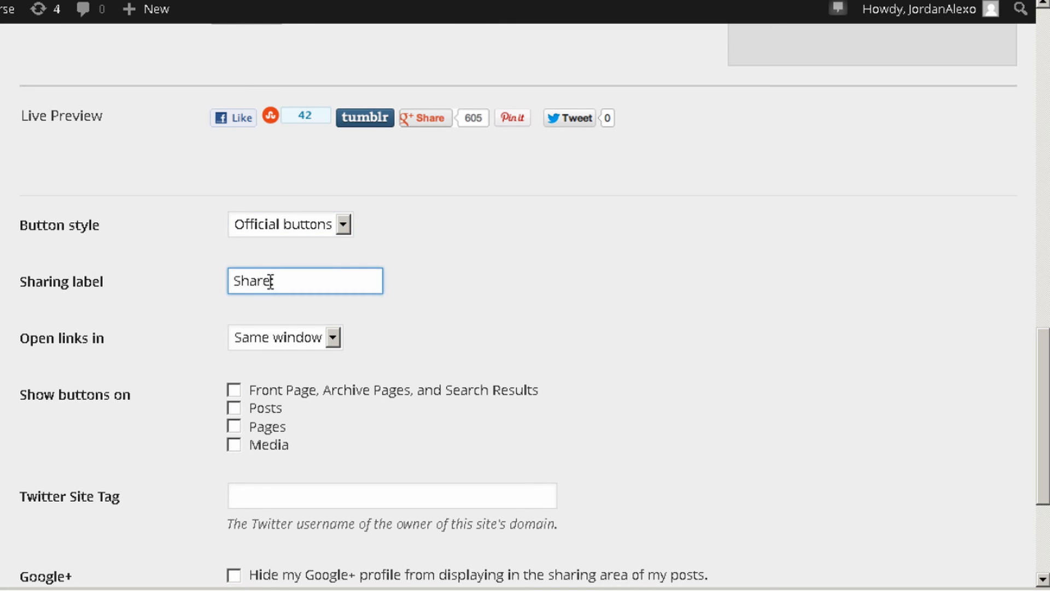
double_click(253, 281)
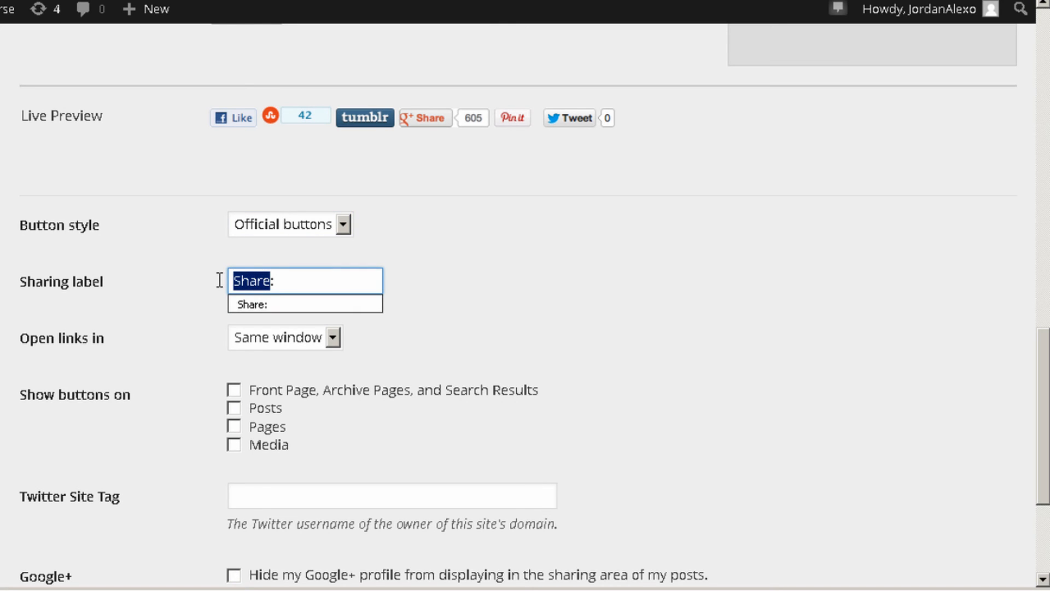
type("Please s")
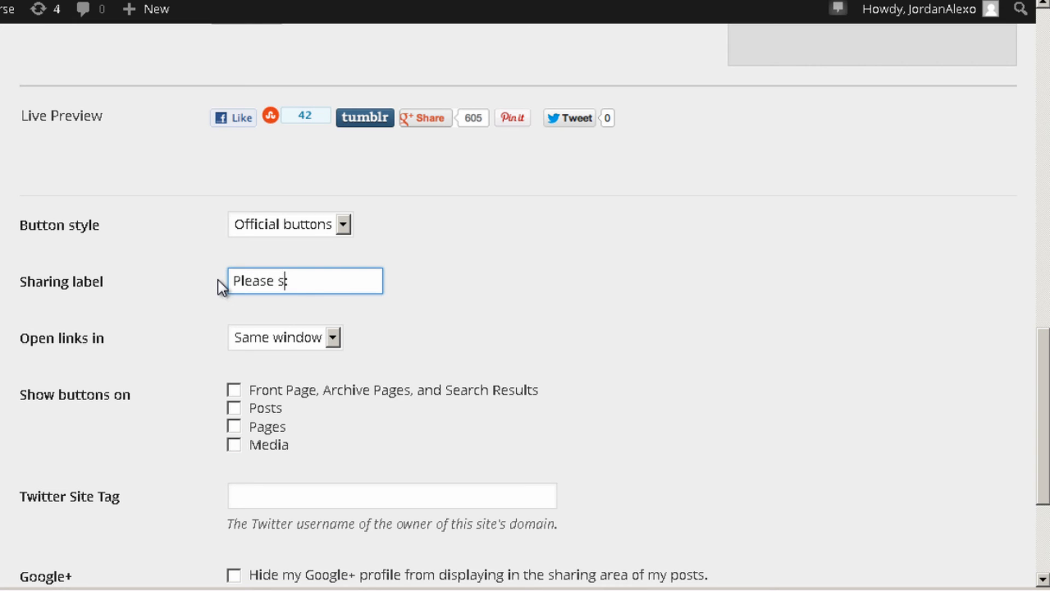
type("hare this")
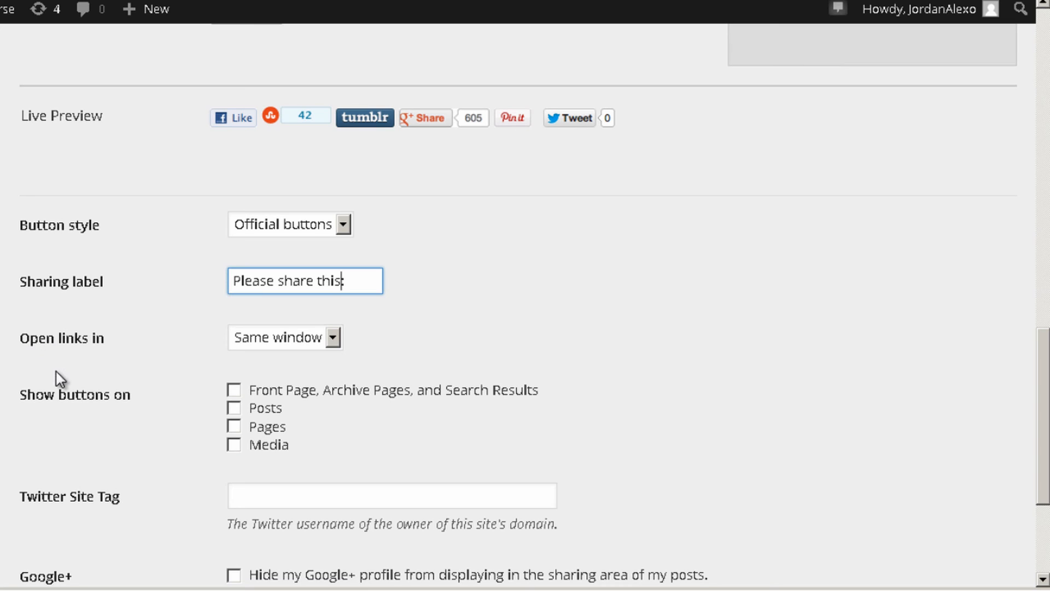
mouse_move(286, 375)
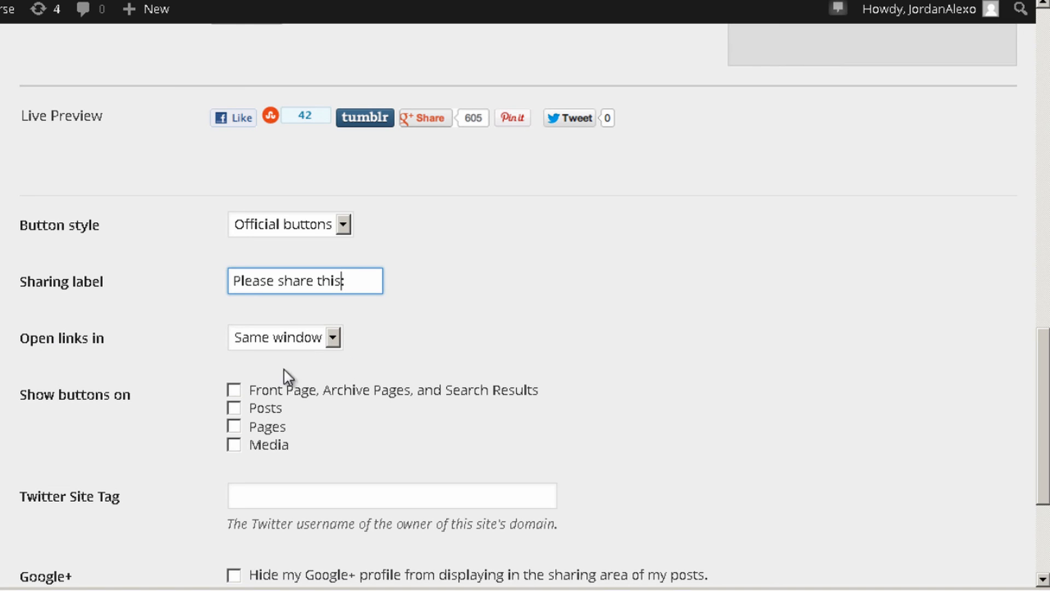
left_click(284, 336)
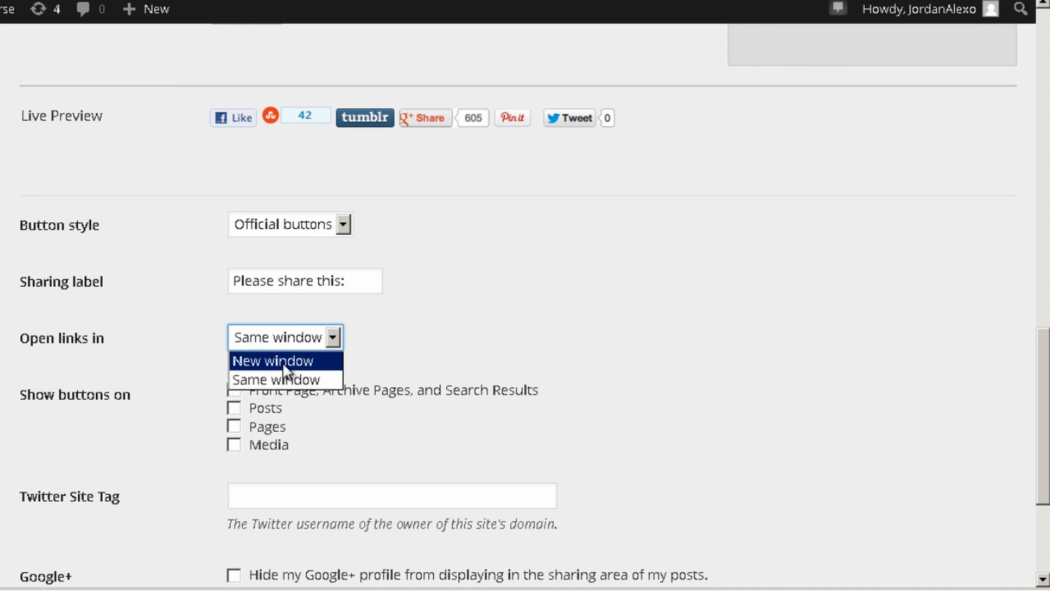
left_click(272, 360)
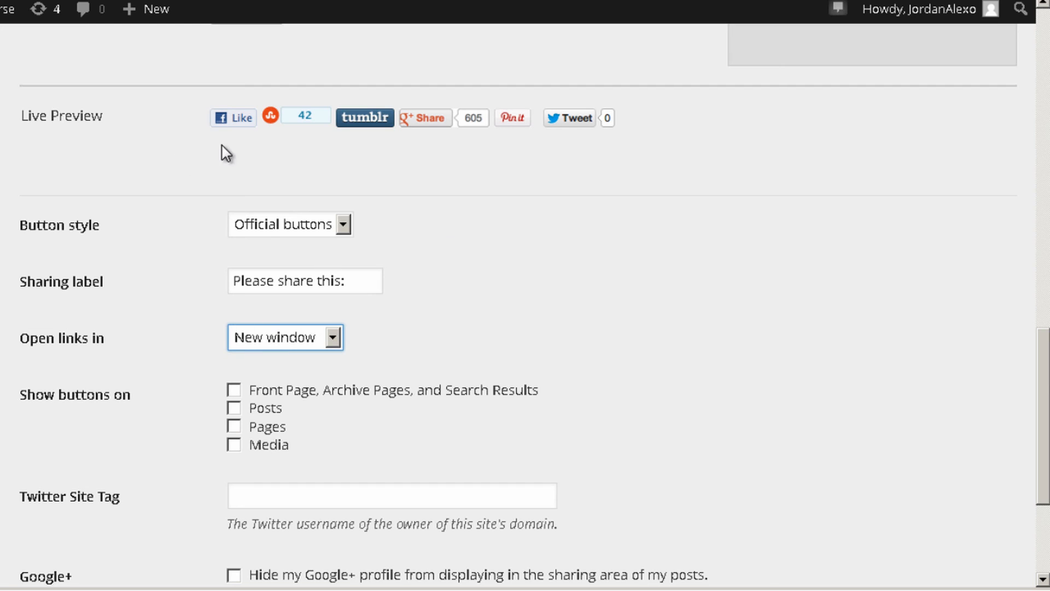
mouse_move(216, 128)
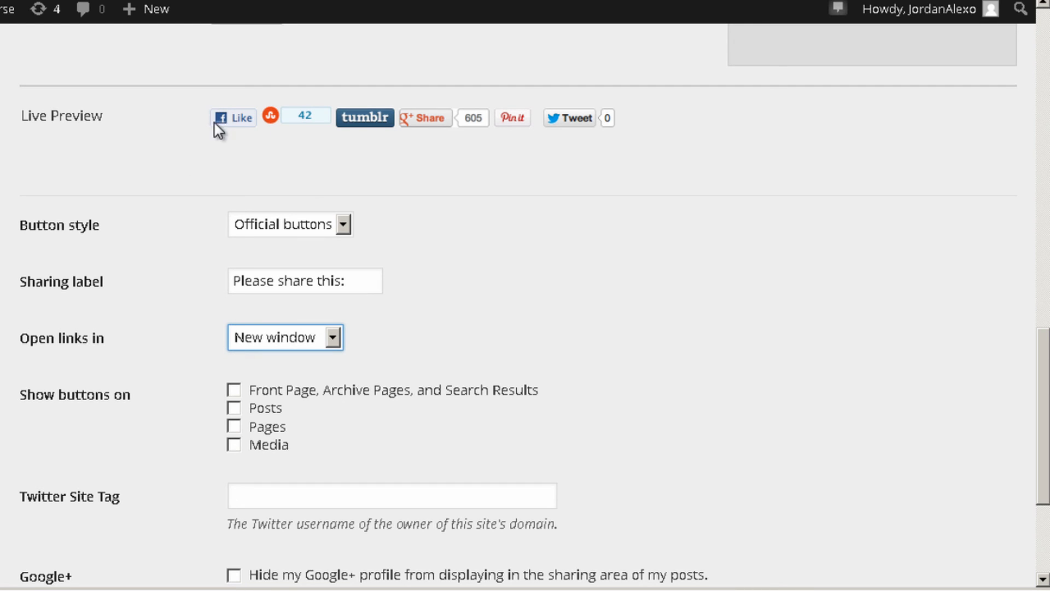
mouse_move(238, 133)
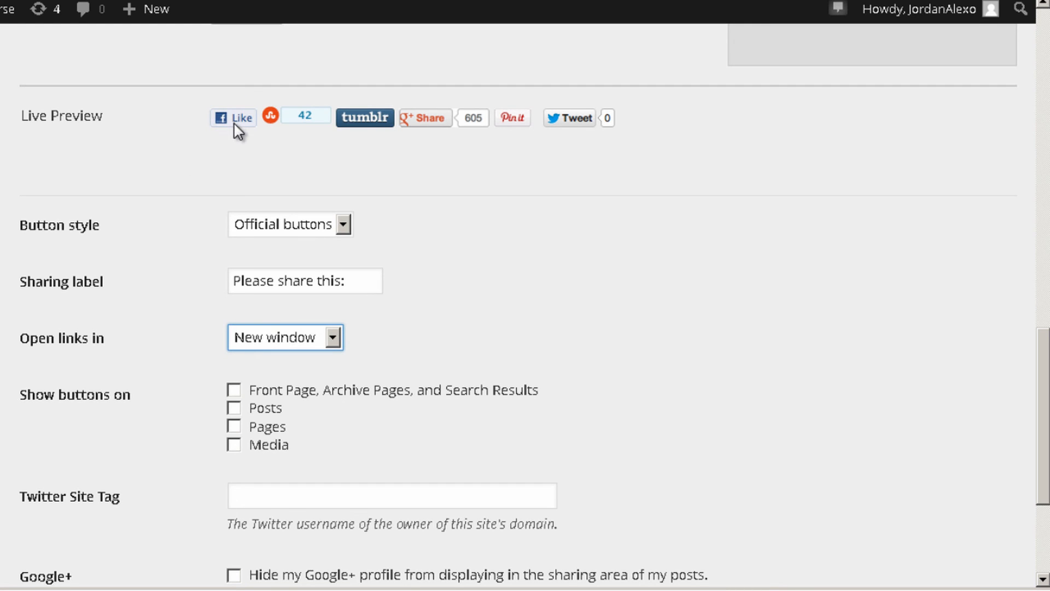
mouse_move(243, 141)
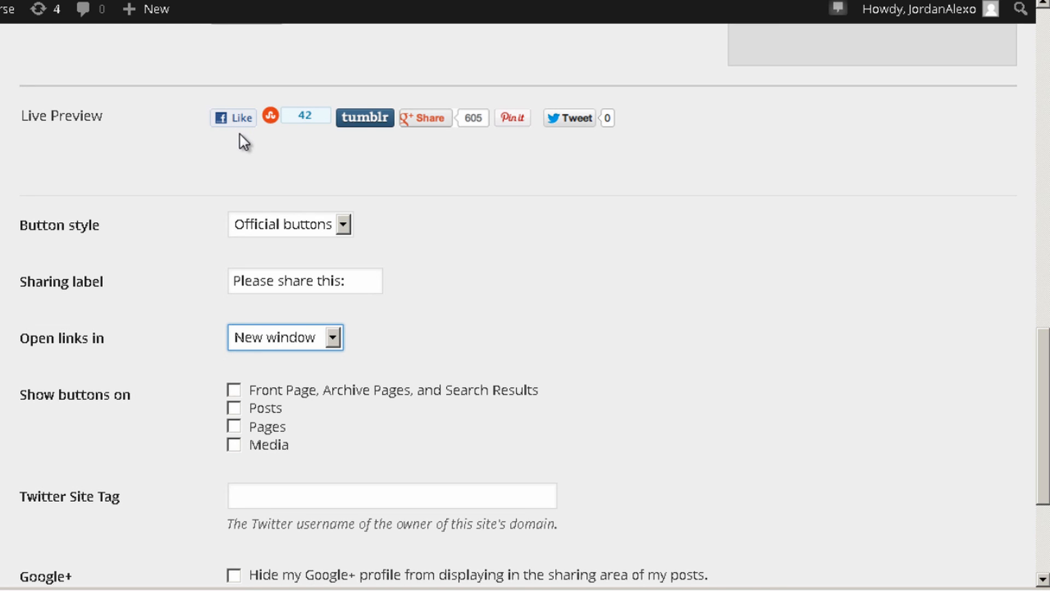
mouse_move(137, 391)
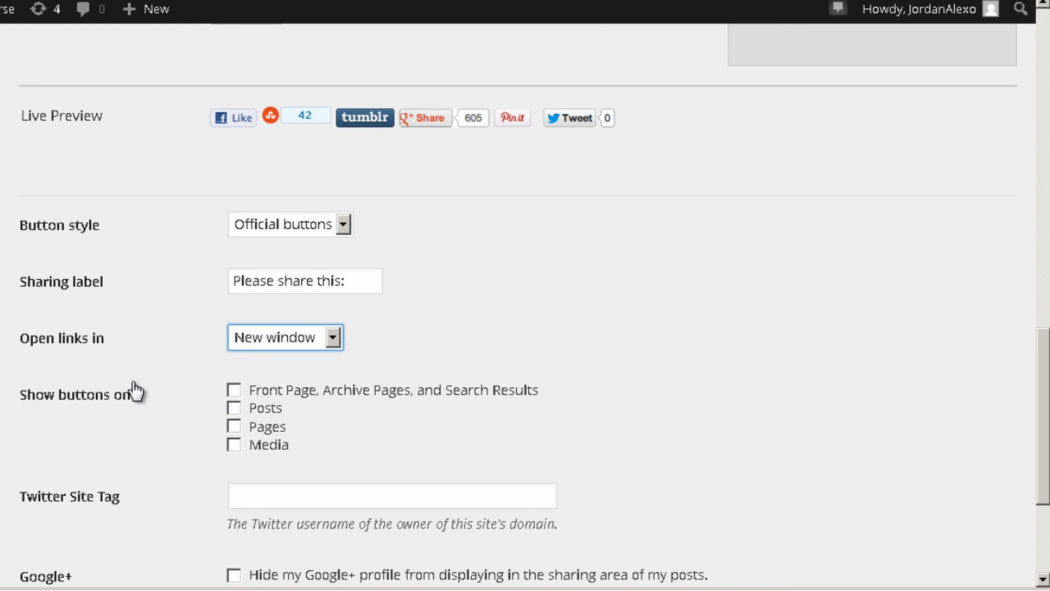
Tick Posts under 'Show buttons on' and save the Sharing Settings
scroll("down", 3)
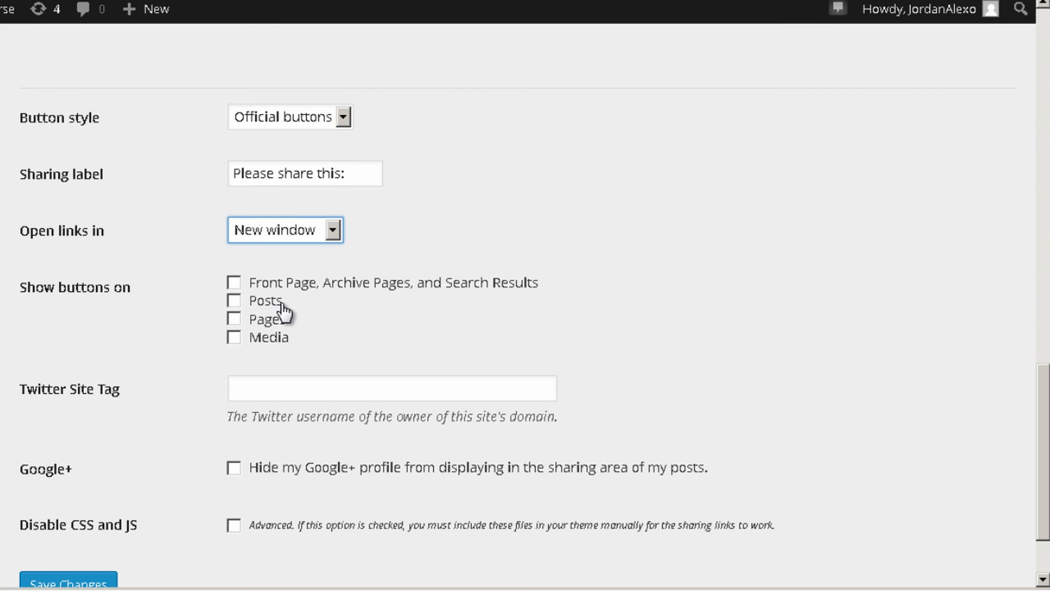
mouse_move(96, 275)
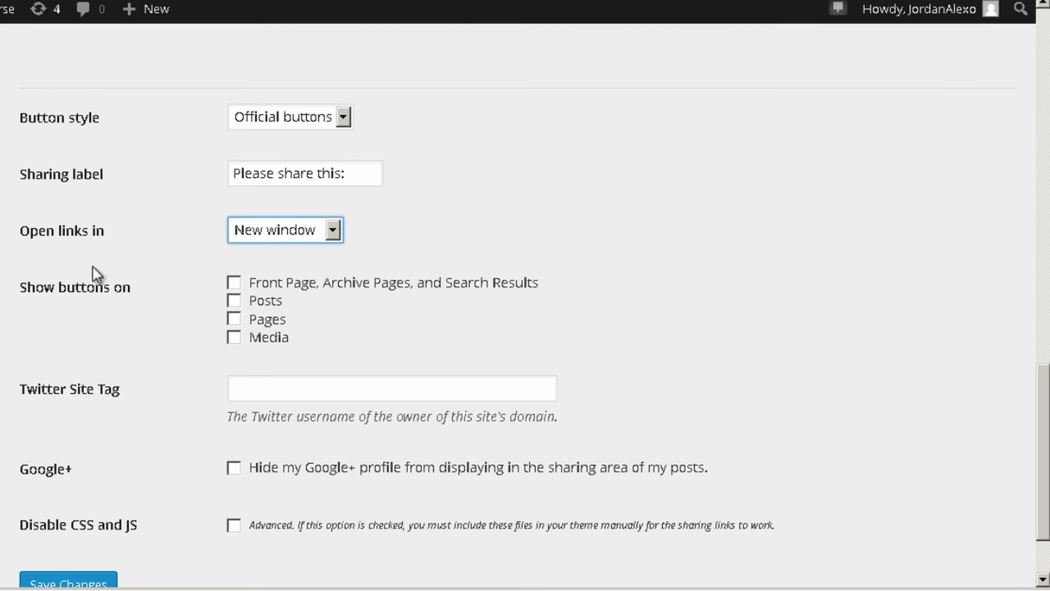
mouse_move(230, 373)
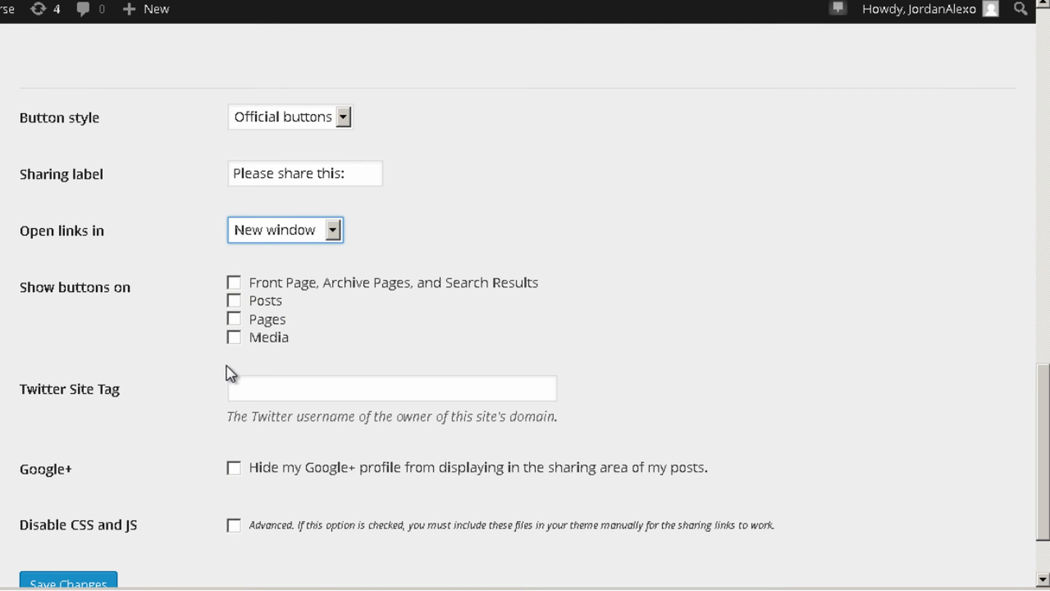
mouse_move(375, 325)
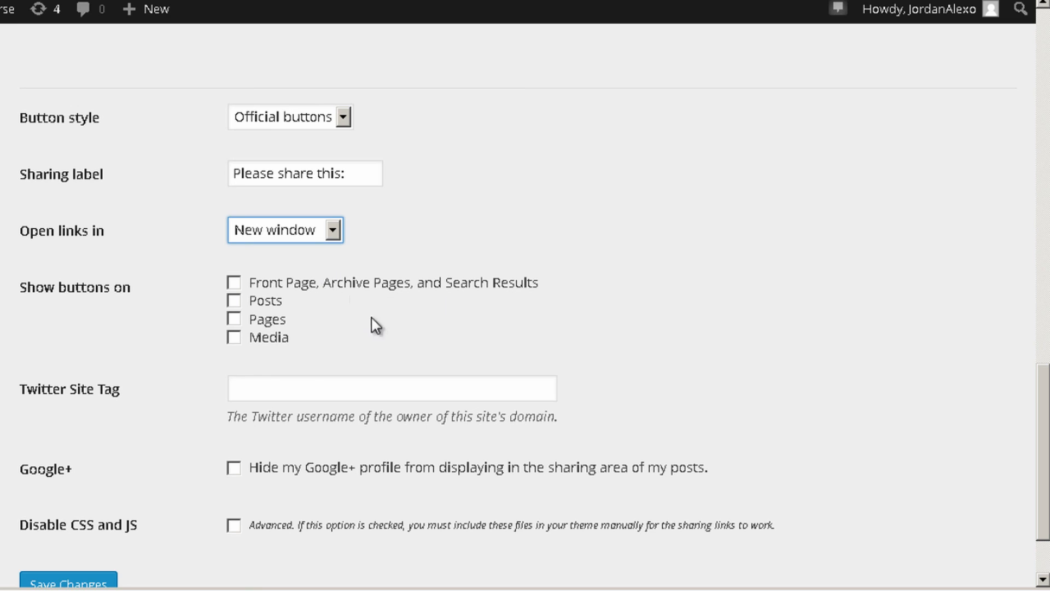
mouse_move(230, 311)
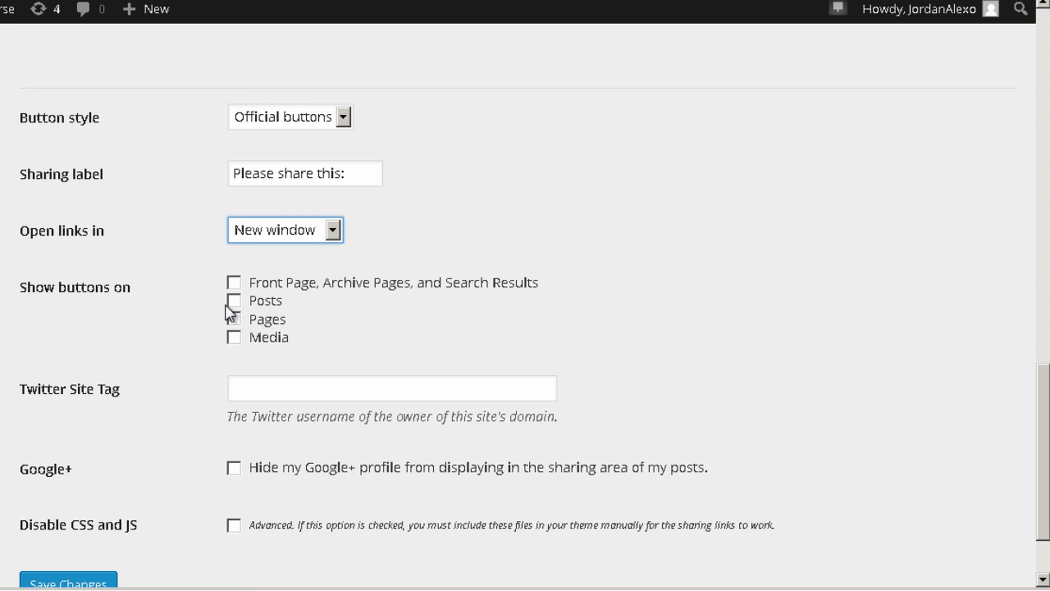
left_click(234, 300)
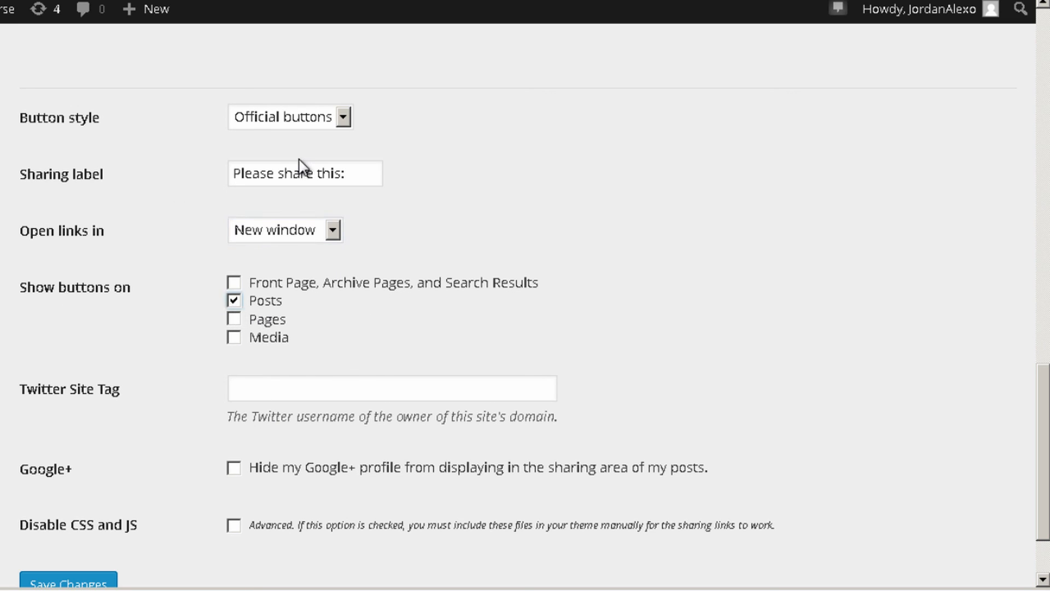
scroll("down", 3)
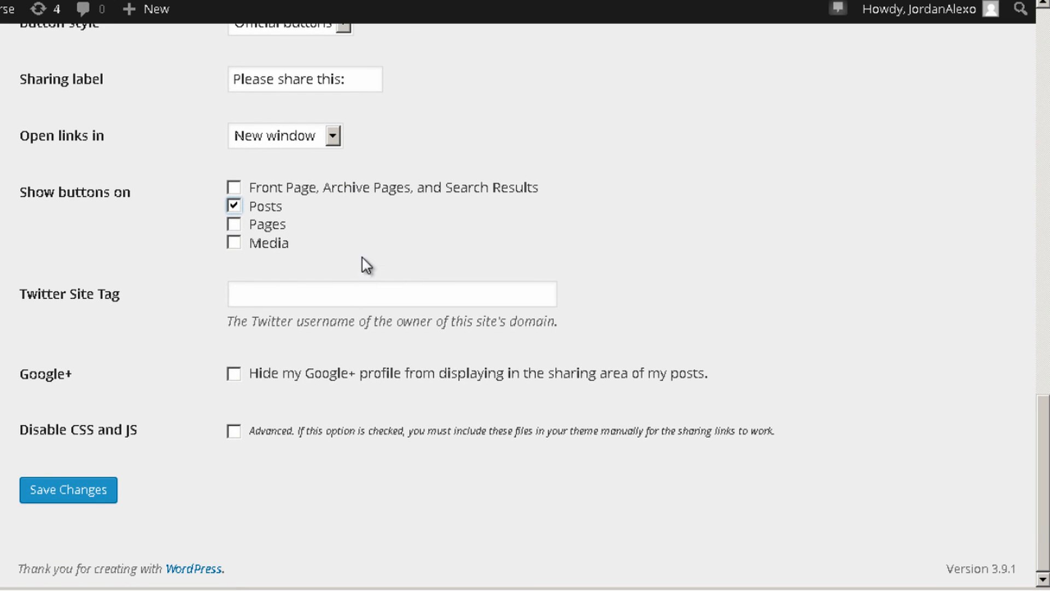
mouse_move(3, 405)
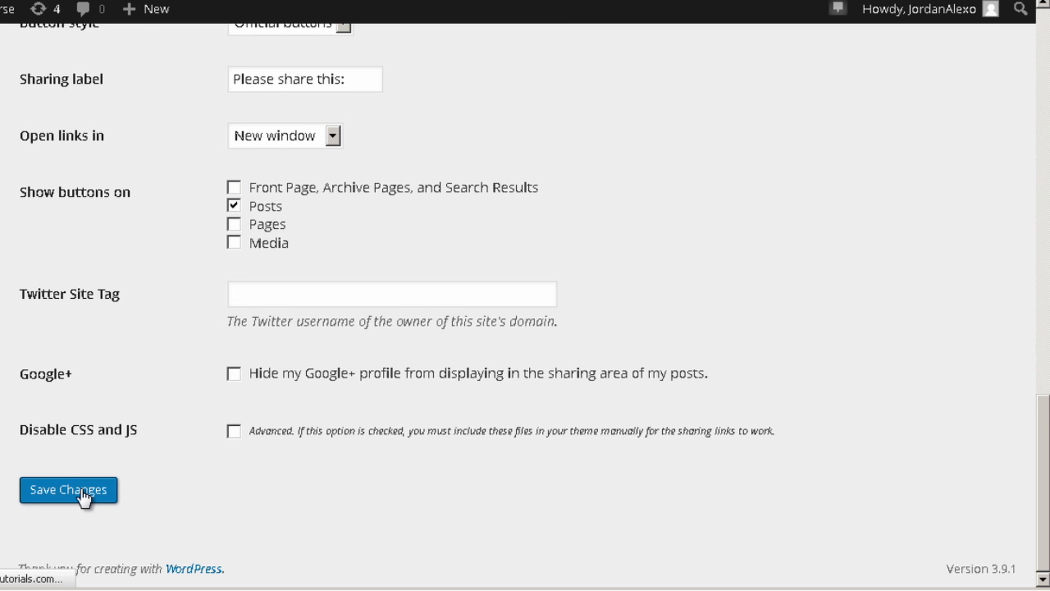
left_click(68, 489)
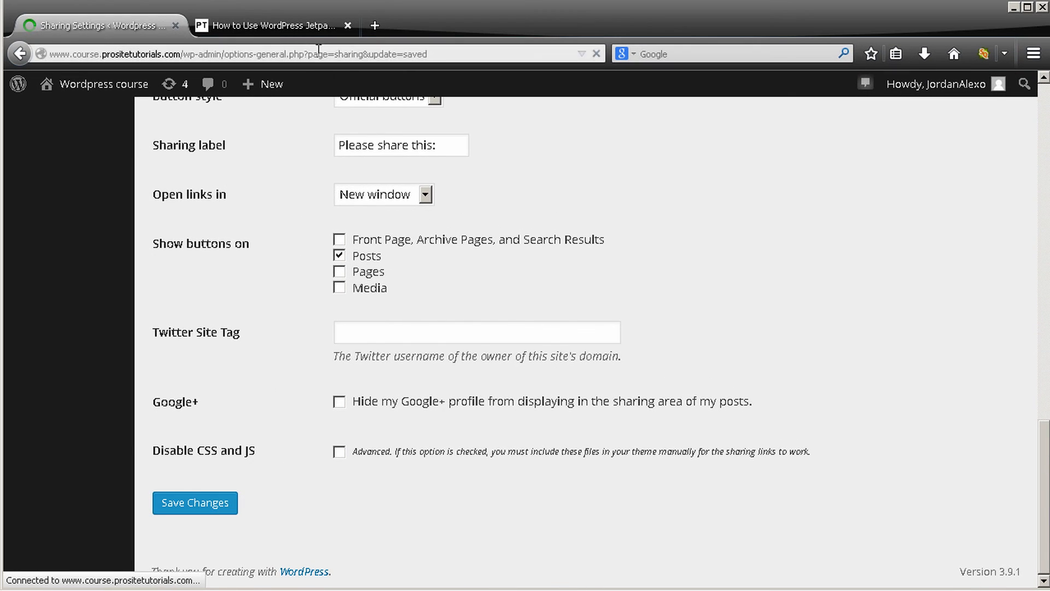
Check the live post shows Like, Submit, tumblr, Share, Pin it and Tweet buttons under 'Please share this:'
left_click(271, 26)
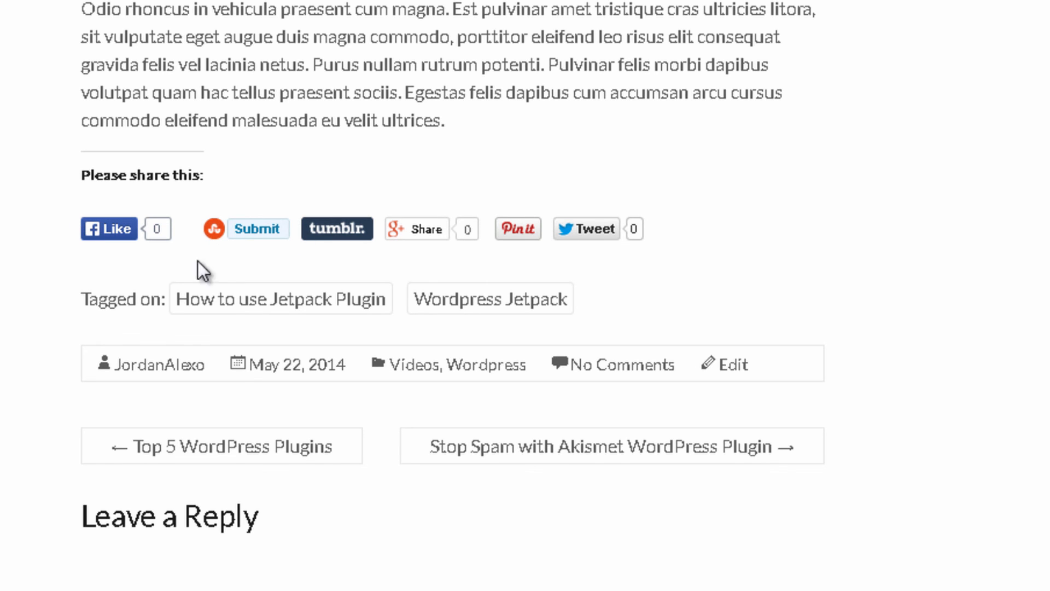
mouse_move(650, 275)
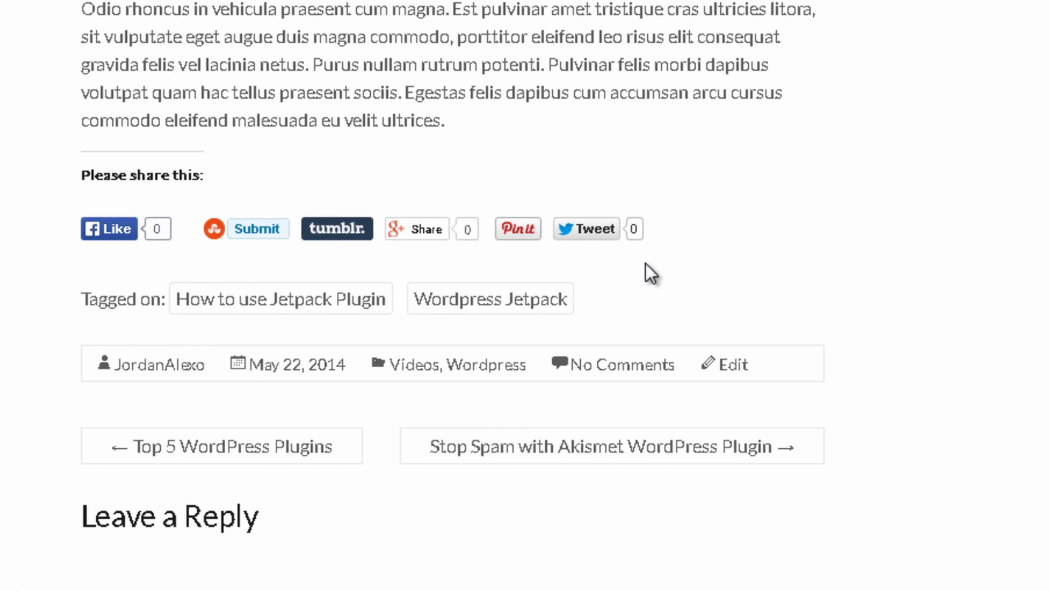
scroll("down", 3)
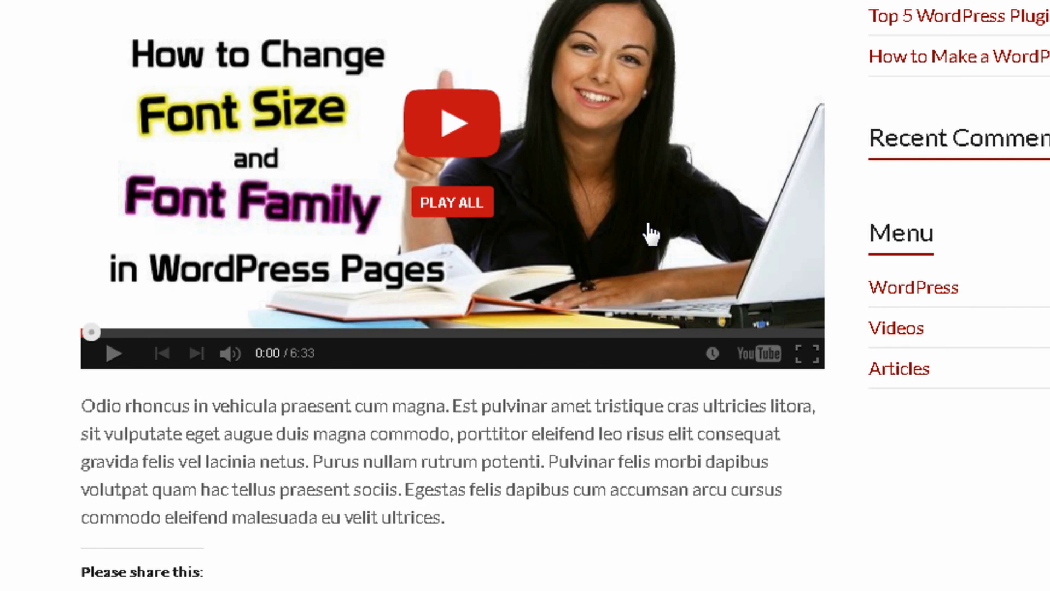
mouse_move(639, 221)
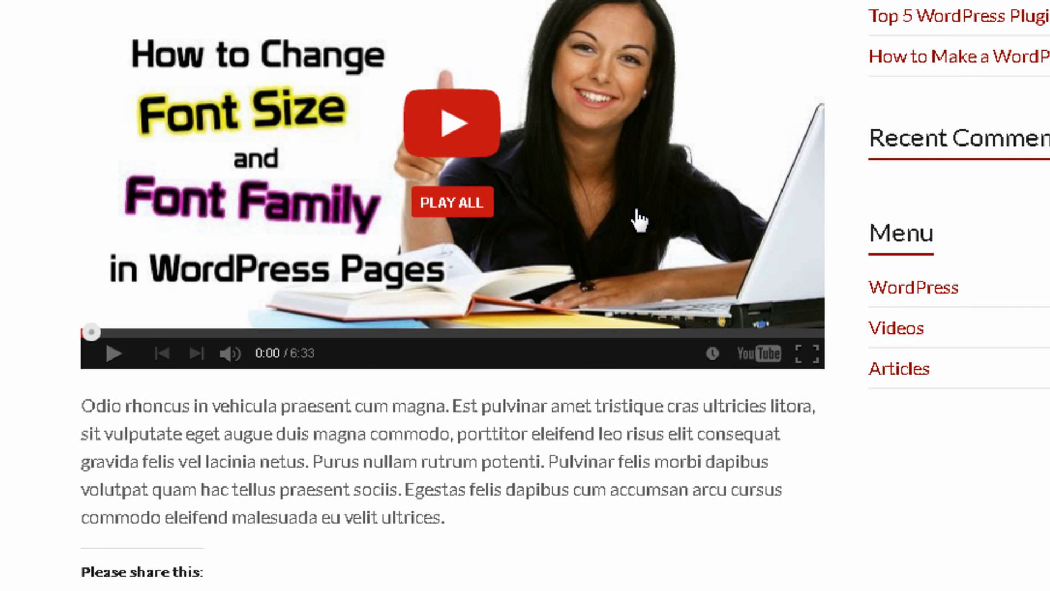